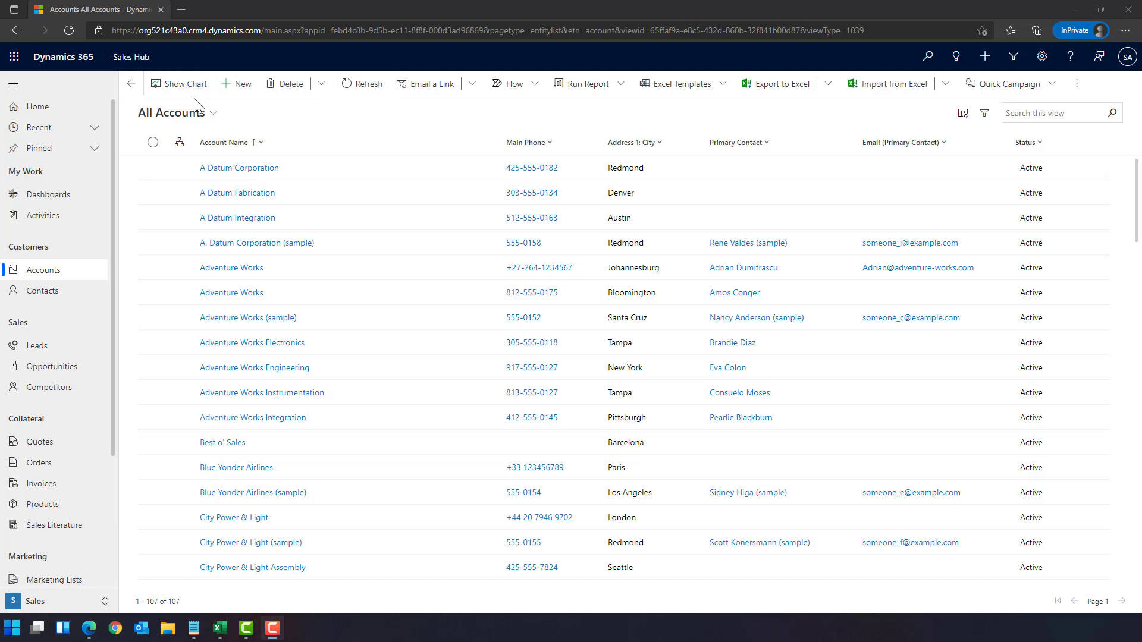
mouse_move(805, 123)
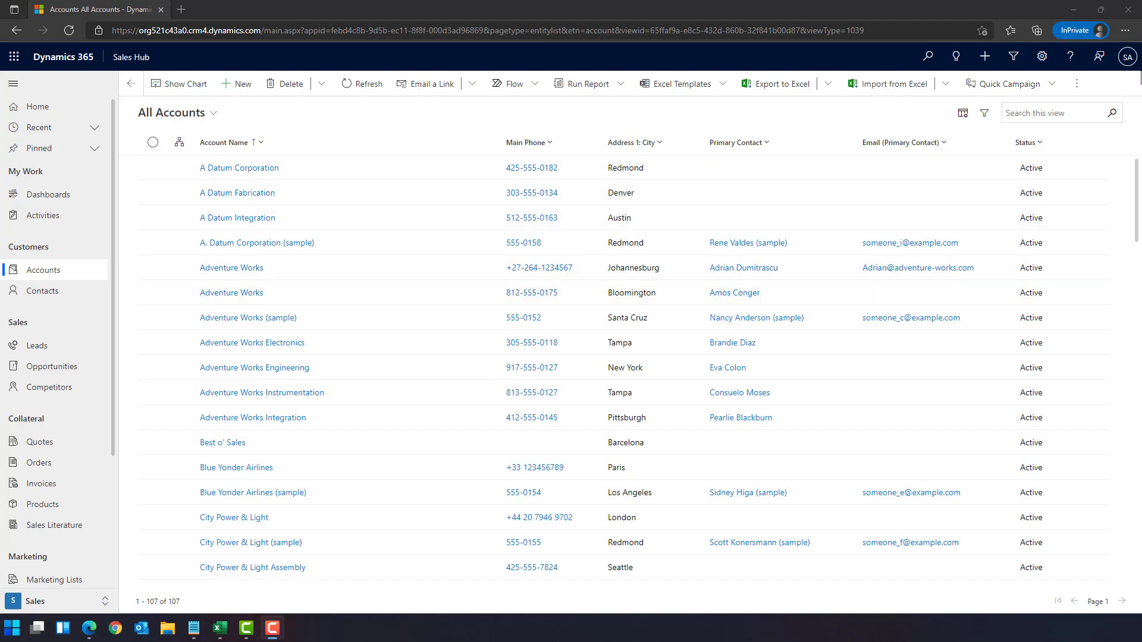
mouse_move(412, 131)
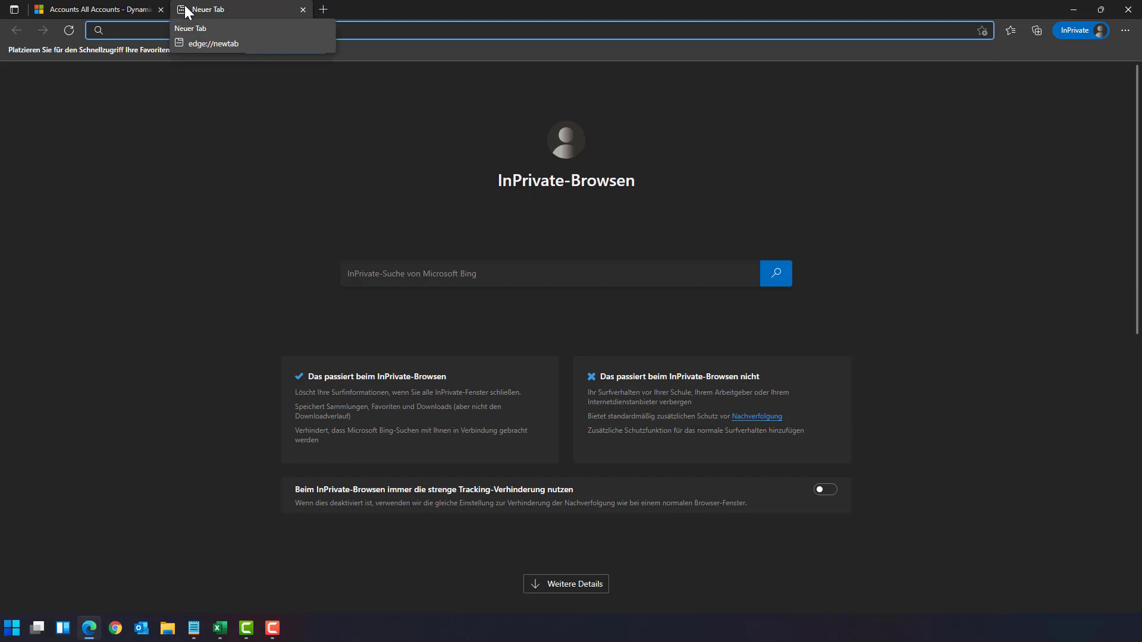
Step: Go to make.powerapps.com in a new browser tab
type("mak")
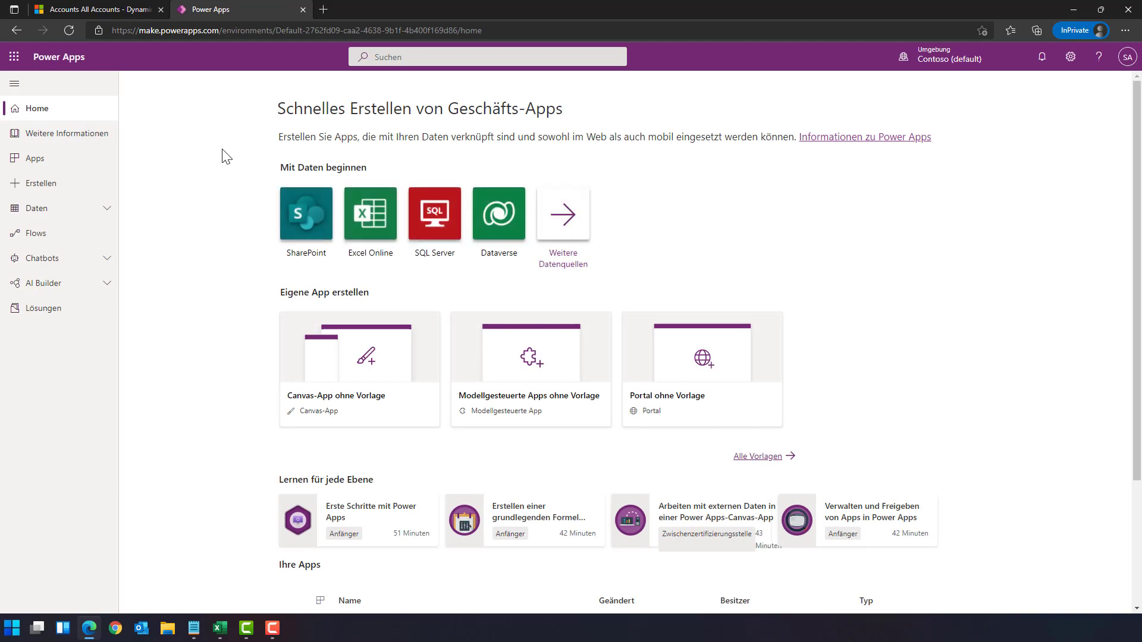
mouse_move(175, 148)
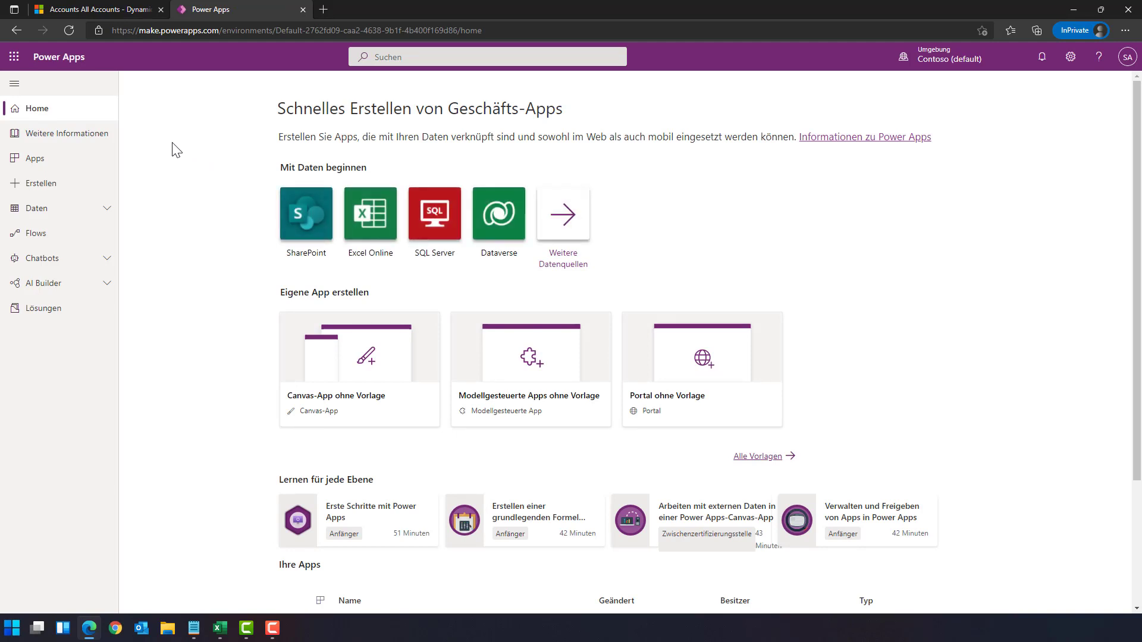
mouse_move(185, 176)
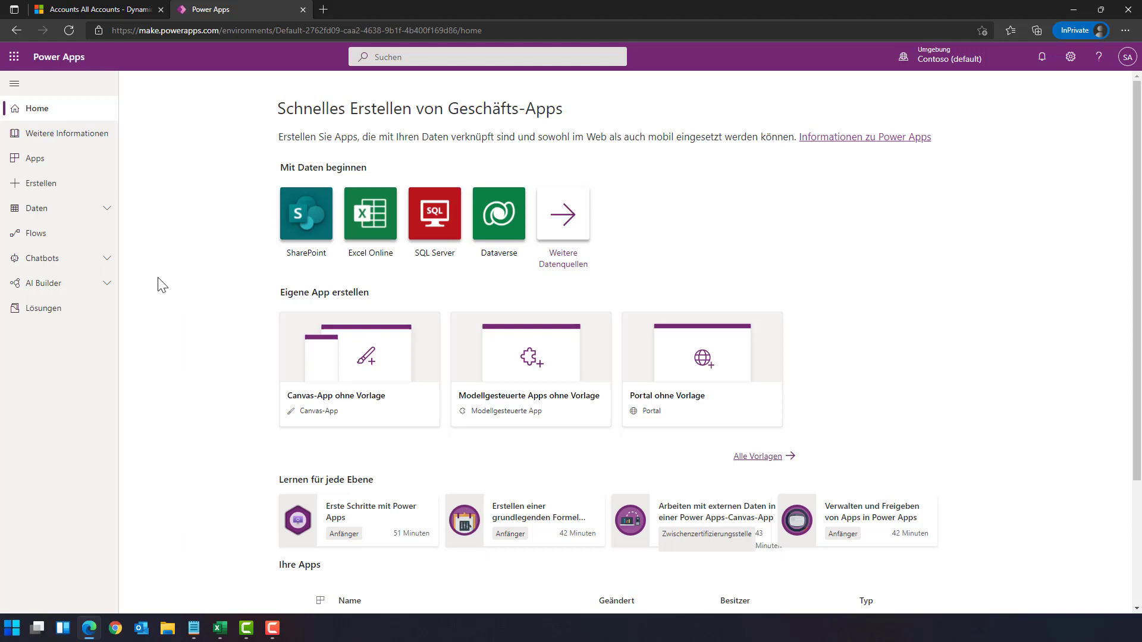
mouse_move(118, 388)
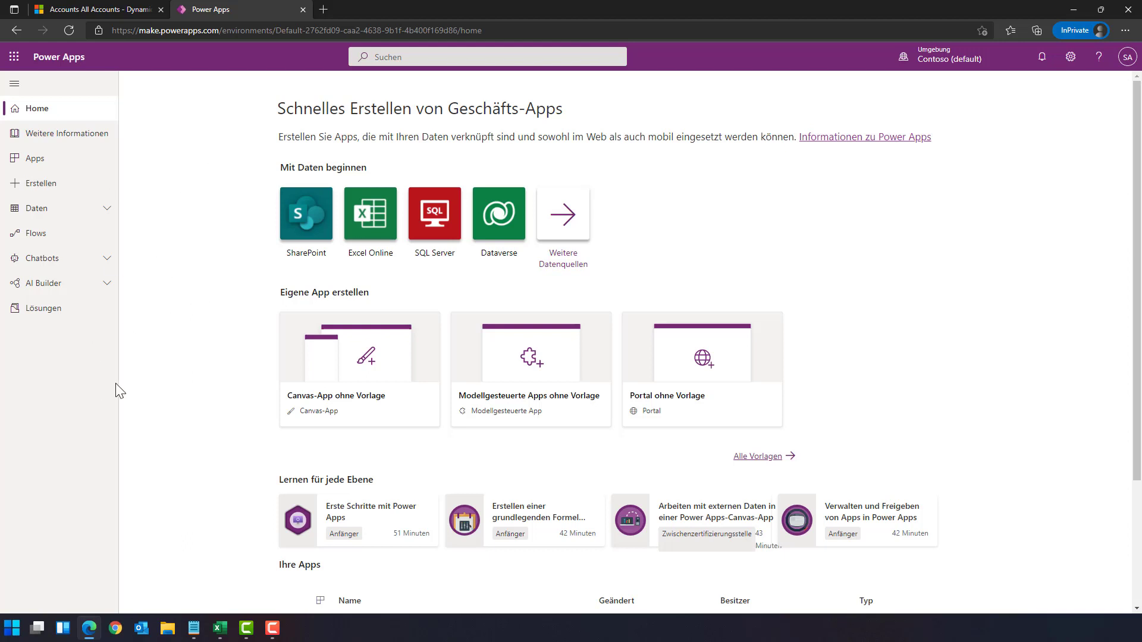
mouse_move(949, 69)
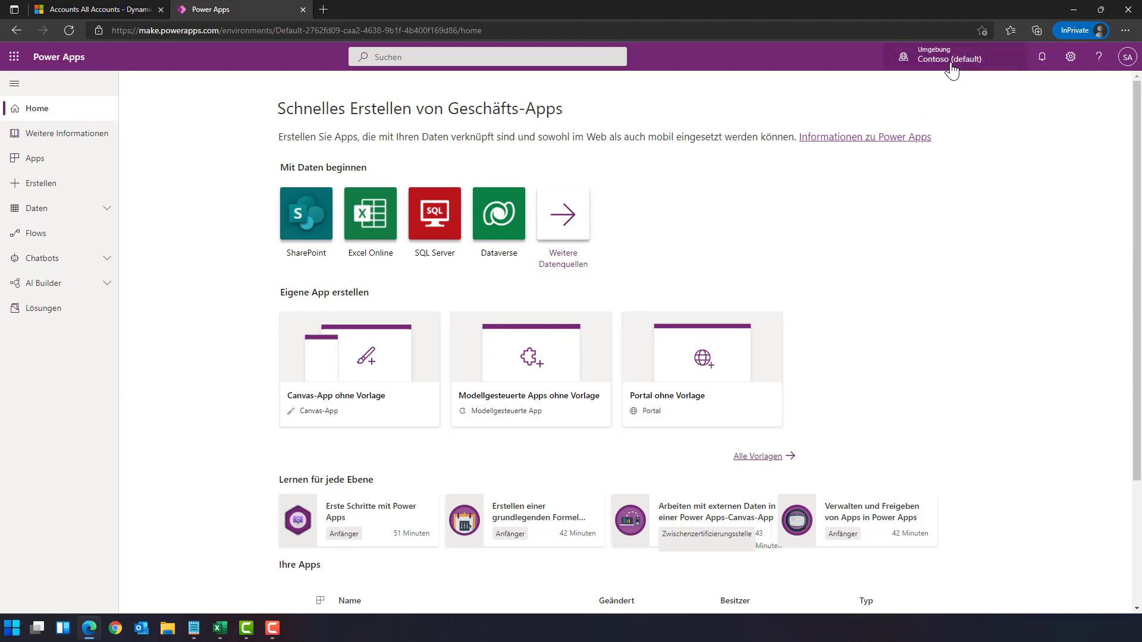
Step: Switch the Power Apps environment to CRM104710
left_click(950, 59)
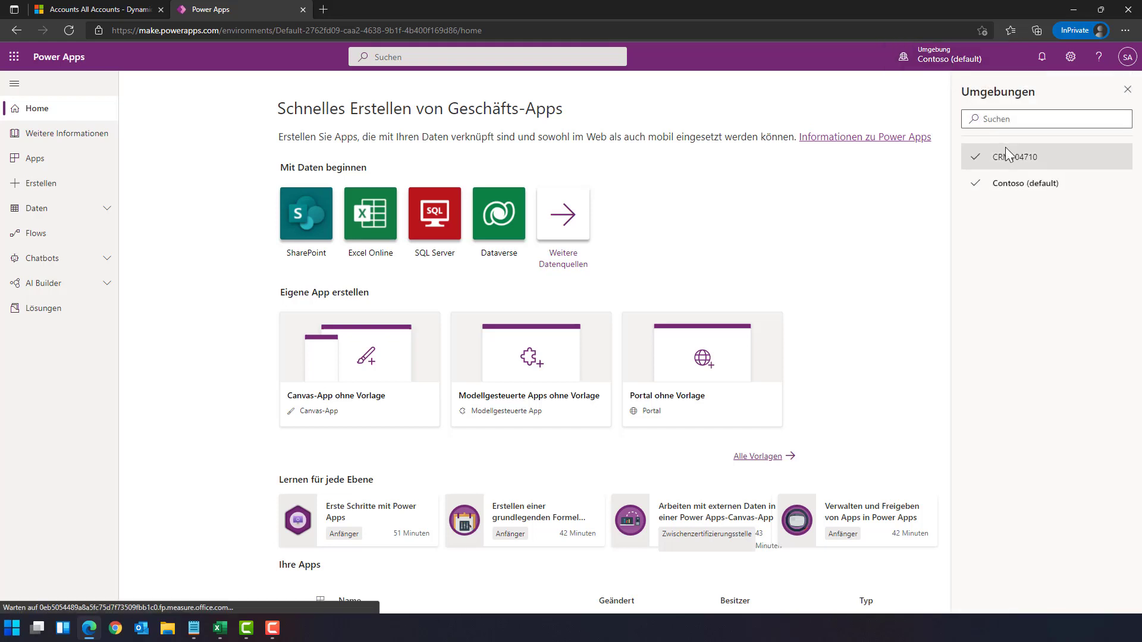
mouse_move(1004, 169)
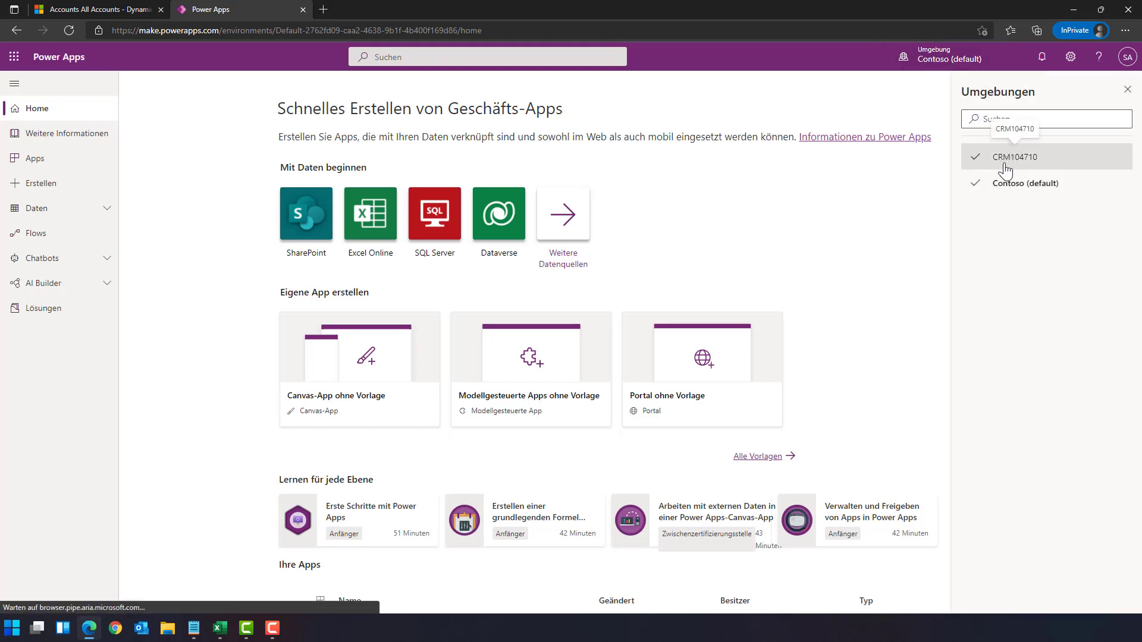
left_click(1014, 157)
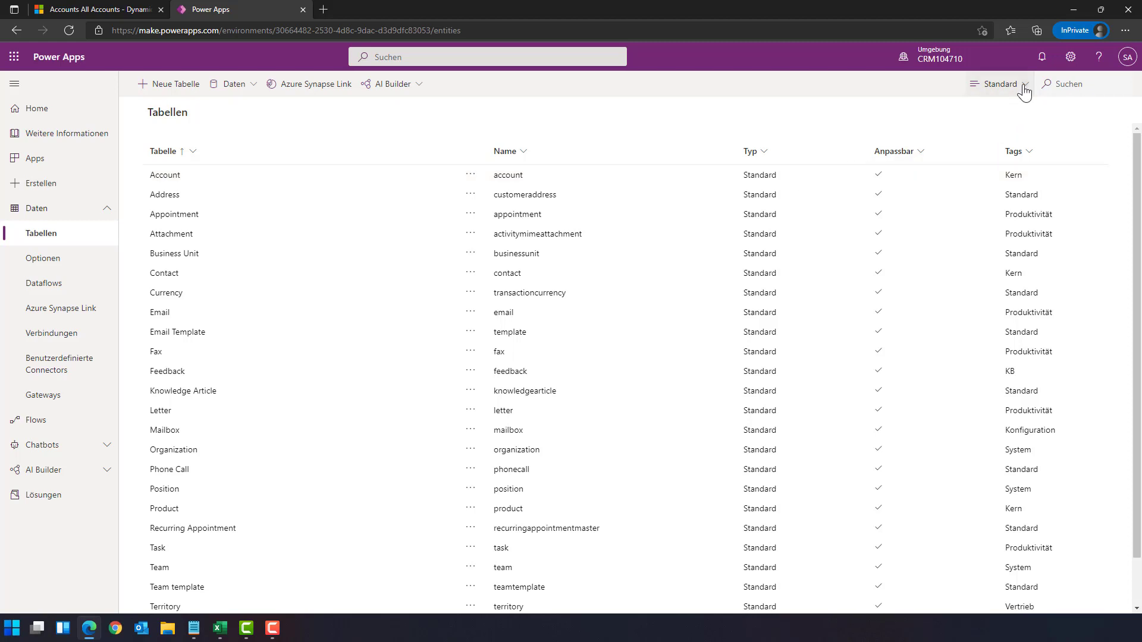
Step: Change the tables view from Standard to Alle and search for 'account'
left_click(999, 84)
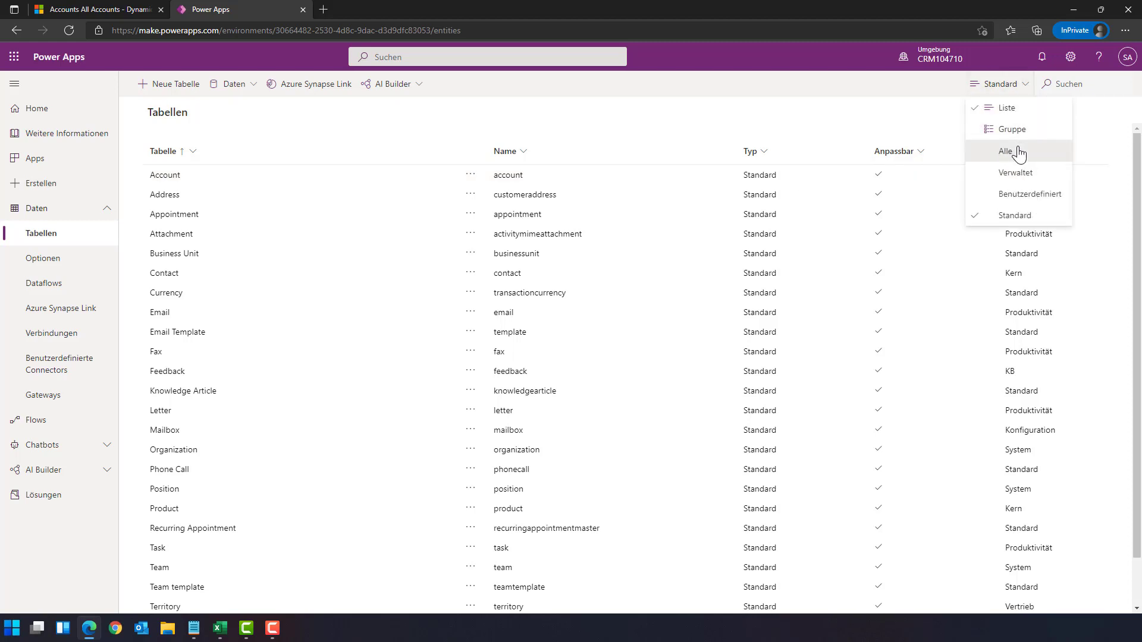
left_click(1005, 151)
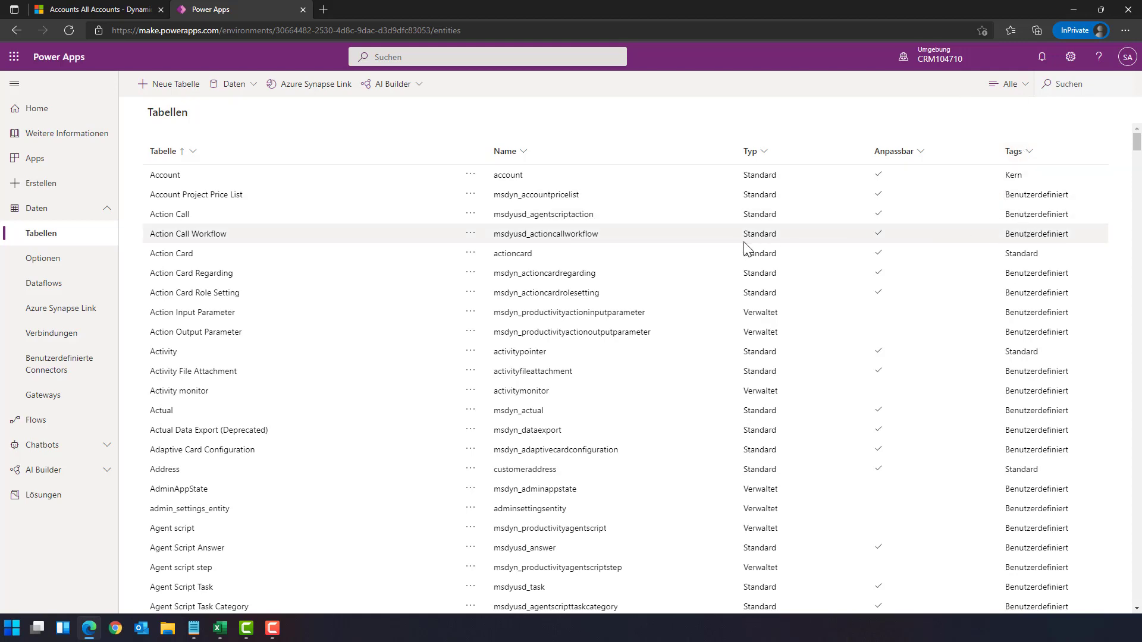
scroll("down", 3)
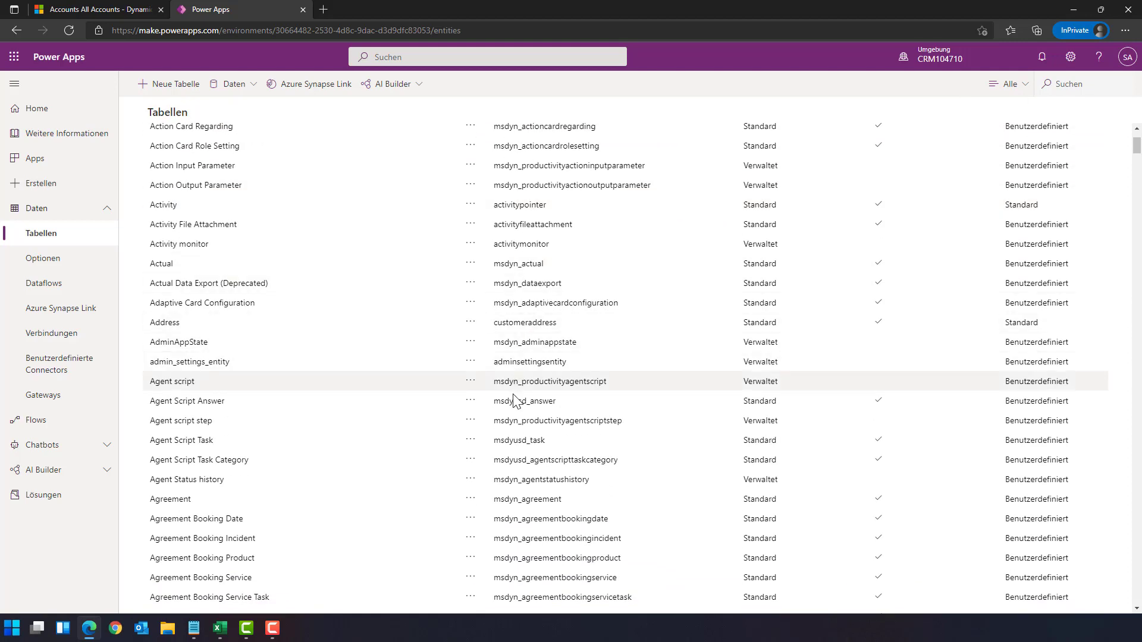
scroll("down", 3)
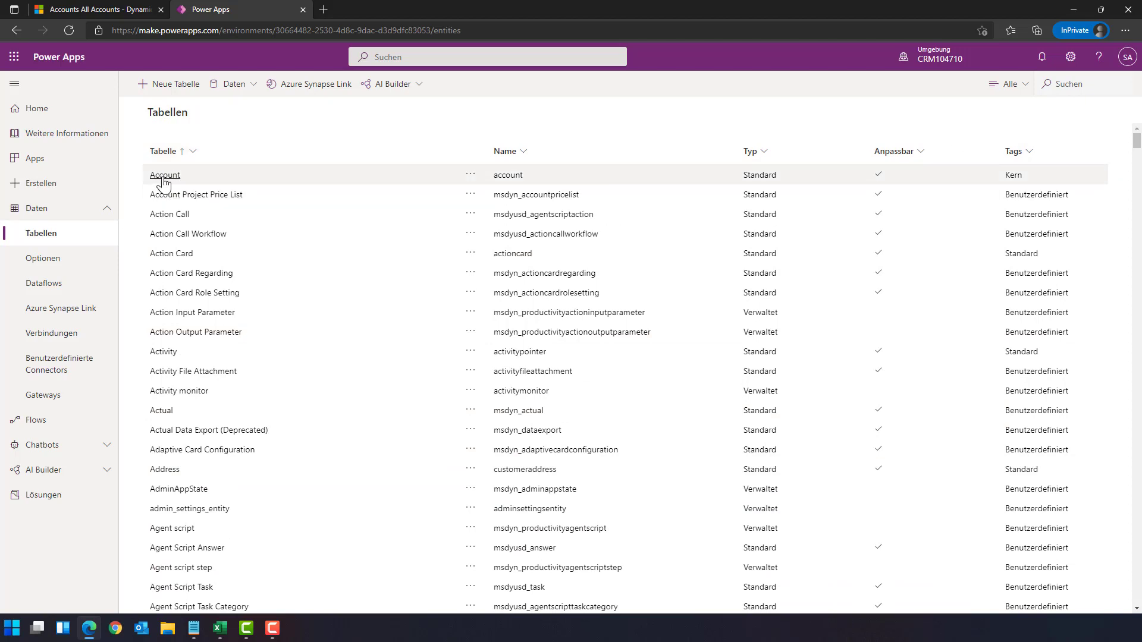
left_click(1078, 83)
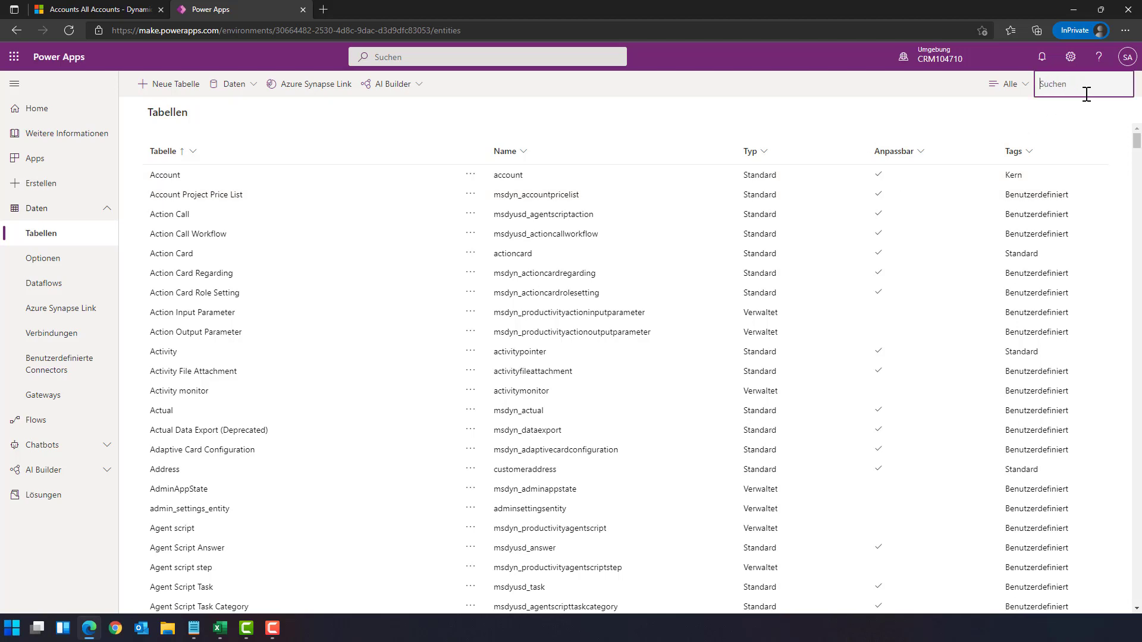
type("account")
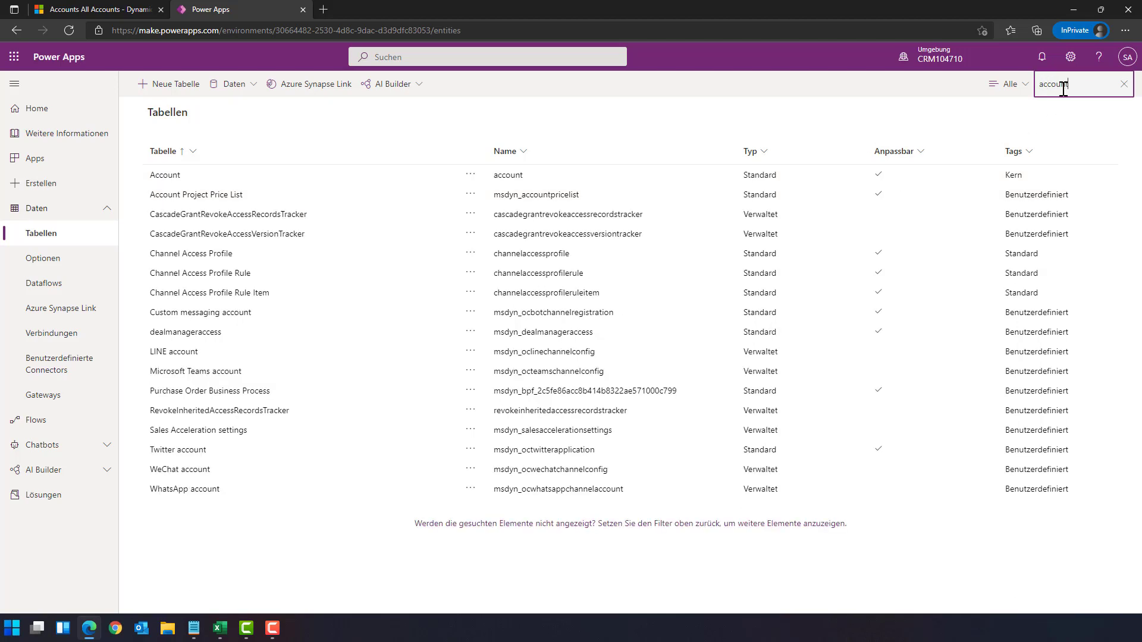
type("account")
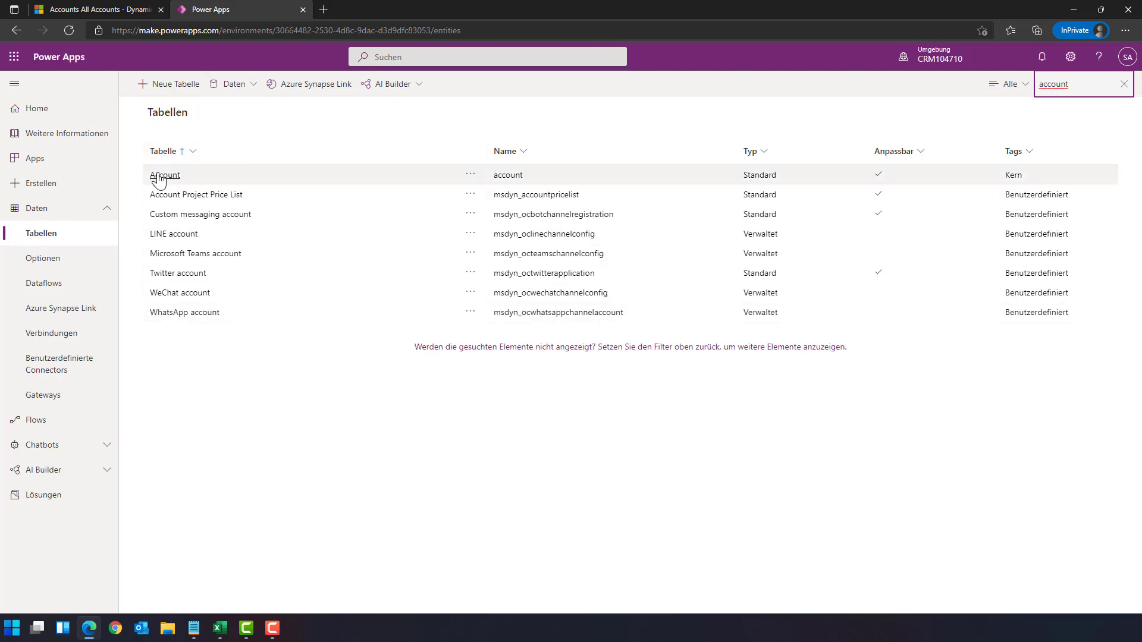
Step: Open the Account table and show its Daten tab records
left_click(164, 175)
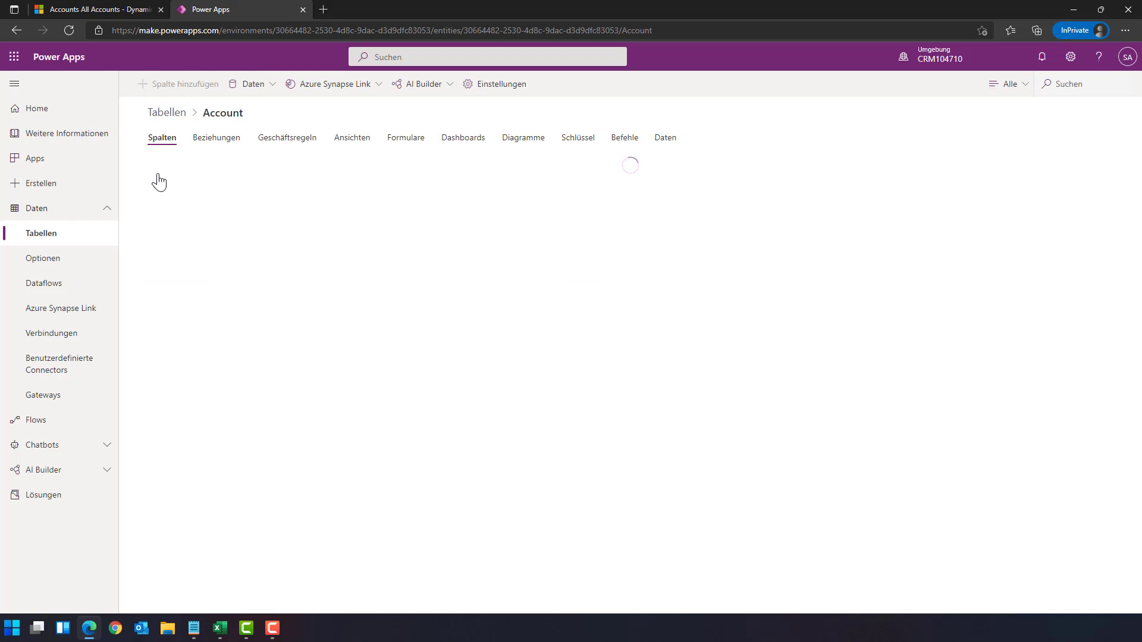
mouse_move(131, 120)
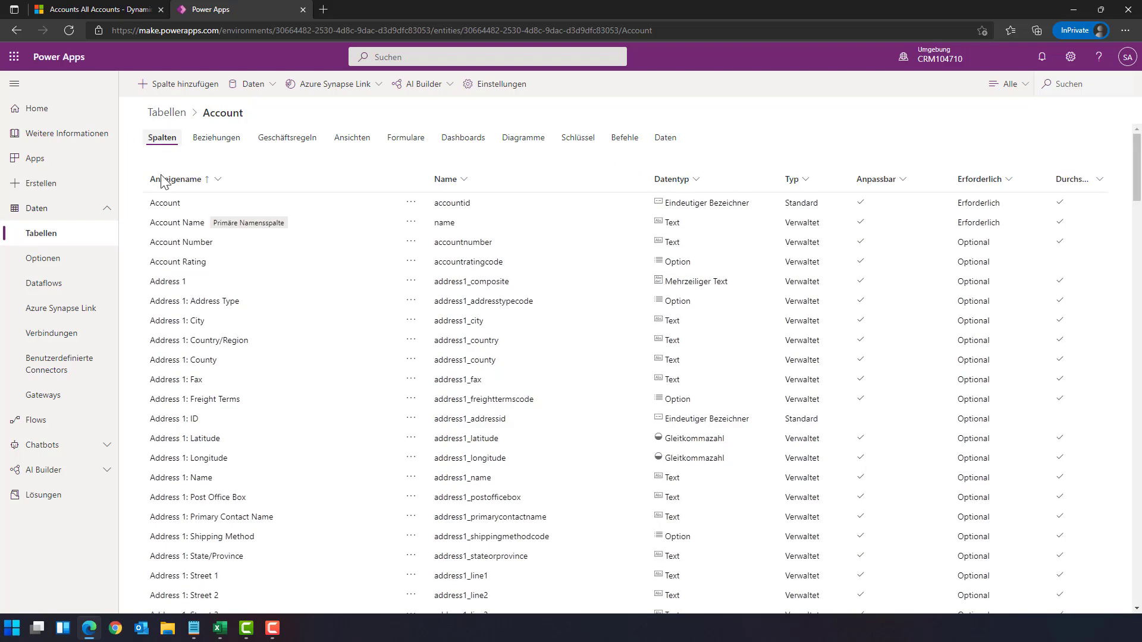
mouse_move(722, 432)
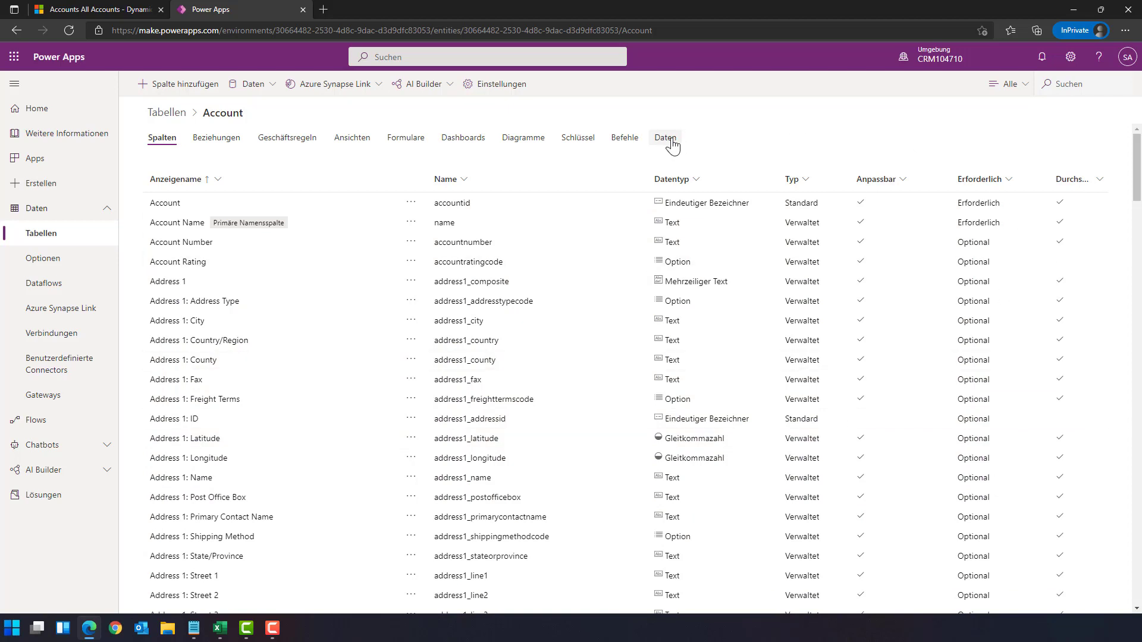
left_click(665, 138)
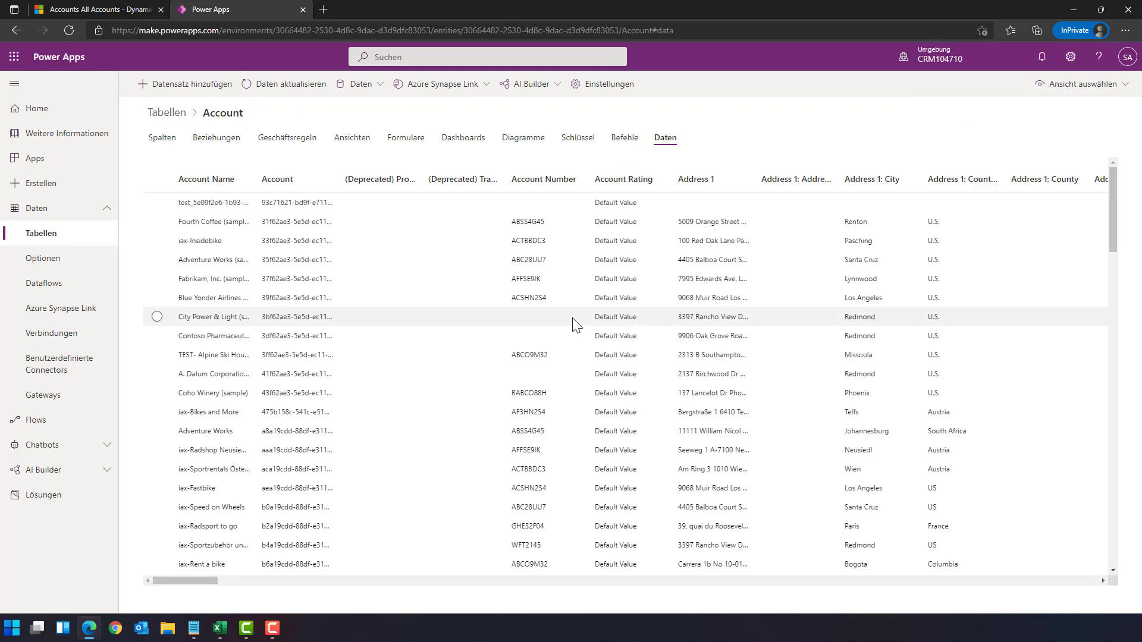
Step: Widen the Account Name column and tick the City Power & Light (sample) row
scroll("down", 3)
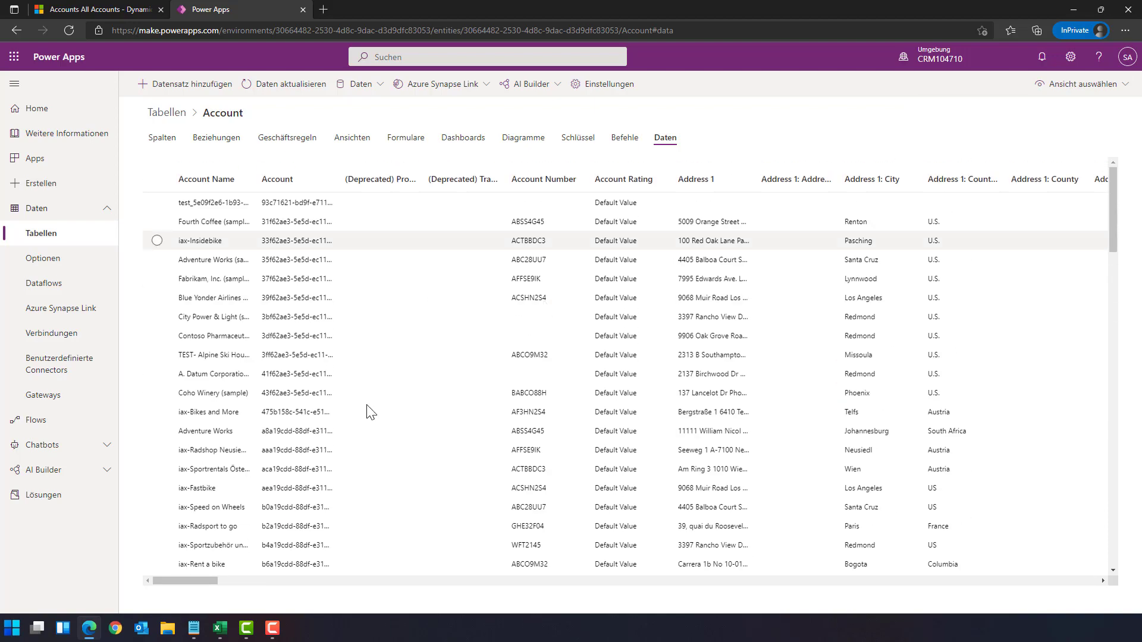
left_click_drag(190, 580, 457, 581)
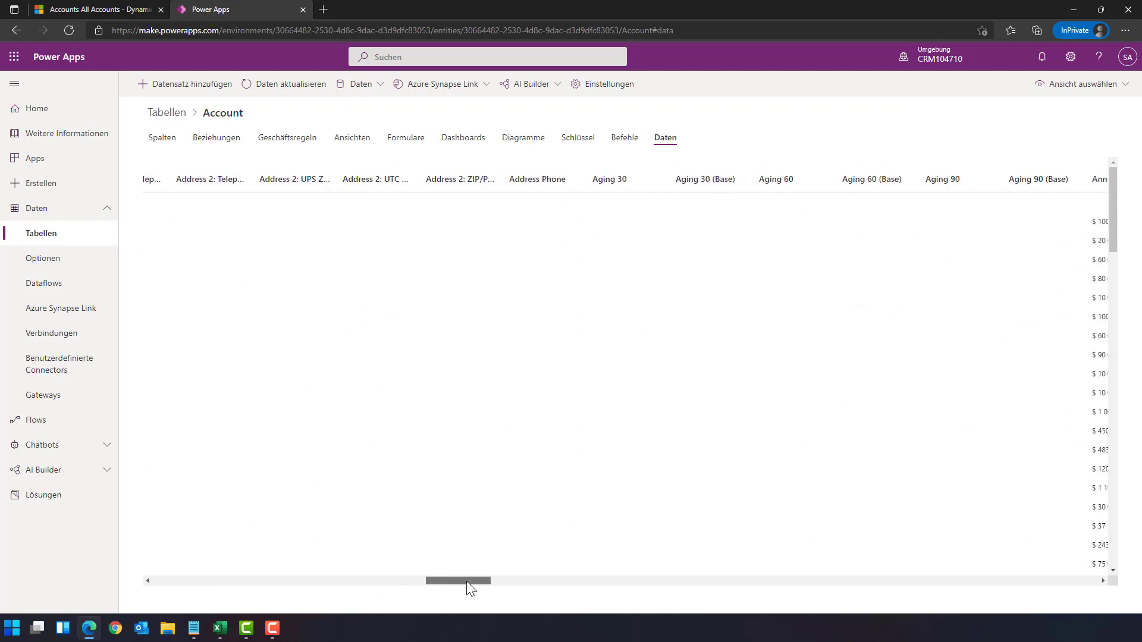
left_click_drag(458, 580, 637, 580)
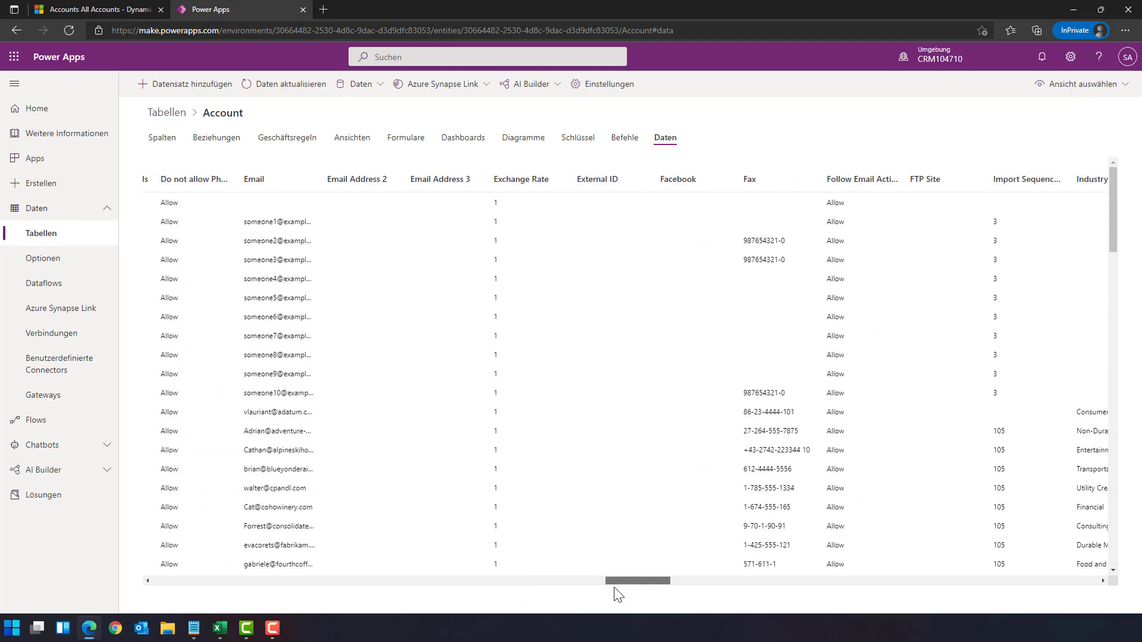
left_click_drag(637, 581, 189, 580)
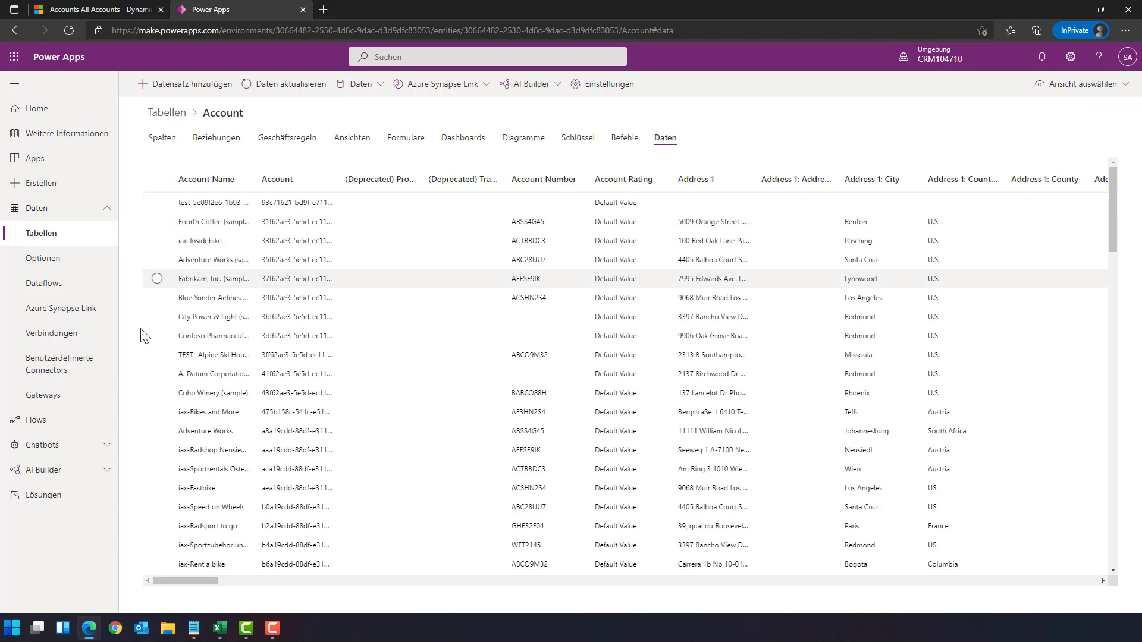
left_click(157, 317)
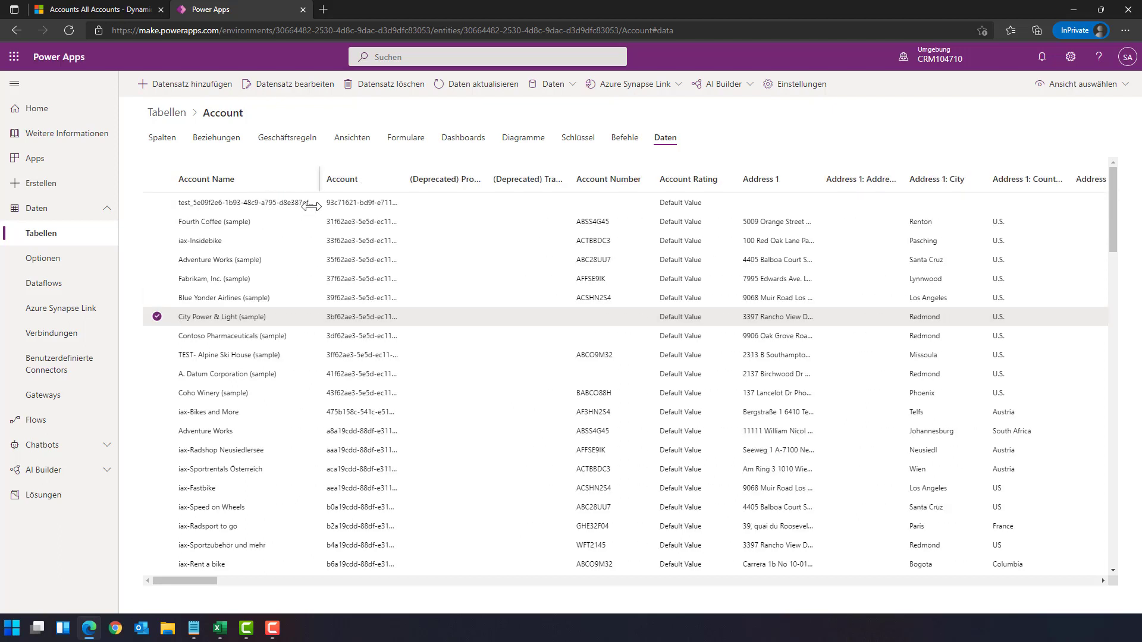
mouse_move(279, 104)
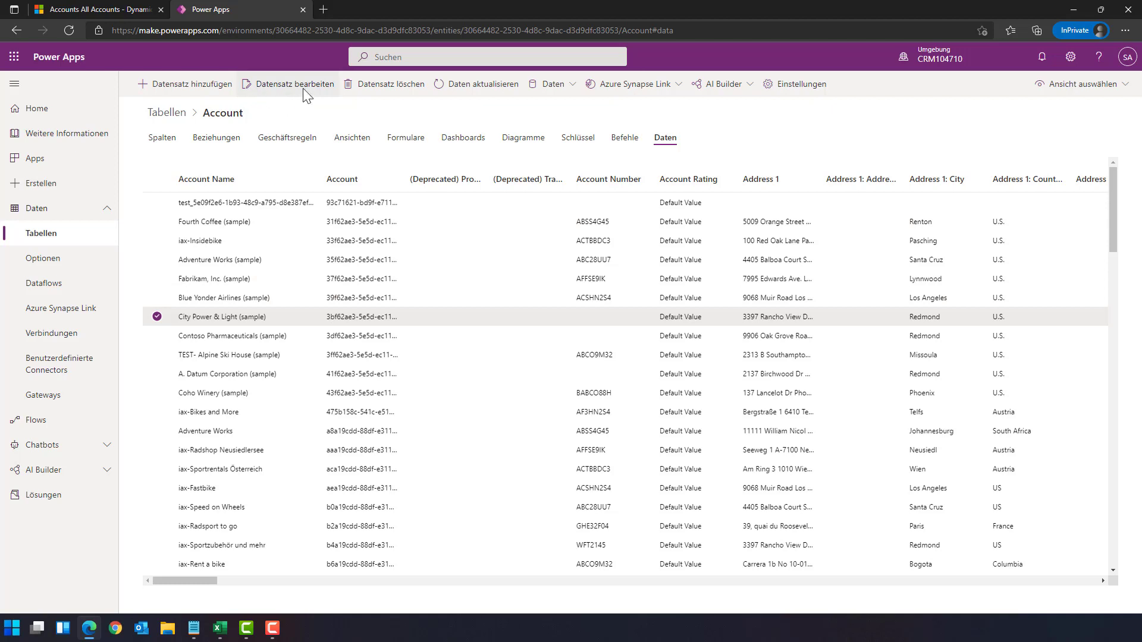
Step: Open the City Power & Light (sample) account record for editing in Dynamics 365
left_click(293, 83)
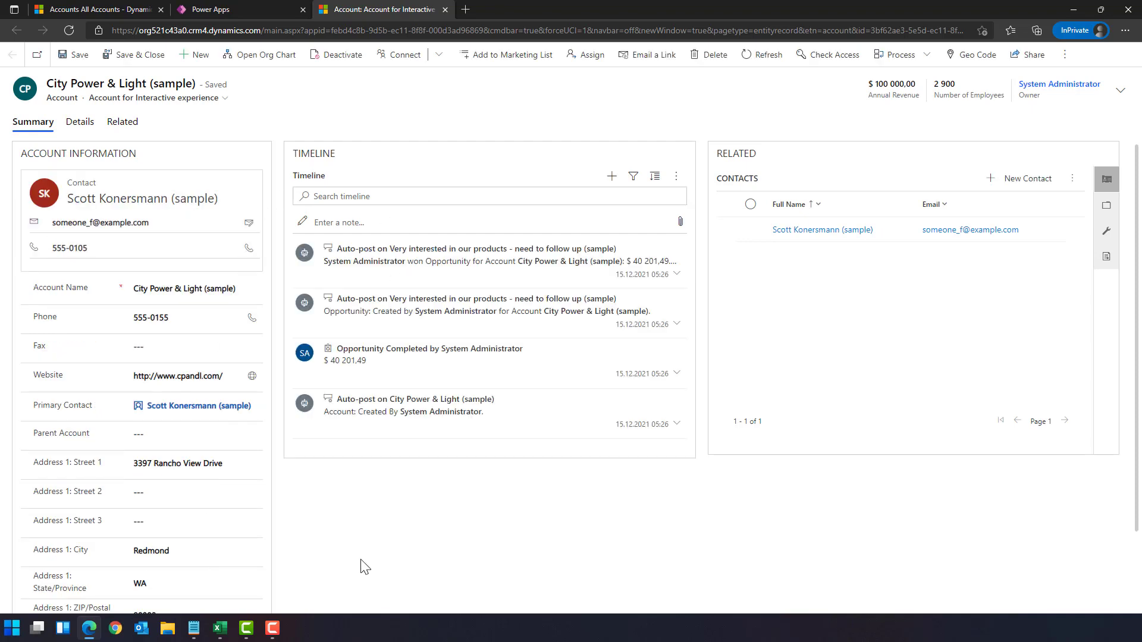
mouse_move(940, 591)
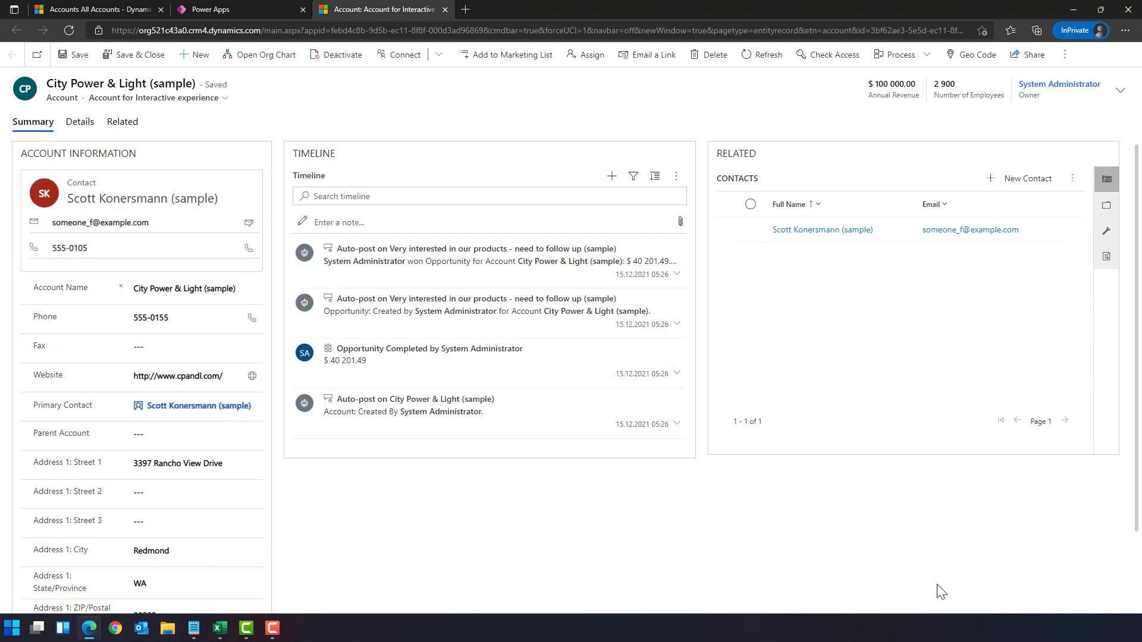
mouse_move(351, 565)
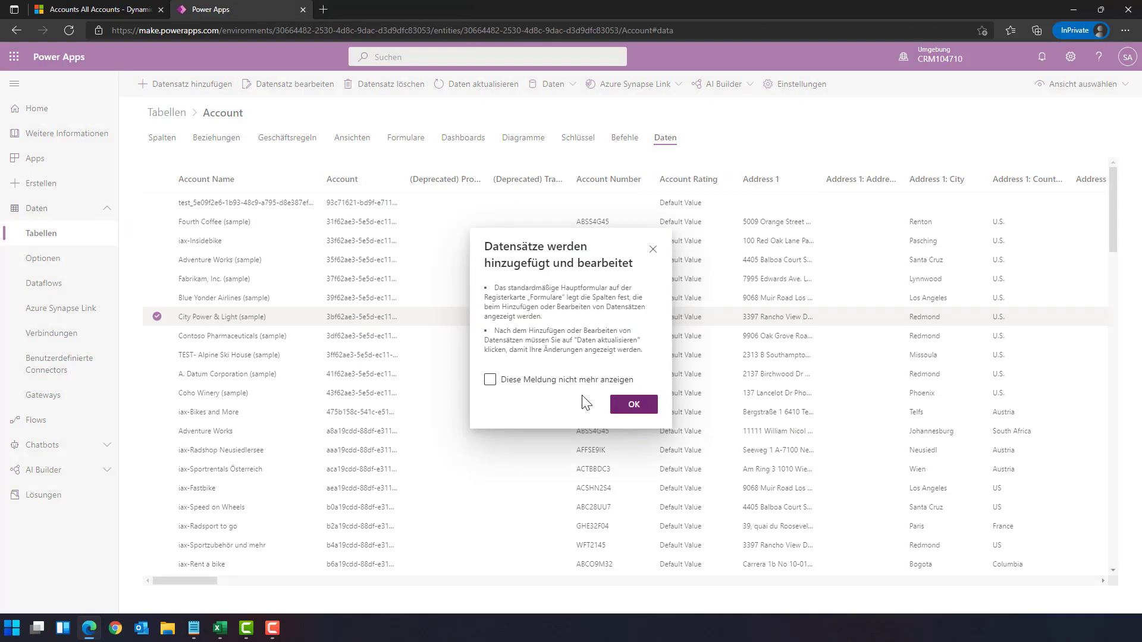
Step: Dismiss the notice, untick the row, export Account data to Excel and open the workbook
left_click(633, 405)
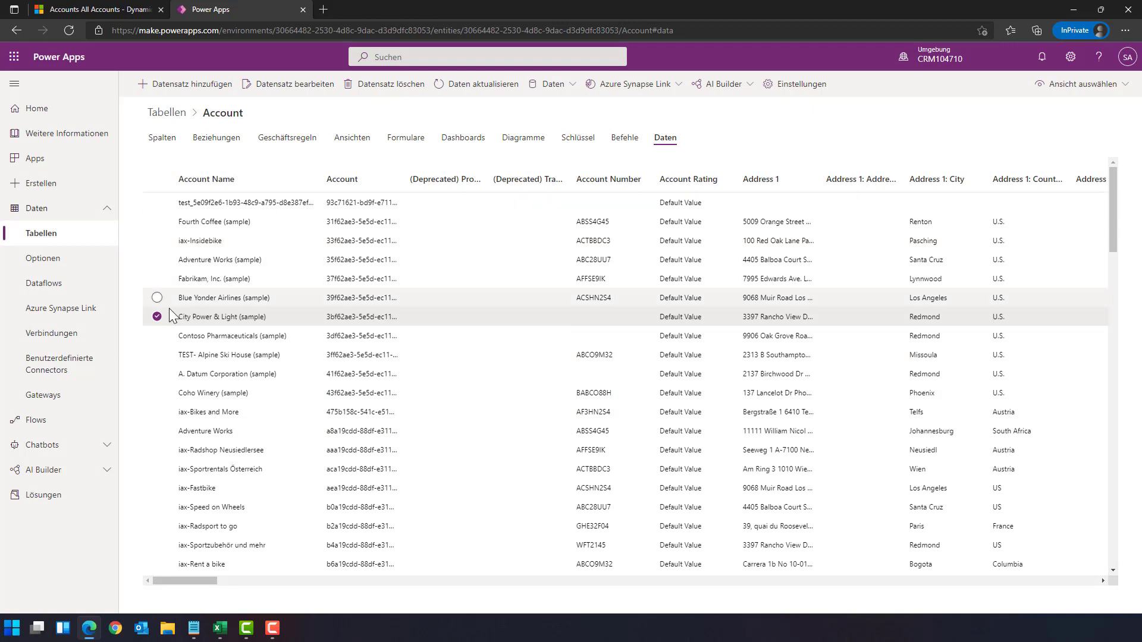
left_click(157, 317)
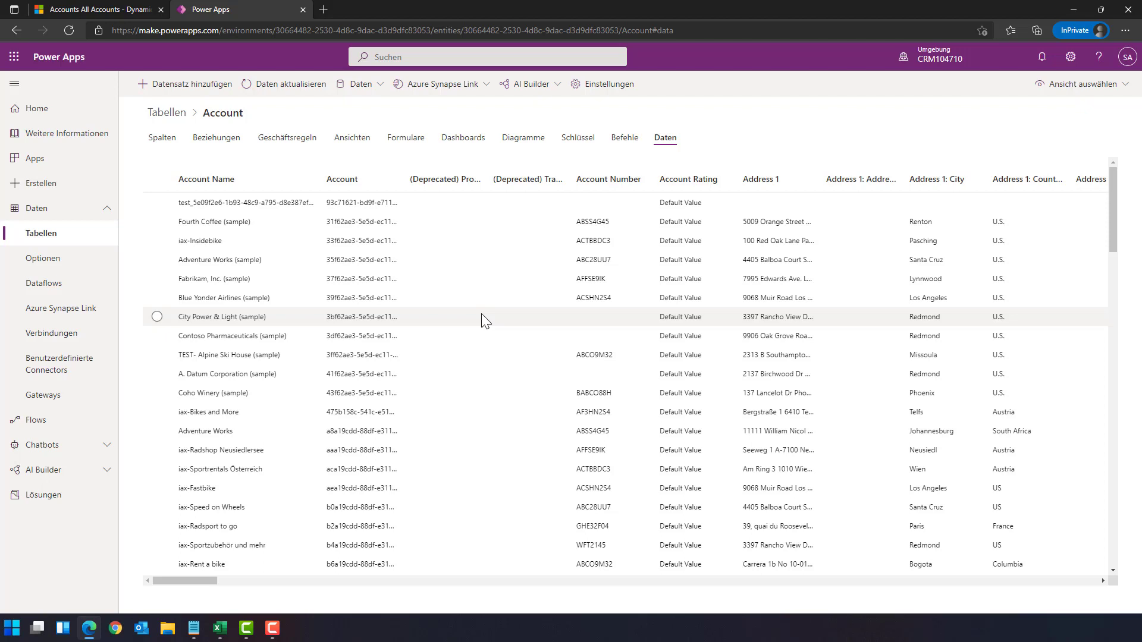
mouse_move(469, 311)
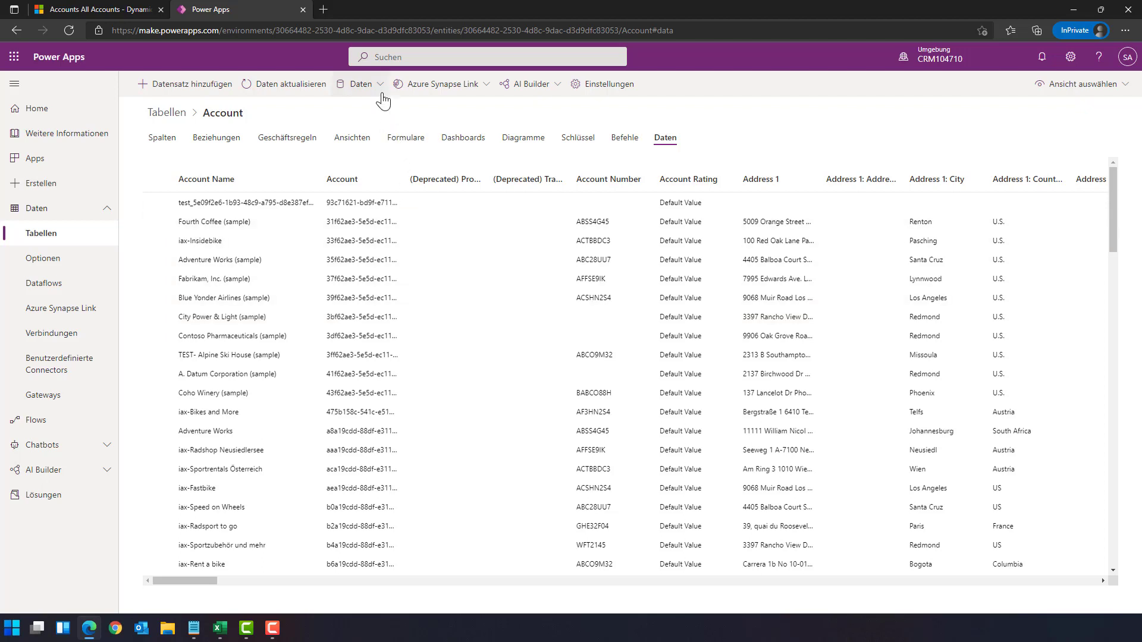
left_click(360, 84)
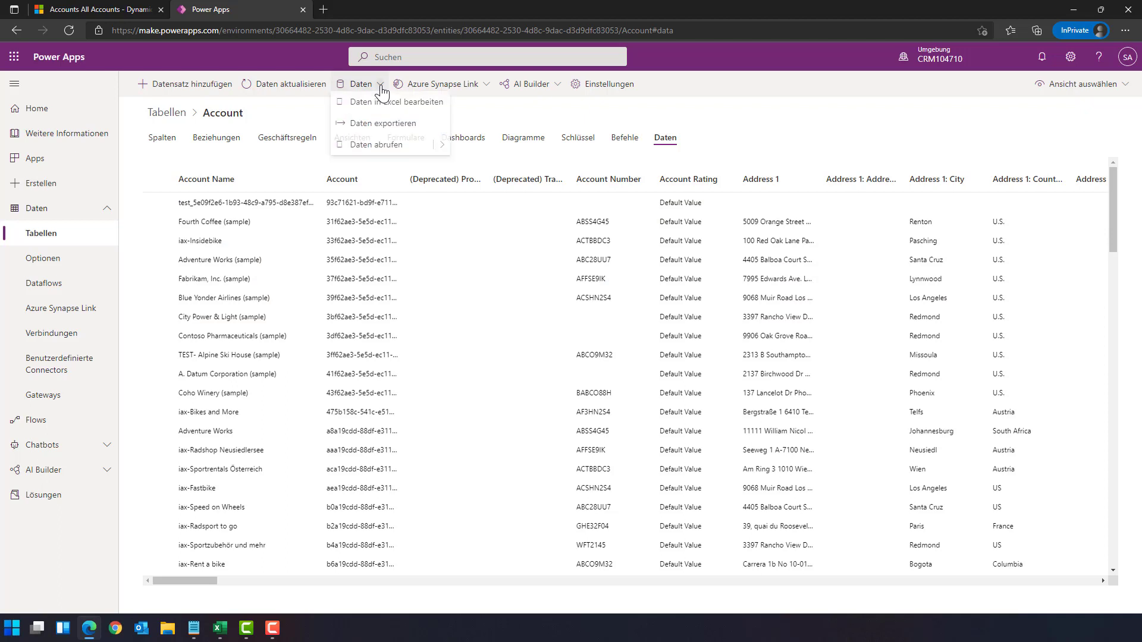
mouse_move(417, 114)
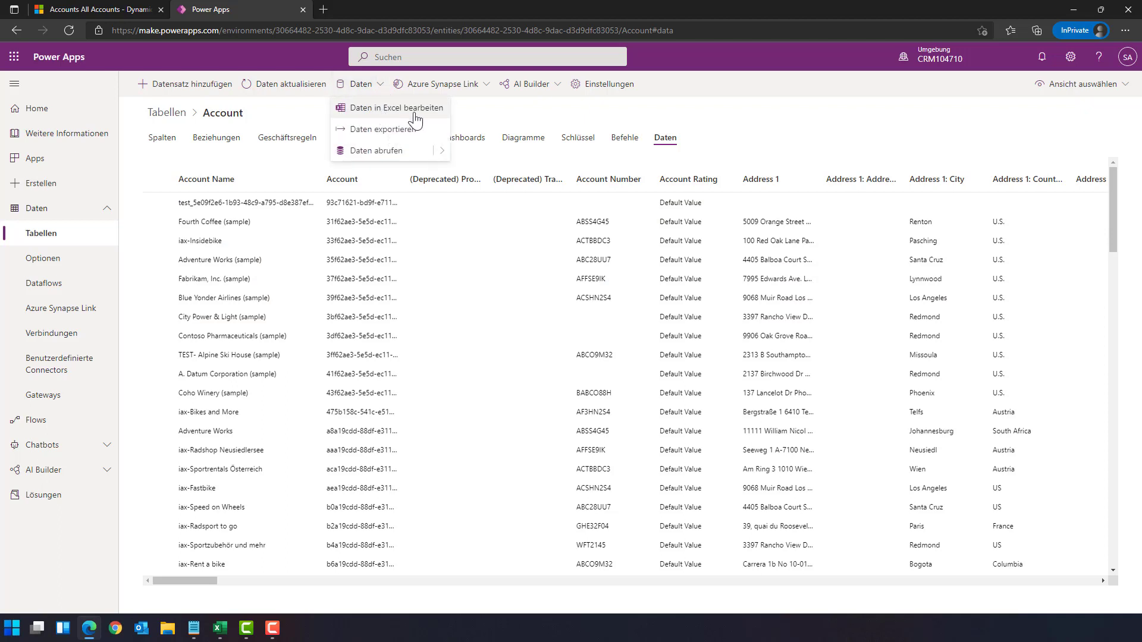
left_click(395, 107)
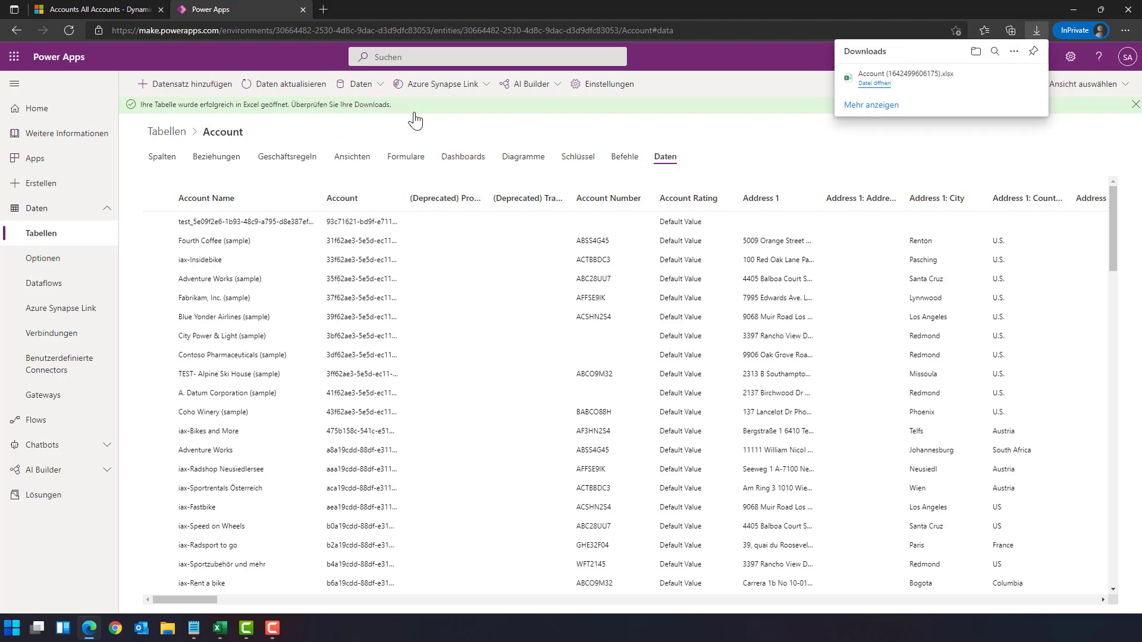
mouse_move(923, 88)
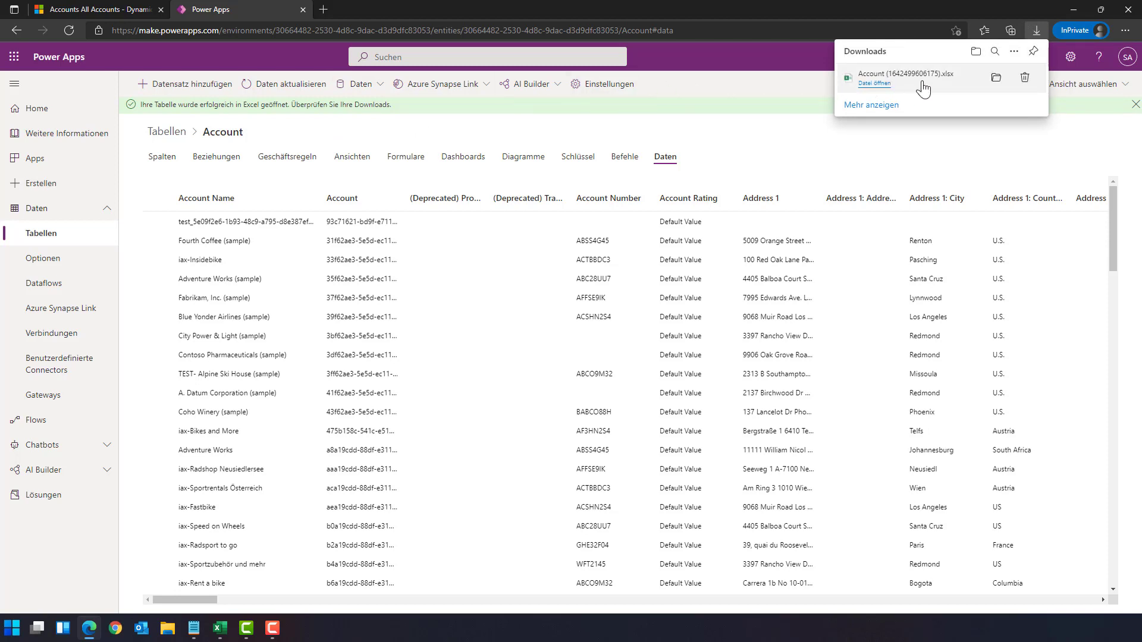
mouse_move(924, 76)
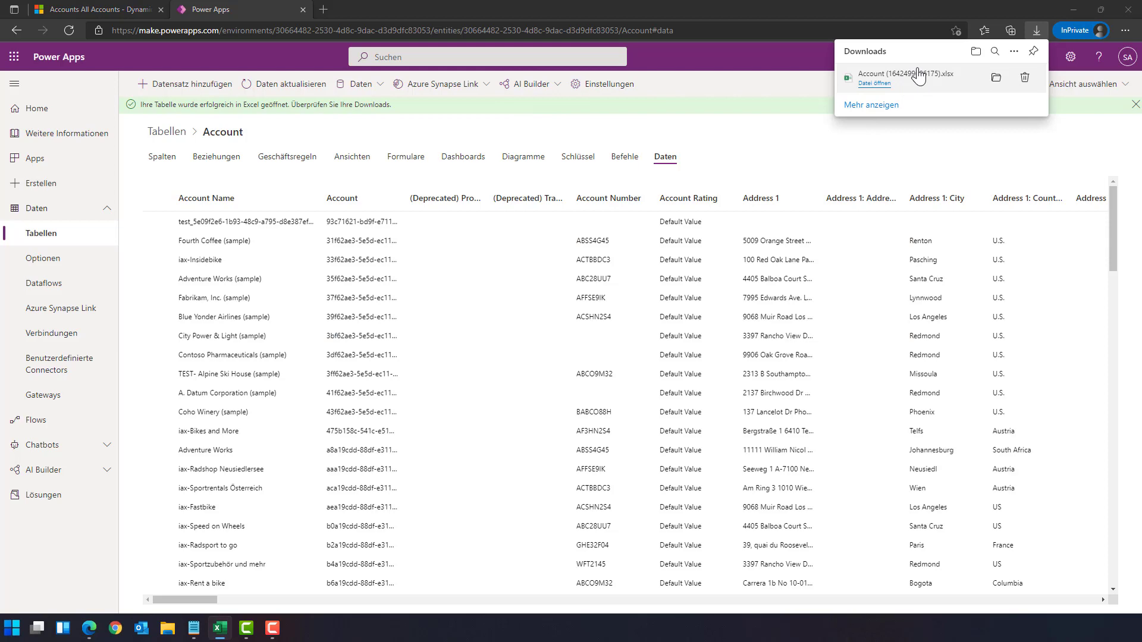
left_click(875, 83)
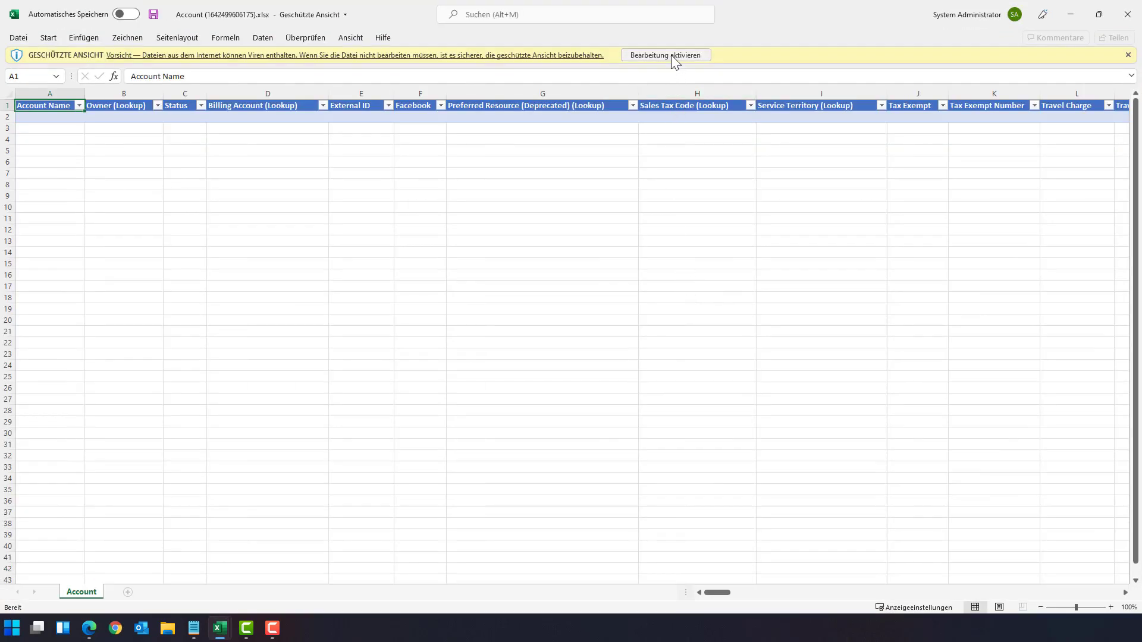
Step: Enable editing in the Account workbook and trust the PowerApps add-in
left_click(666, 55)
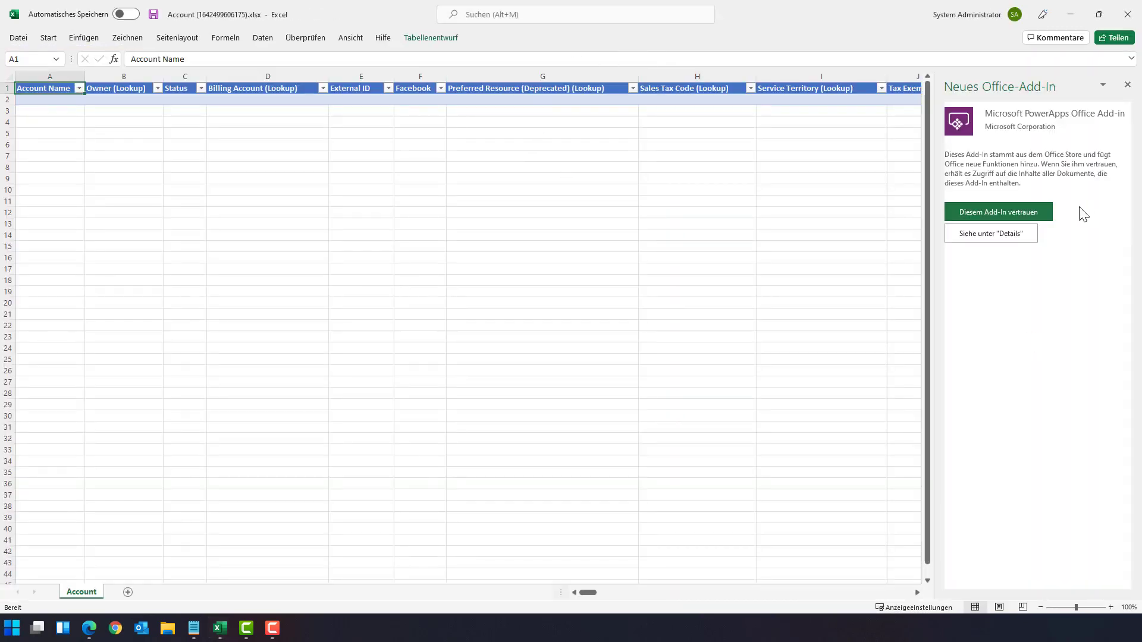
left_click(998, 212)
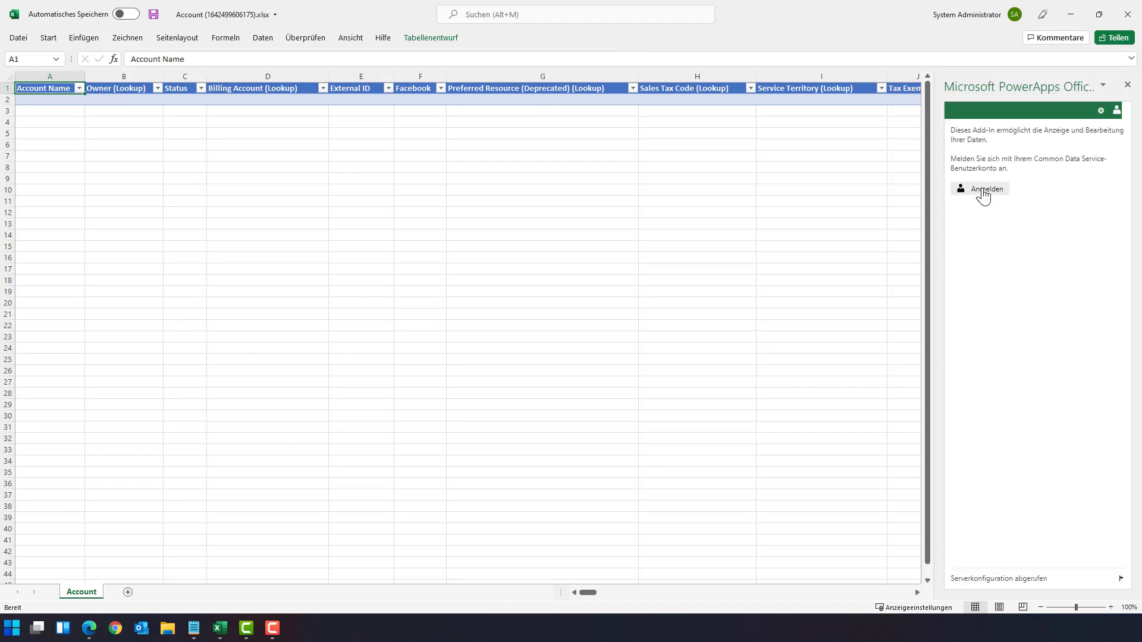
Step: Sign in to the PowerApps add-in with the System Administrator account
left_click(984, 189)
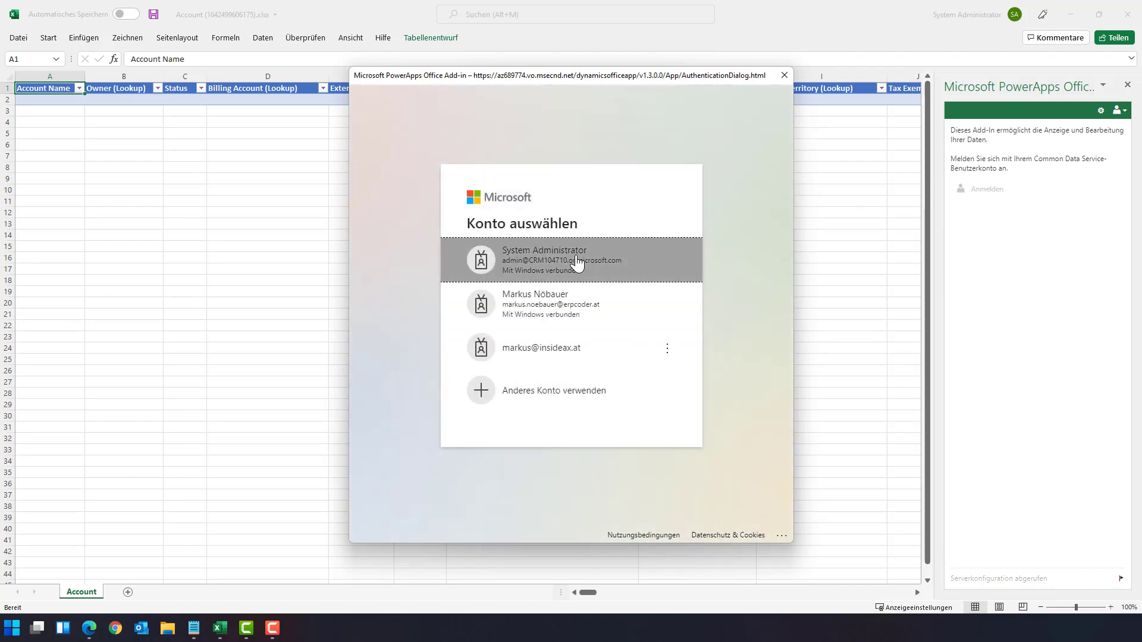
left_click(570, 260)
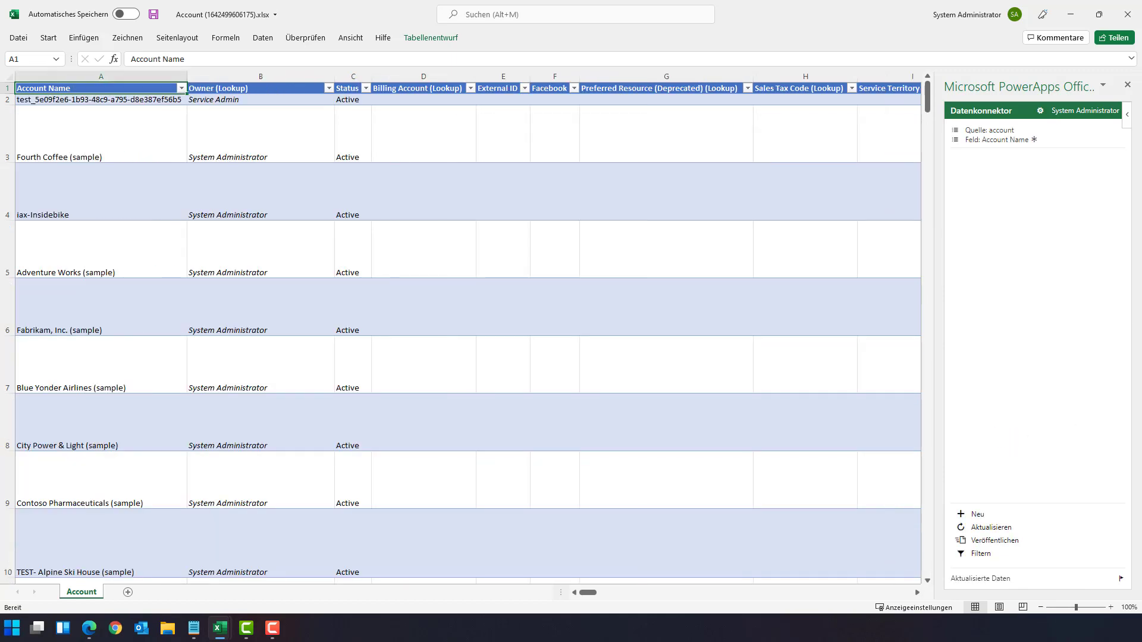
scroll("down", 3)
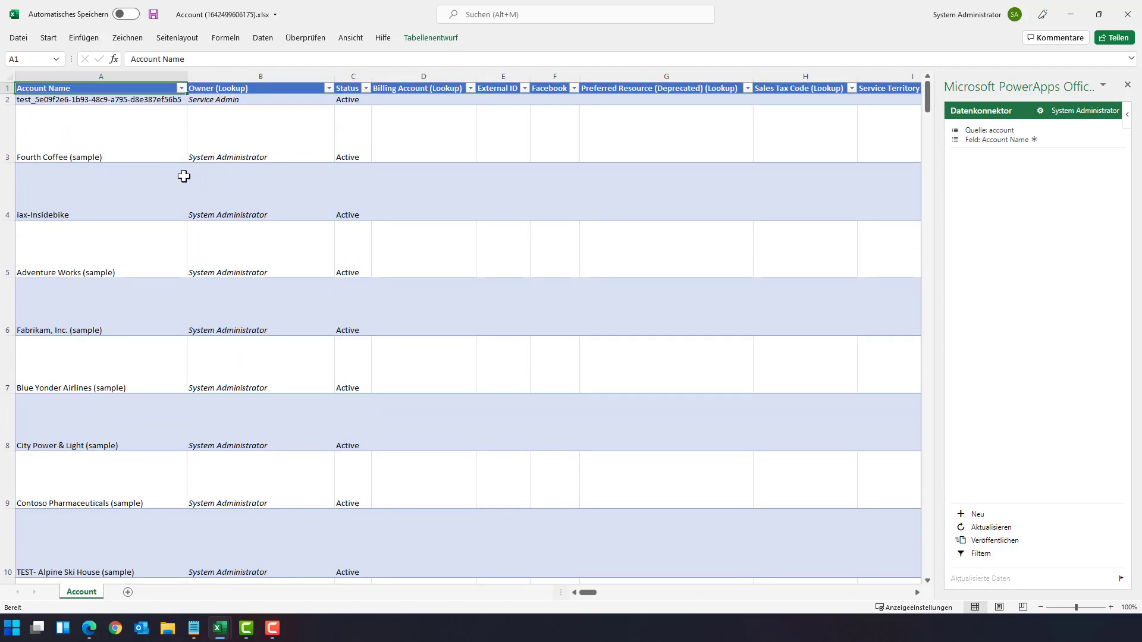
mouse_move(157, 179)
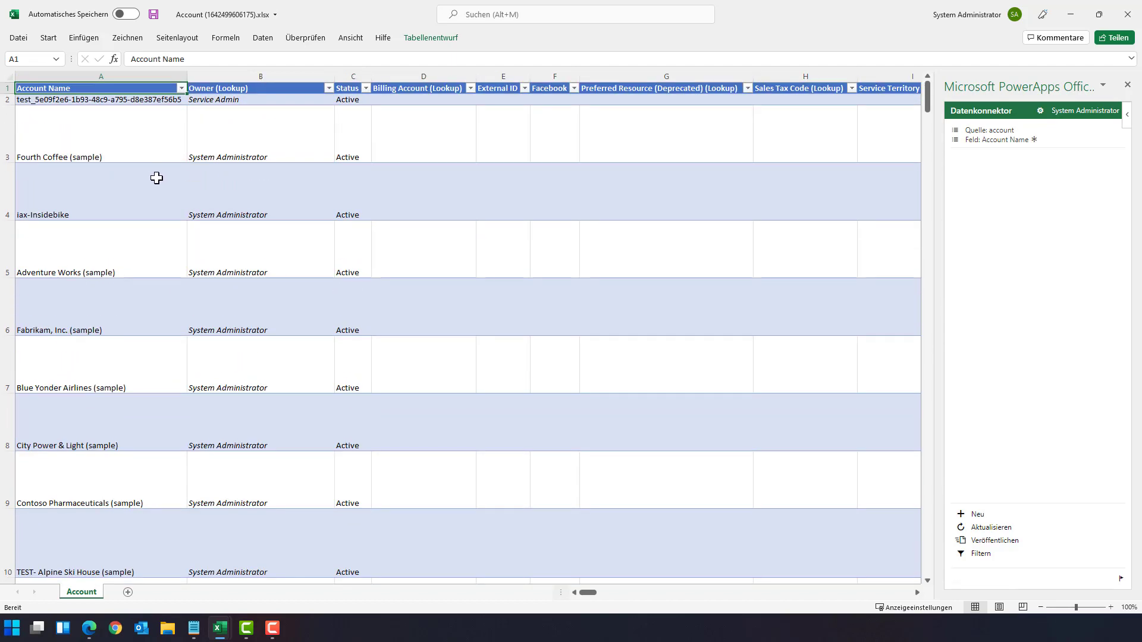
mouse_move(81, 334)
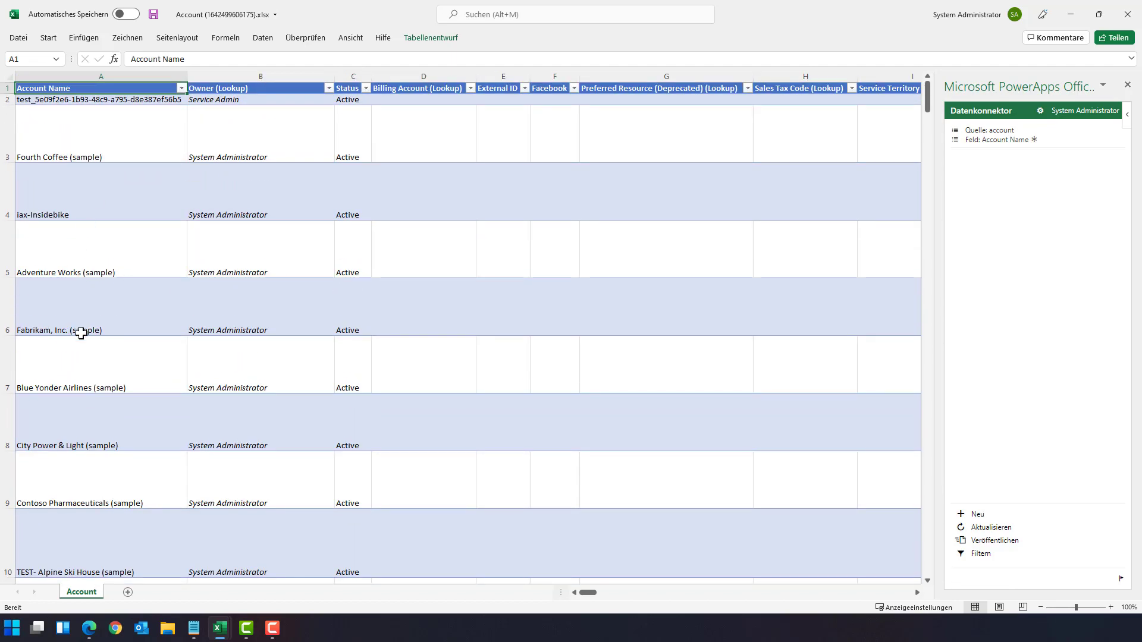
mouse_move(103, 312)
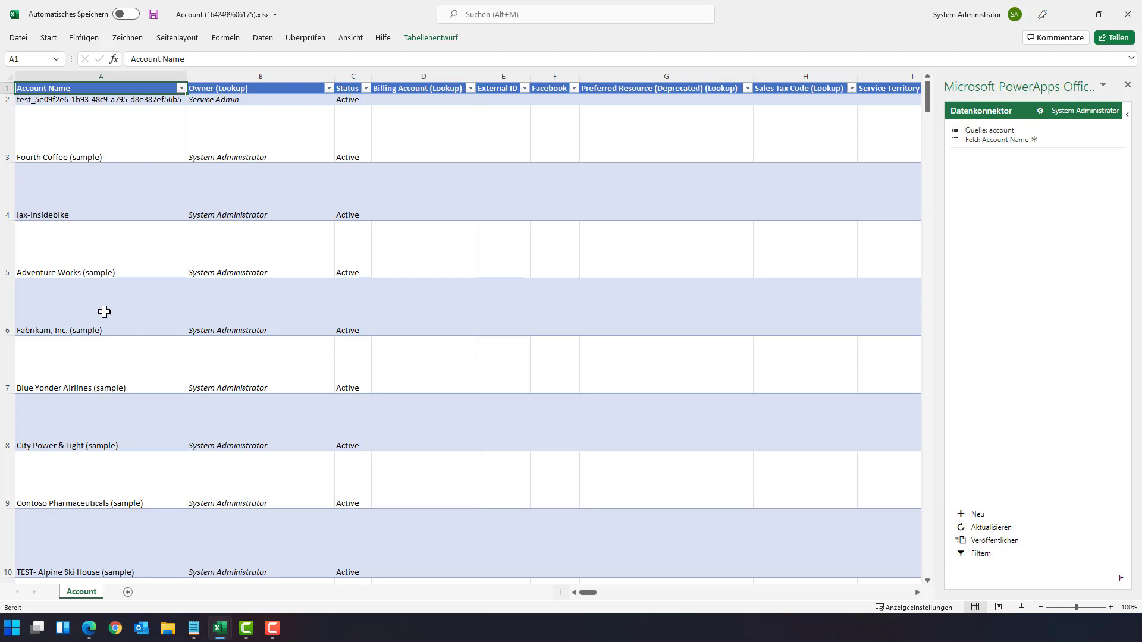
scroll("down", 3)
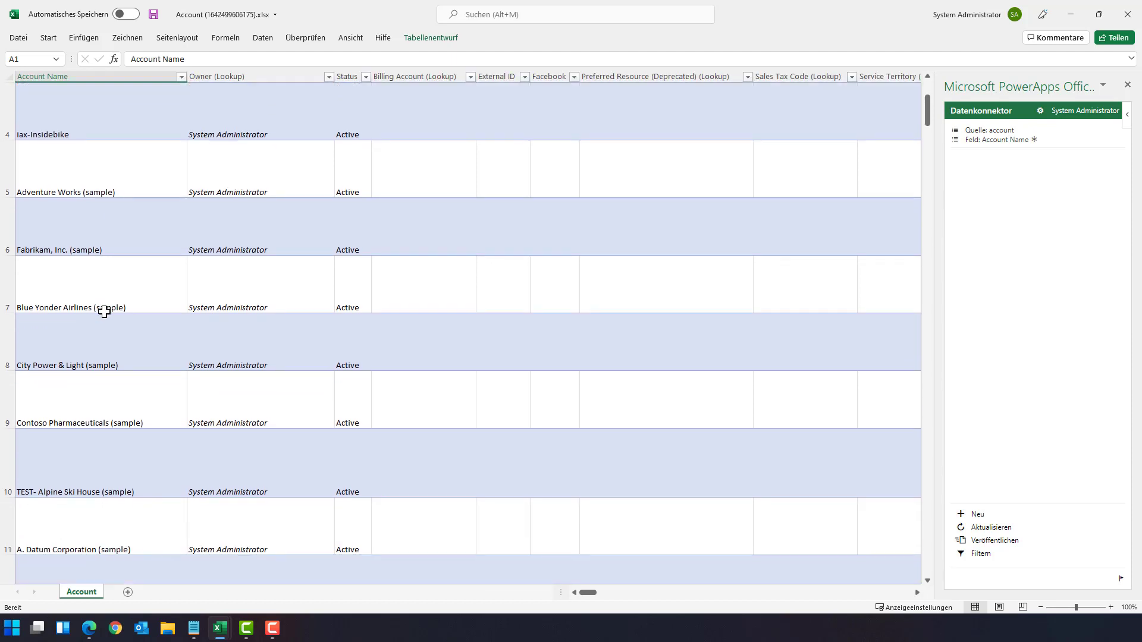
scroll("down", 3)
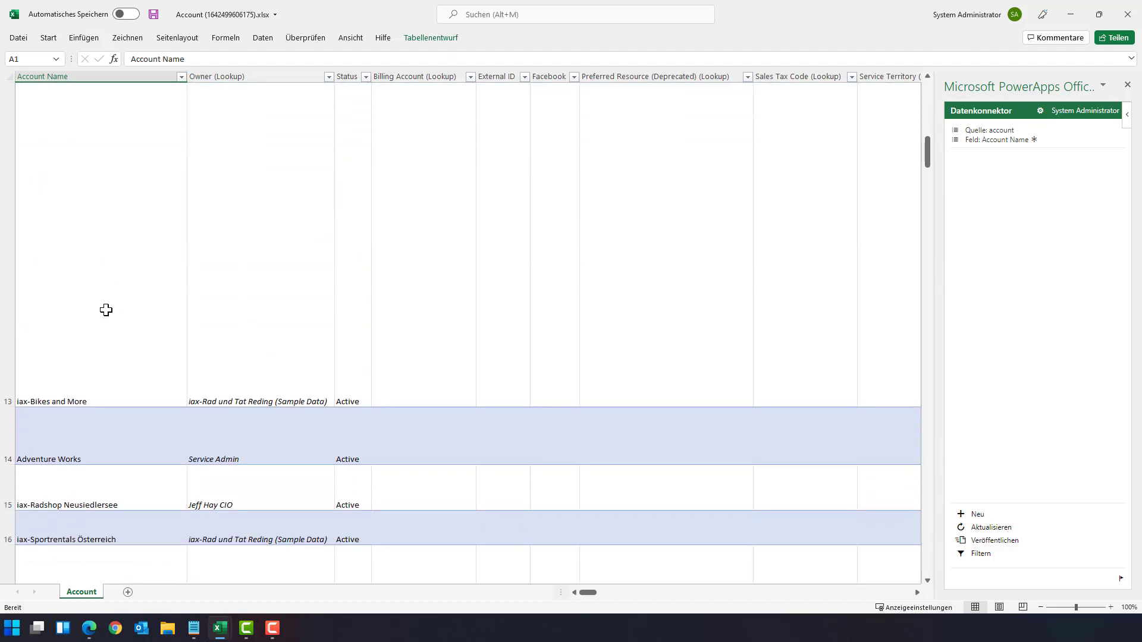
scroll("up", 3)
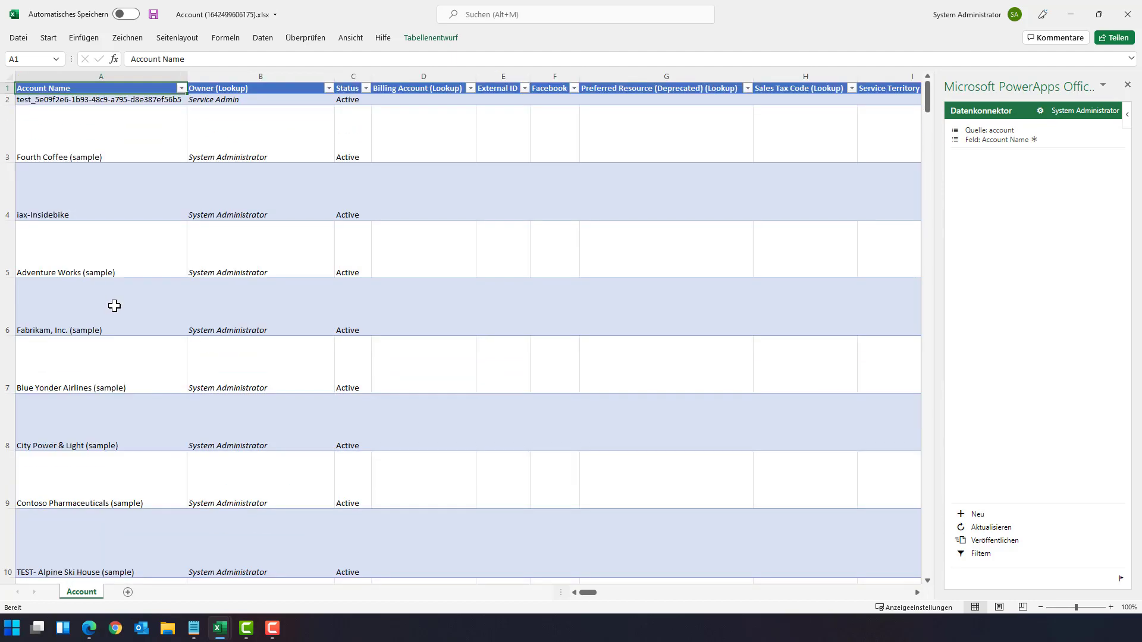
Step: Set Fourth Coffee's city to Linz in cell W3 and publish the change
left_click(100, 137)
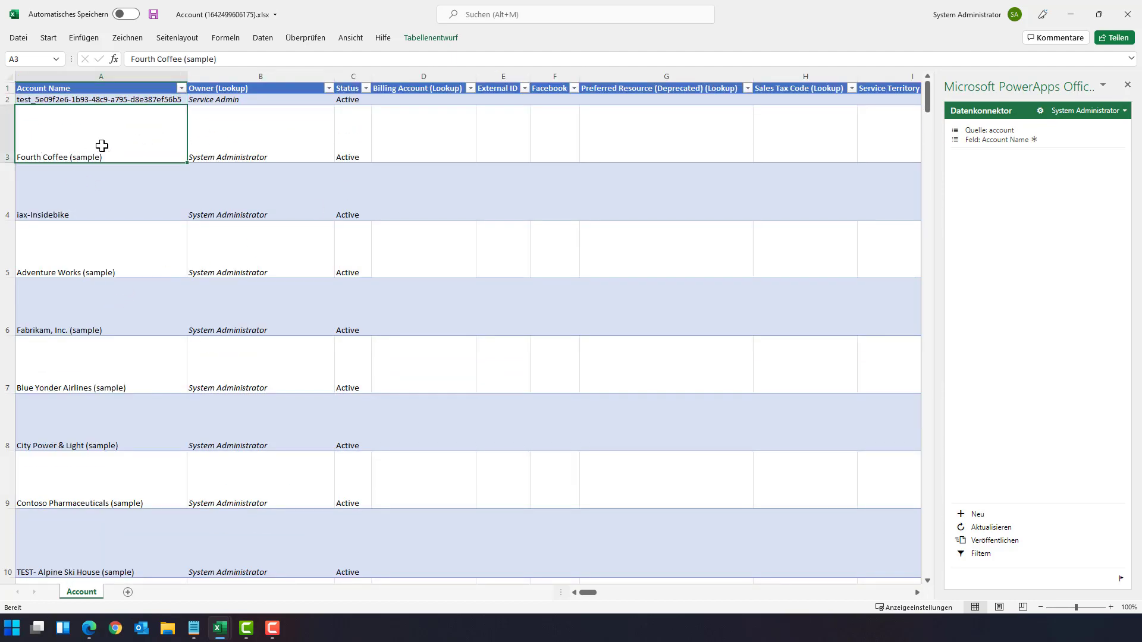
scroll("right", 3)
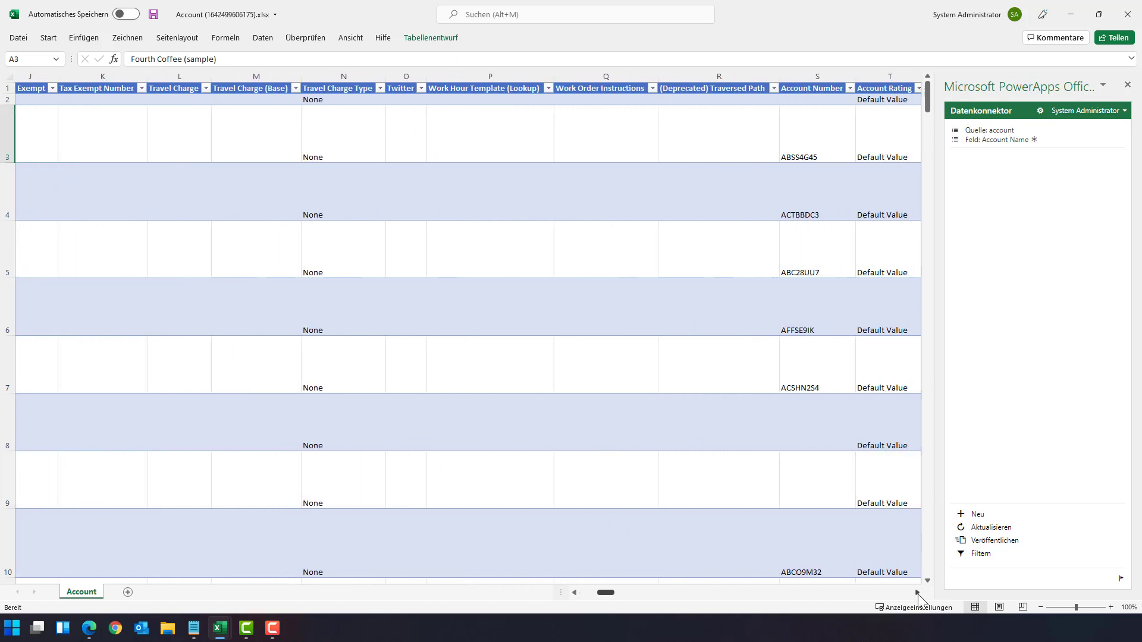
scroll("right", 3)
type("L")
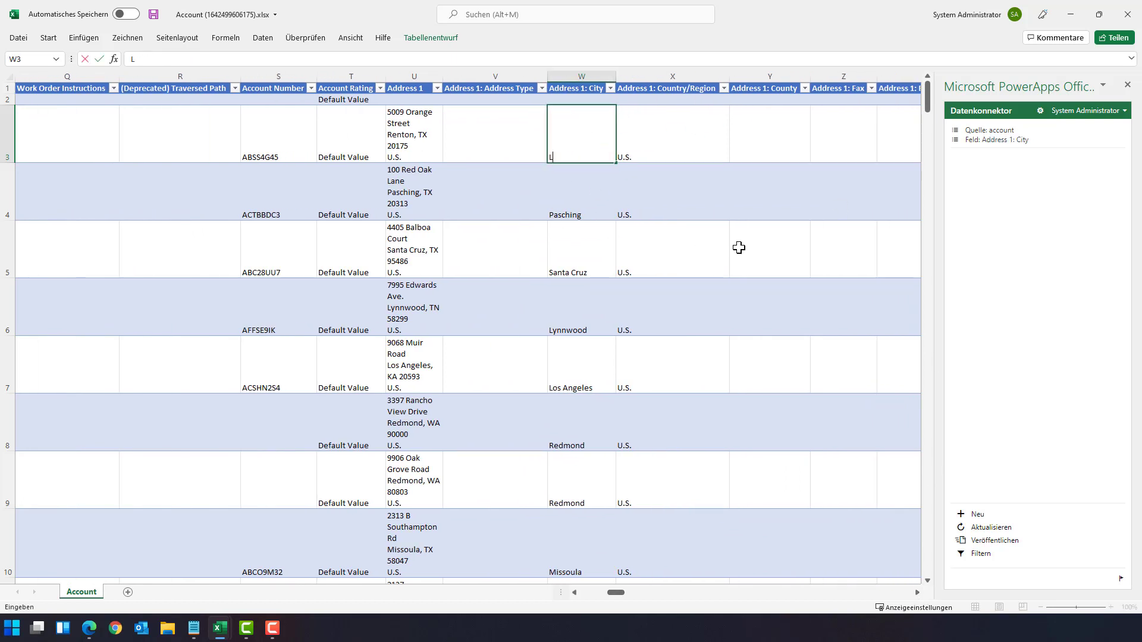
type("inz")
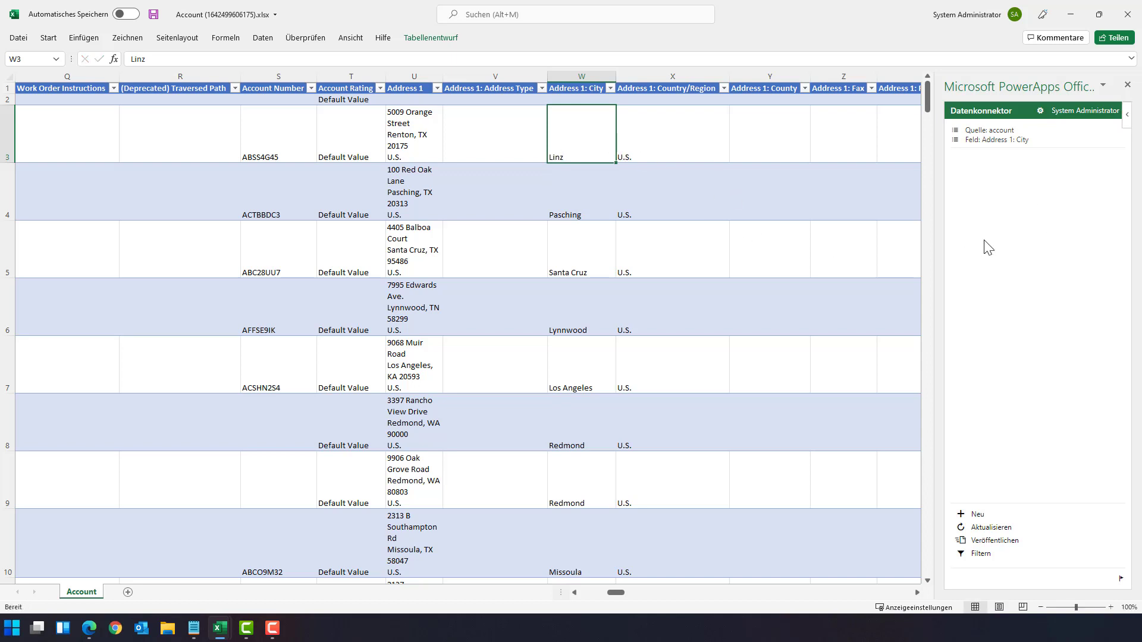
mouse_move(995, 540)
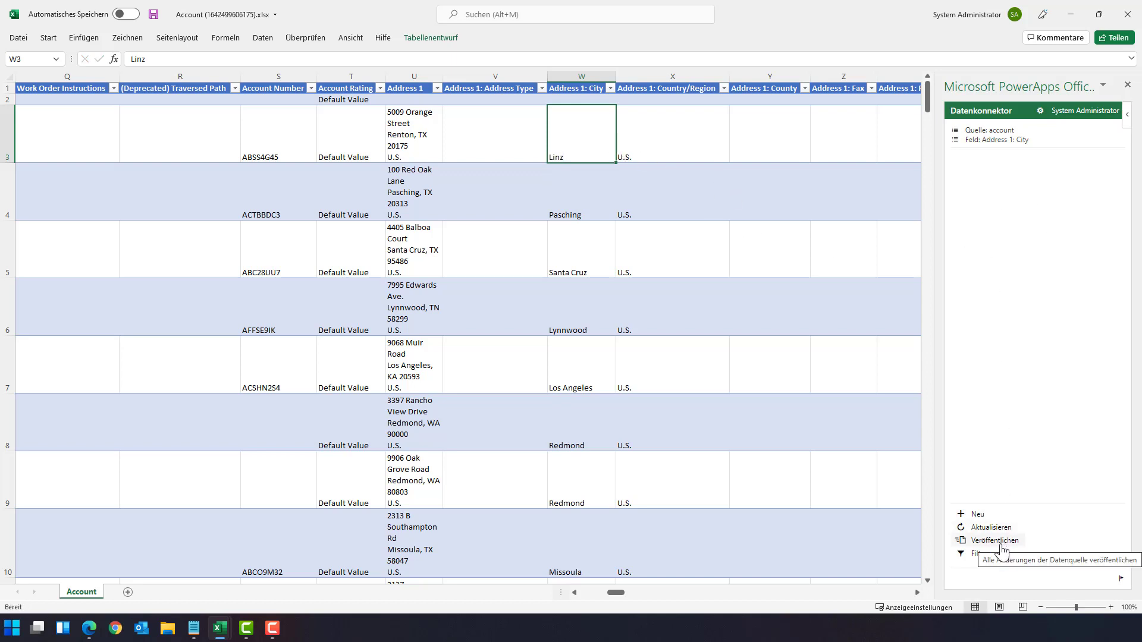
left_click(993, 540)
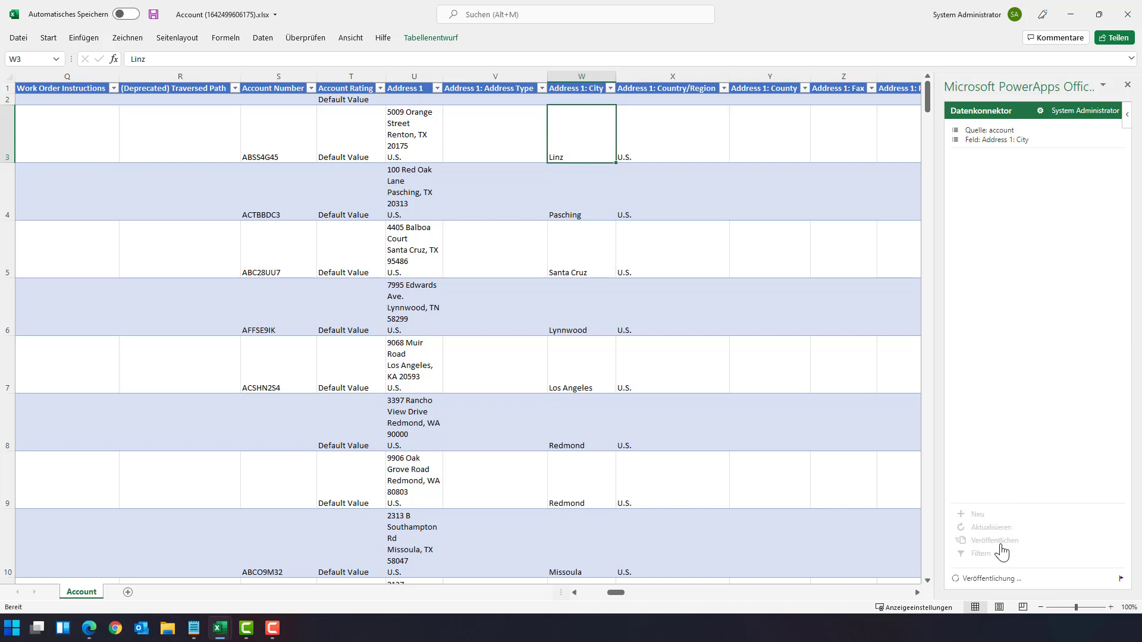
left_click(994, 541)
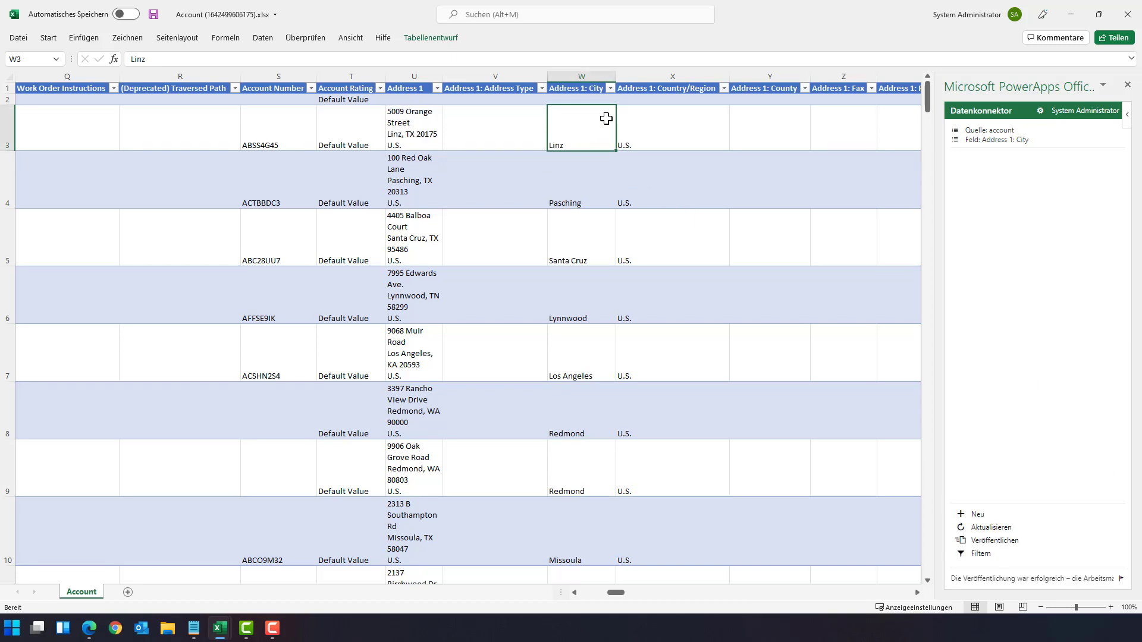
mouse_move(619, 223)
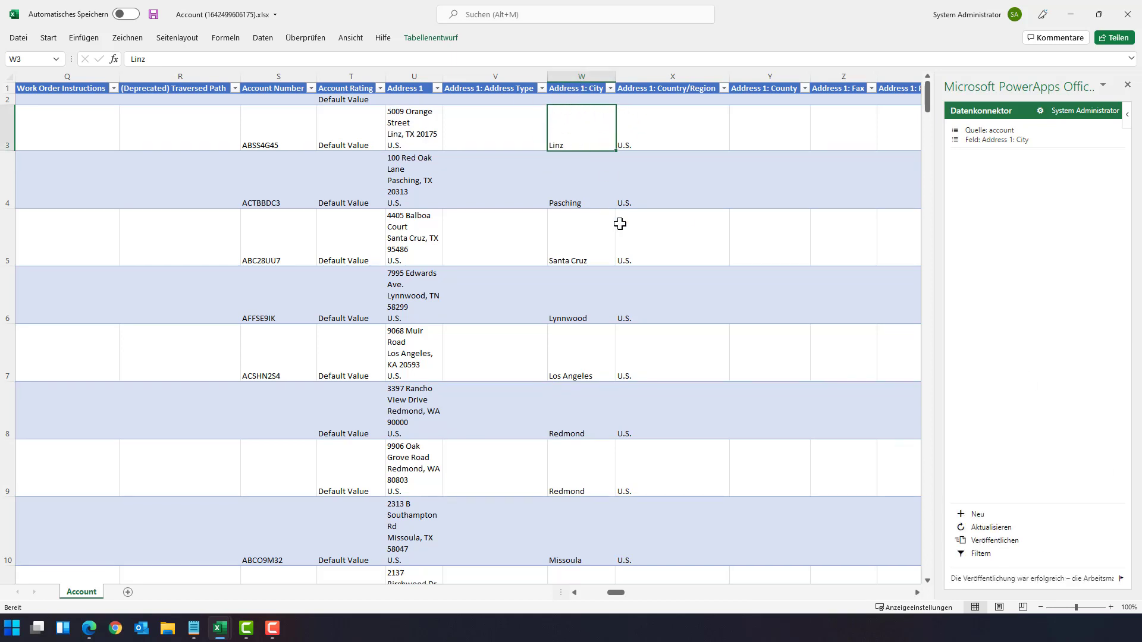
mouse_move(546, 505)
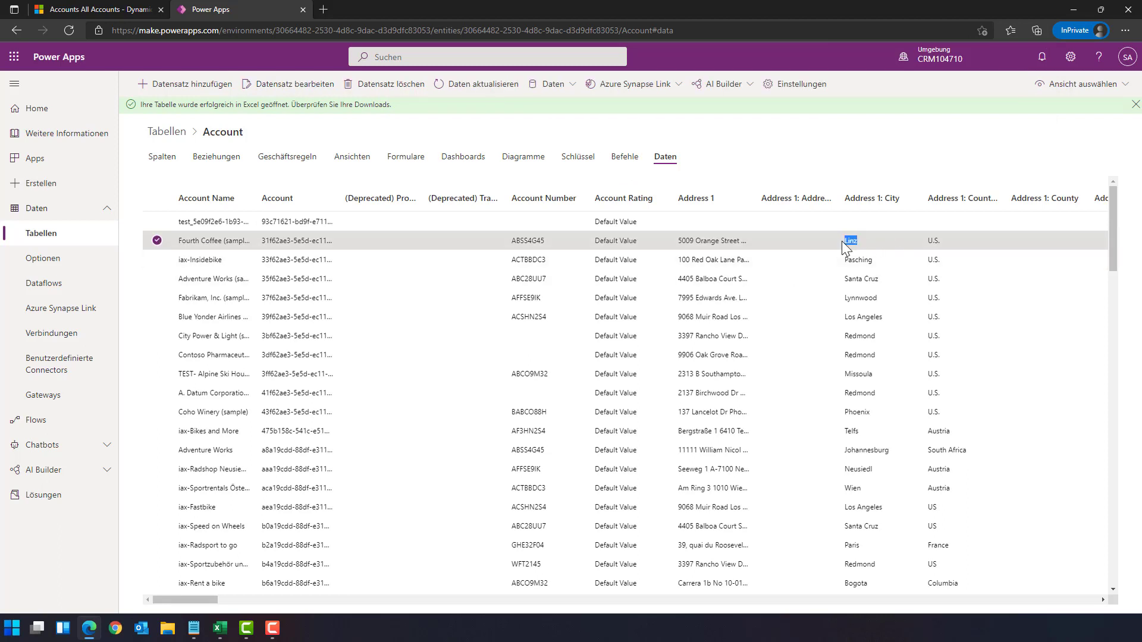
mouse_move(502, 251)
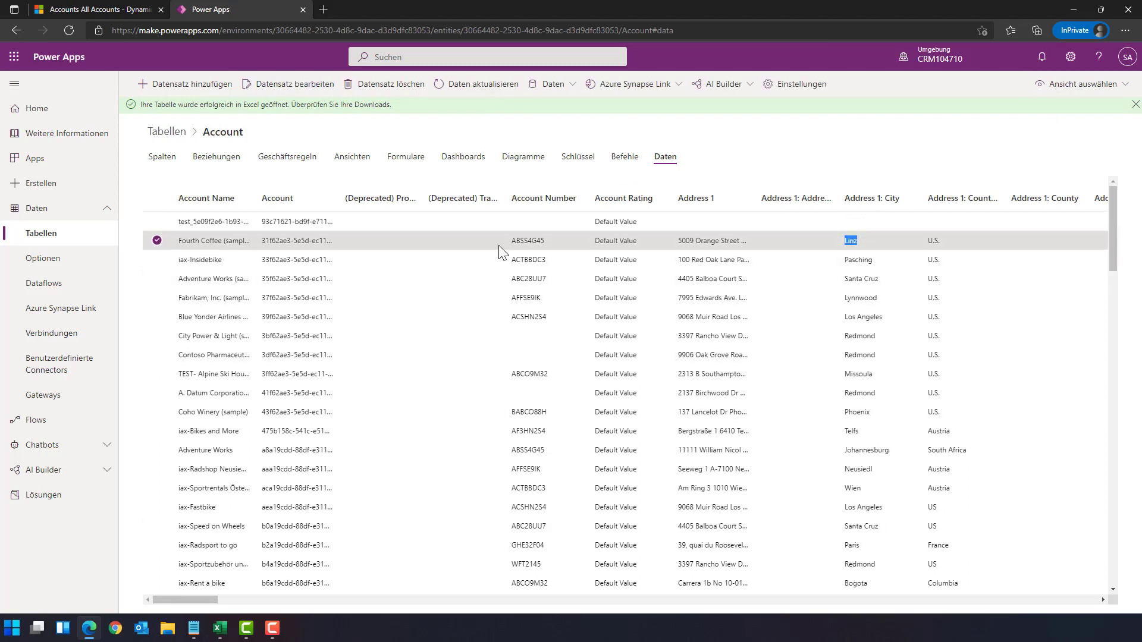
mouse_move(864, 244)
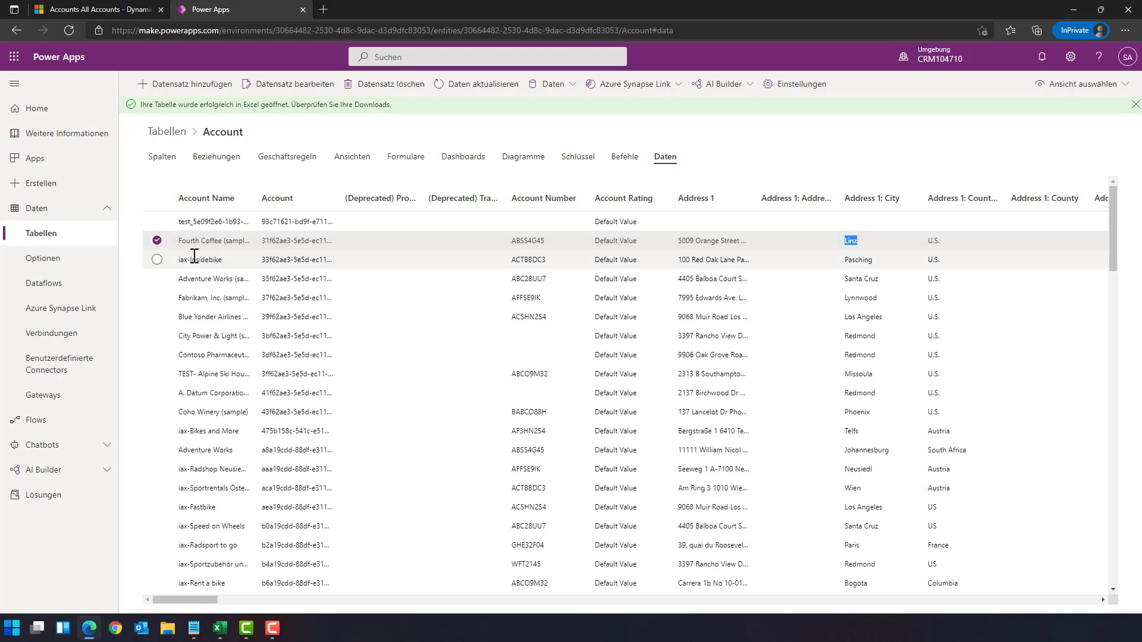
Step: Deselect the Fourth Coffee row, leaving its city shown as Linz
left_click(157, 241)
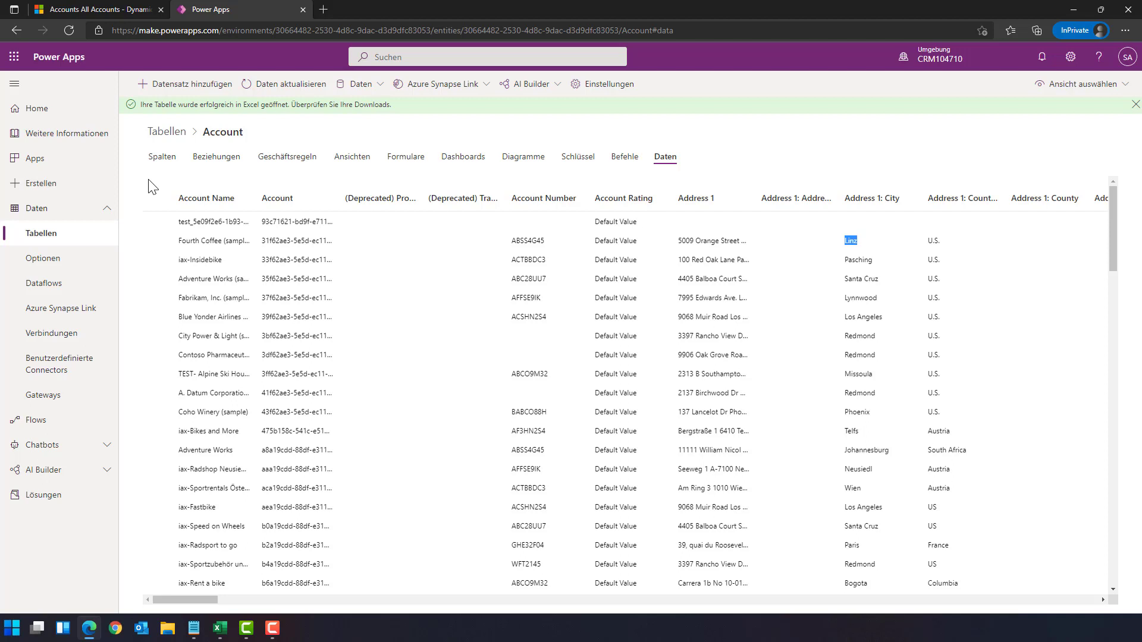
mouse_move(1071, 57)
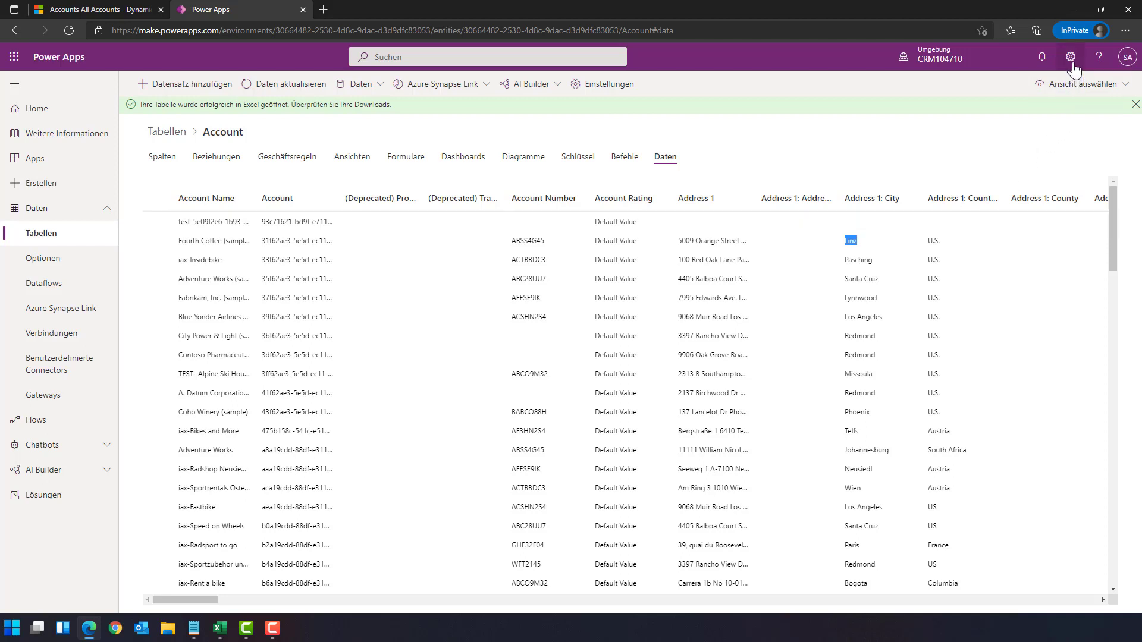
Step: Open Admin Center from the Settings gear menu
left_click(1069, 56)
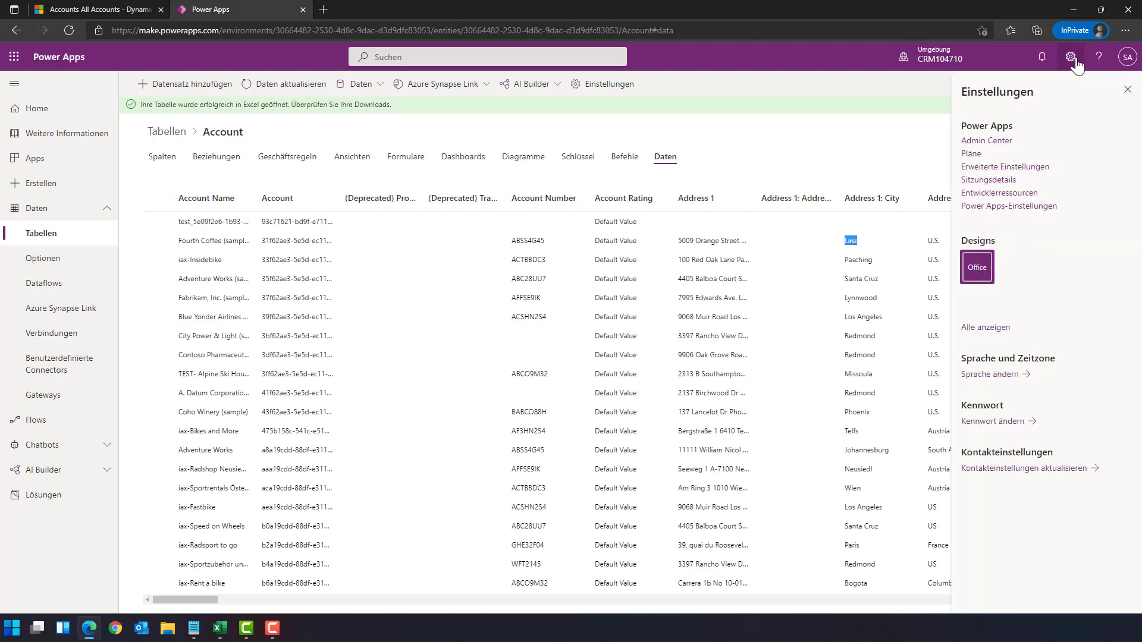
left_click(986, 141)
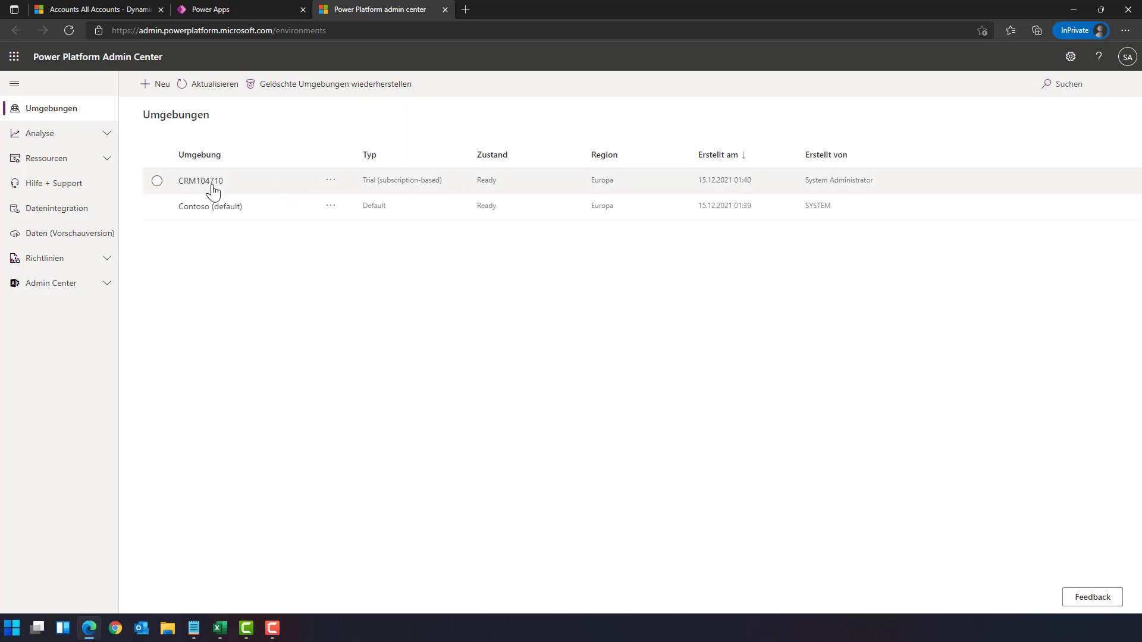
mouse_move(207, 188)
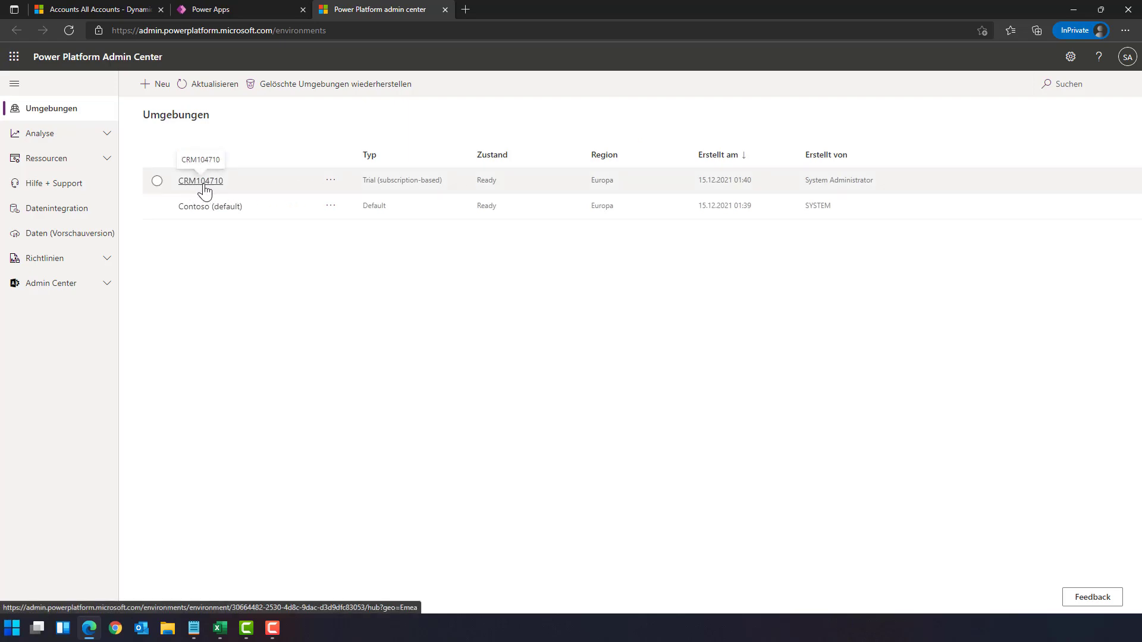
Step: Open the CRM104710 environment's Einstellungen and expand the Produkt group
left_click(200, 181)
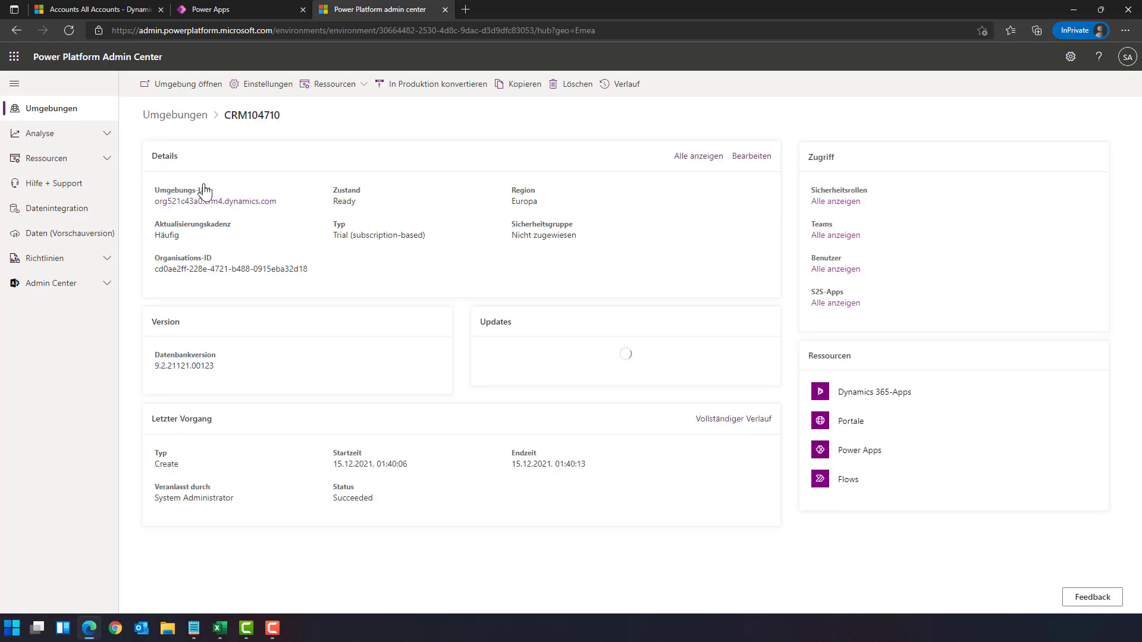
left_click(267, 83)
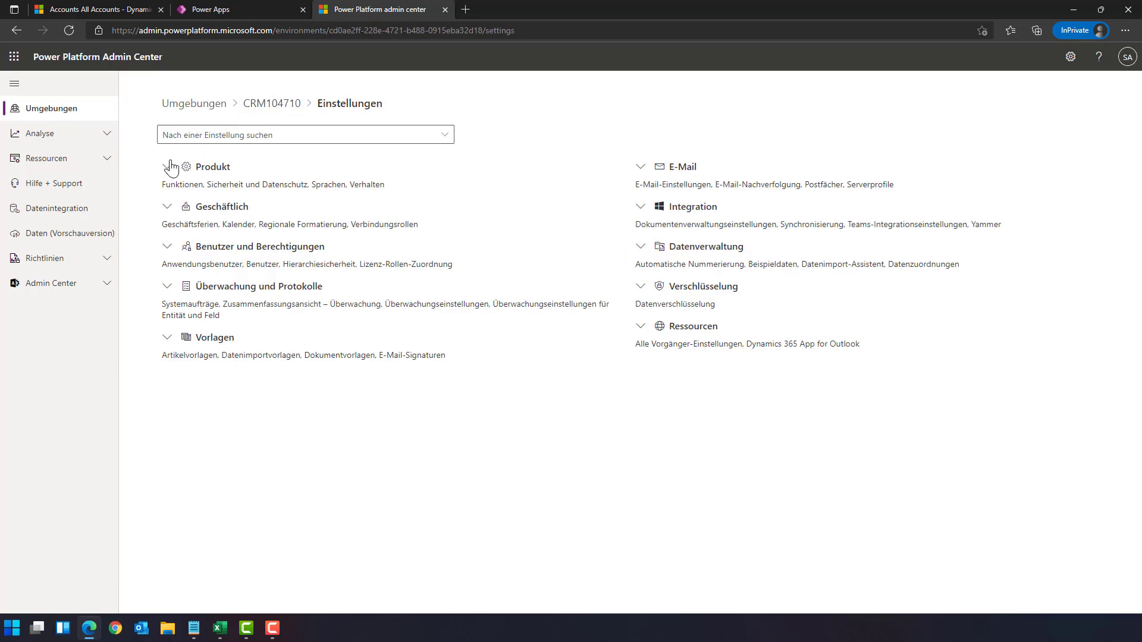
left_click(168, 167)
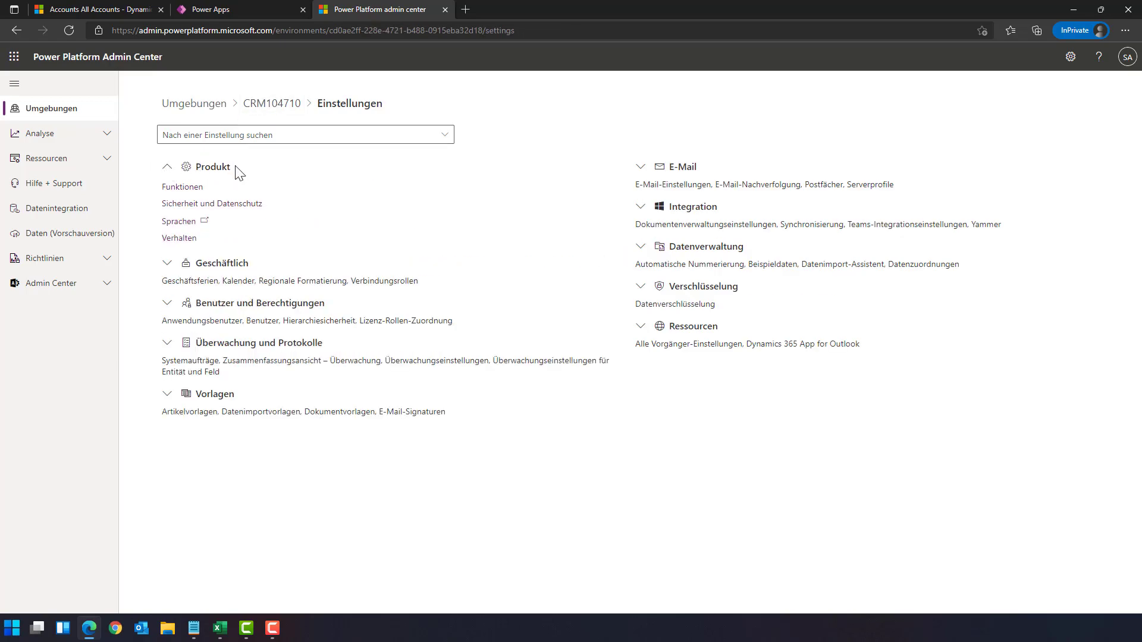
mouse_move(181, 191)
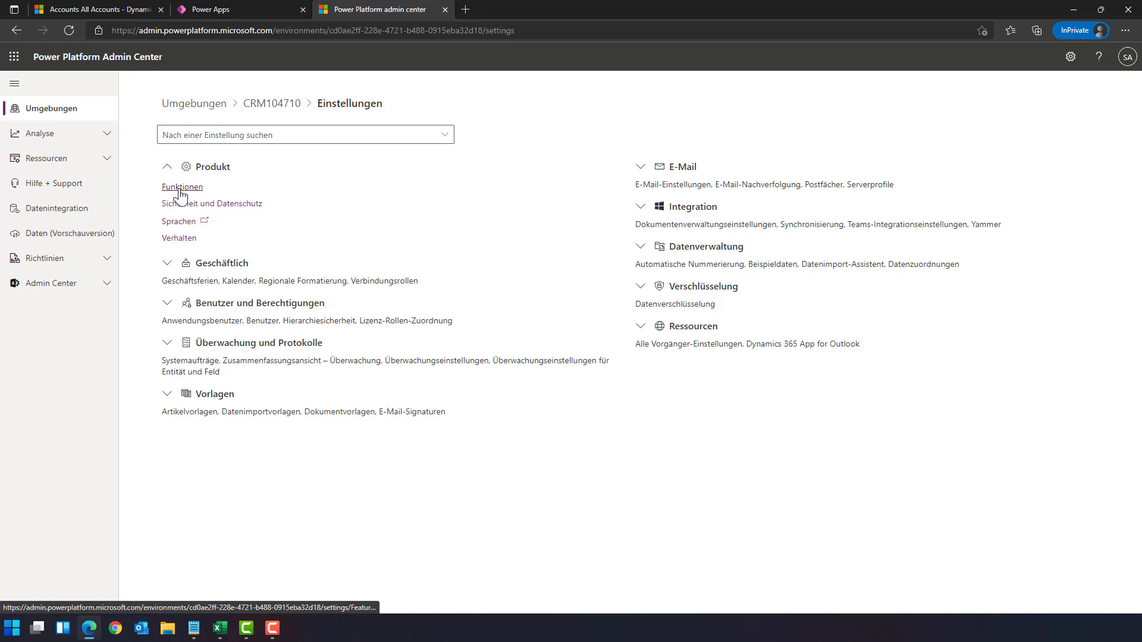
left_click(182, 187)
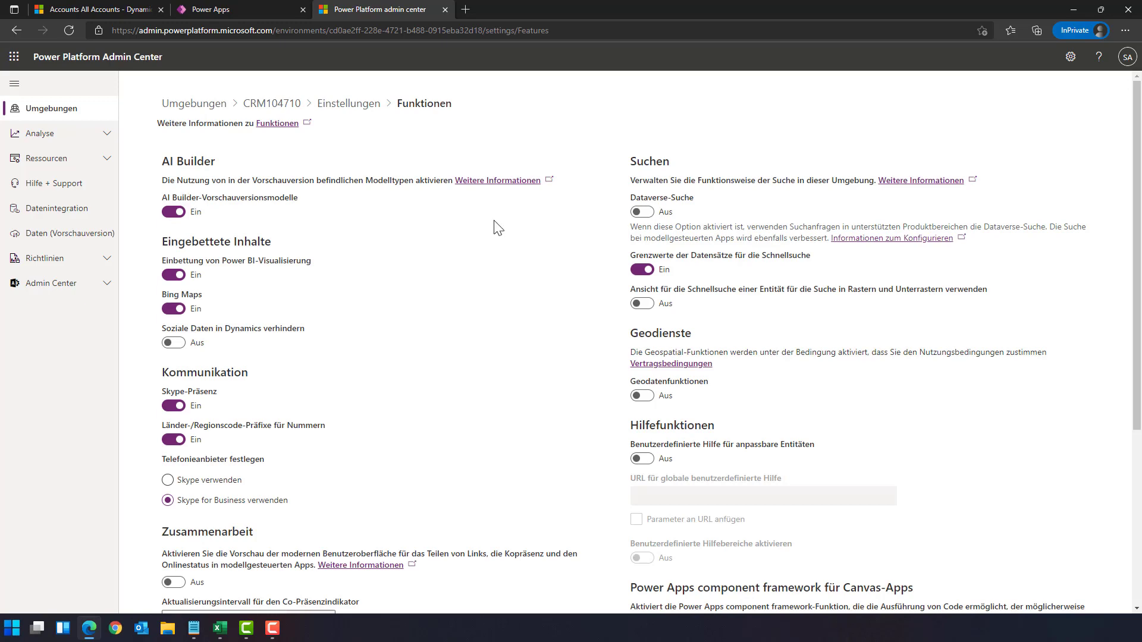
scroll("down", 3)
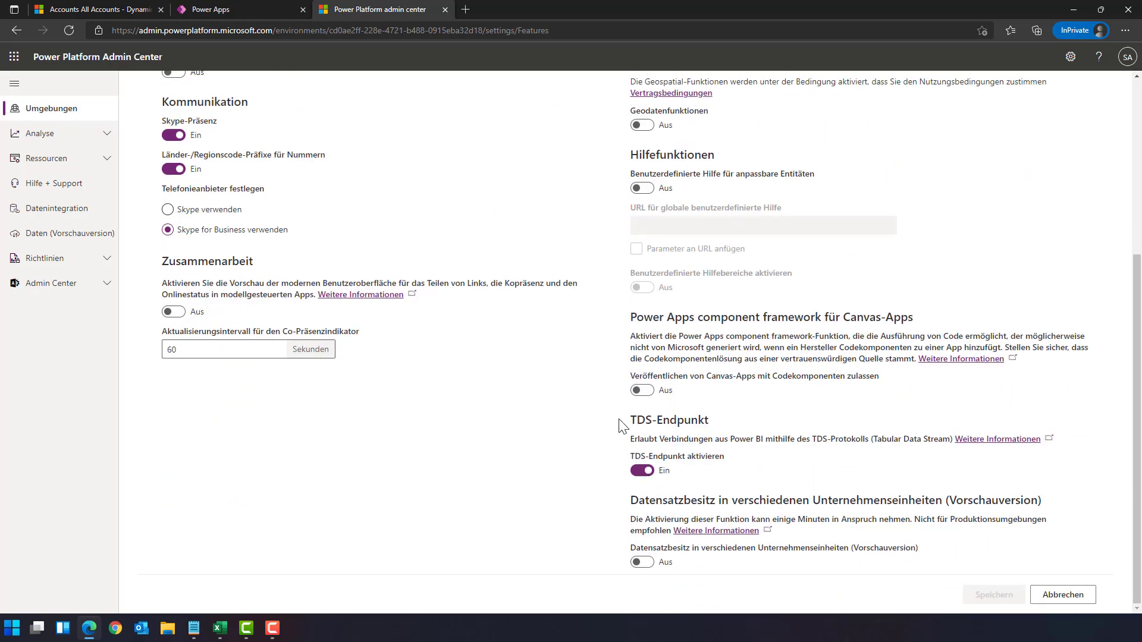
mouse_move(702, 409)
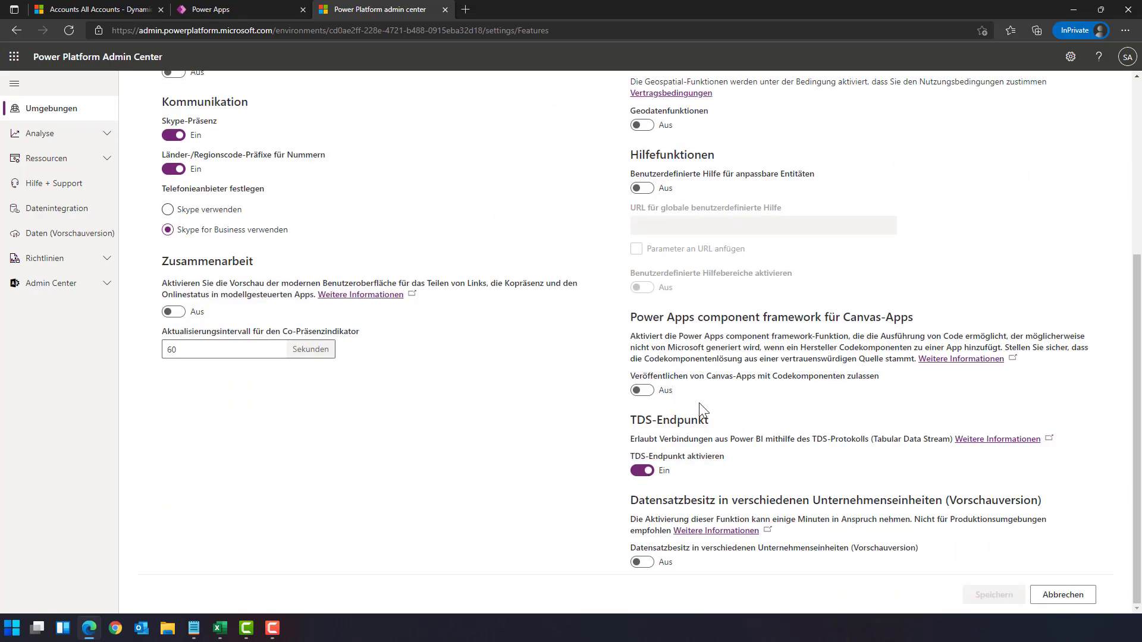
mouse_move(652, 448)
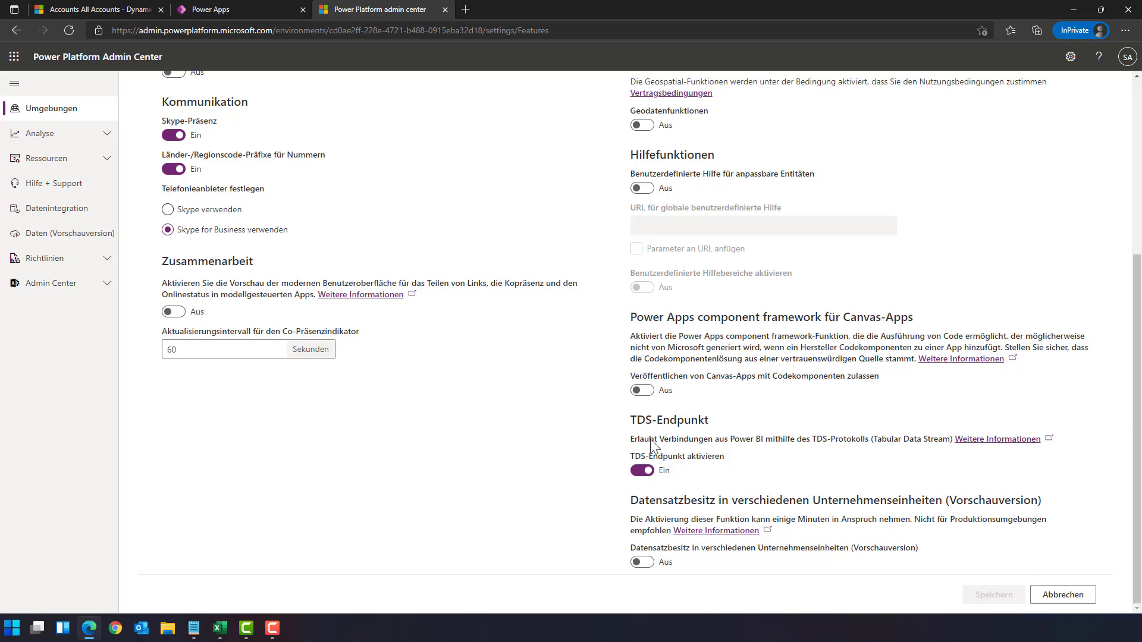
mouse_move(1082, 611)
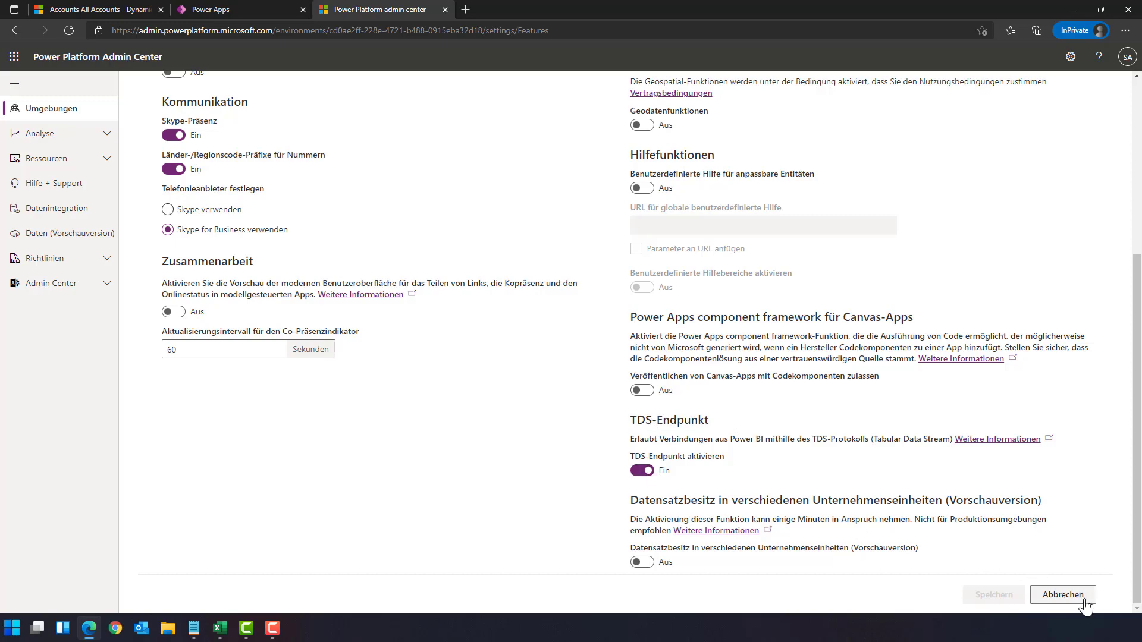
left_click(1063, 595)
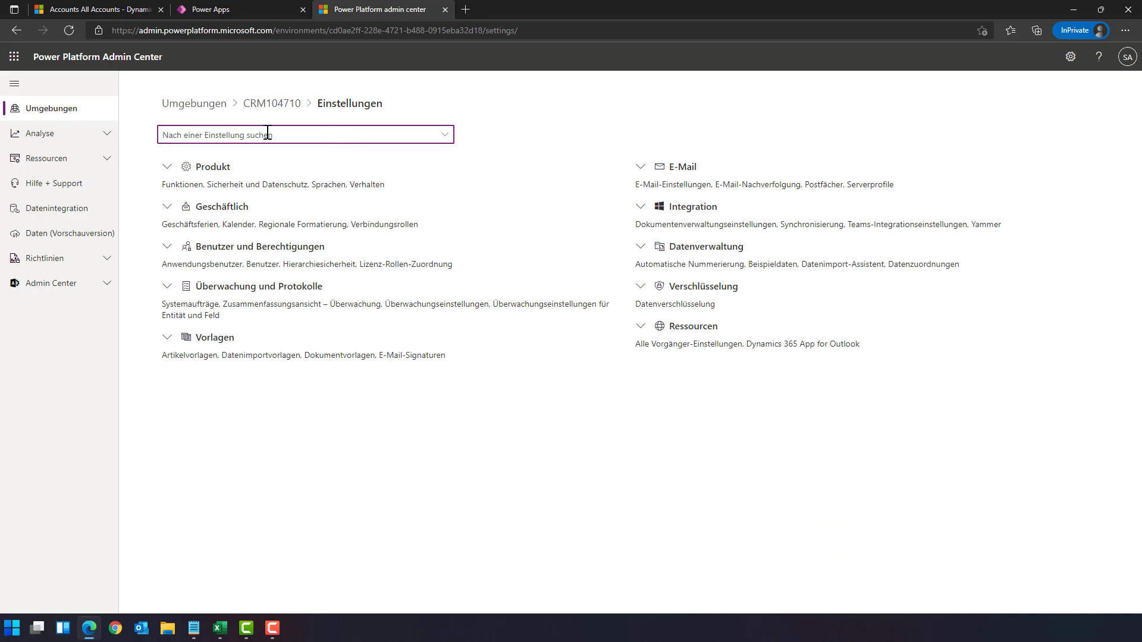
type("TDS")
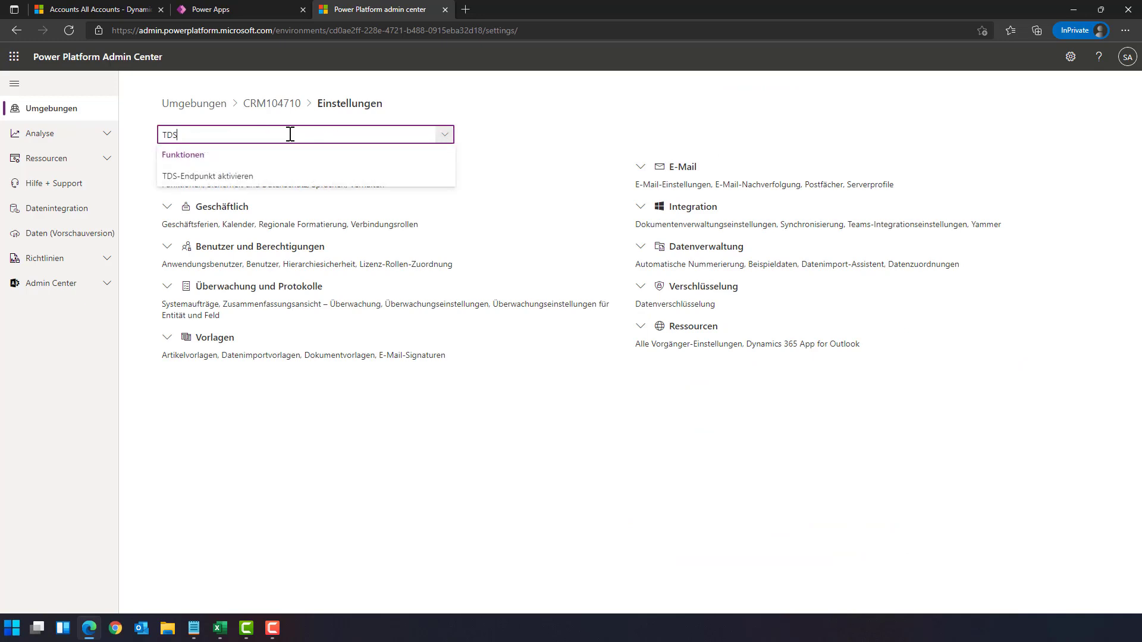
left_click(207, 176)
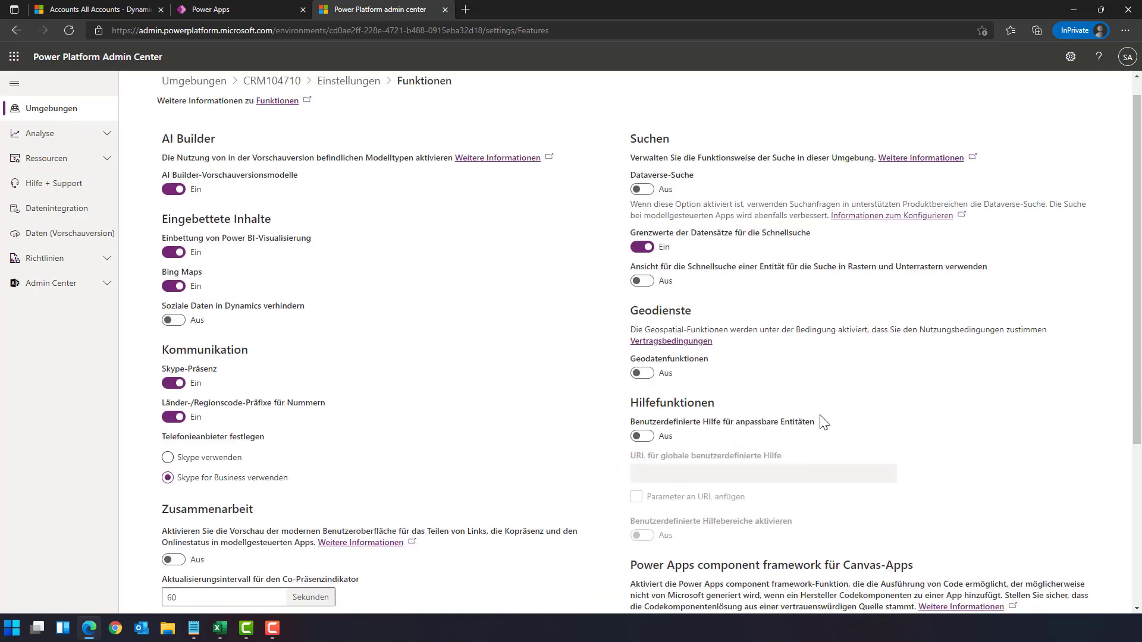
scroll("down", 3)
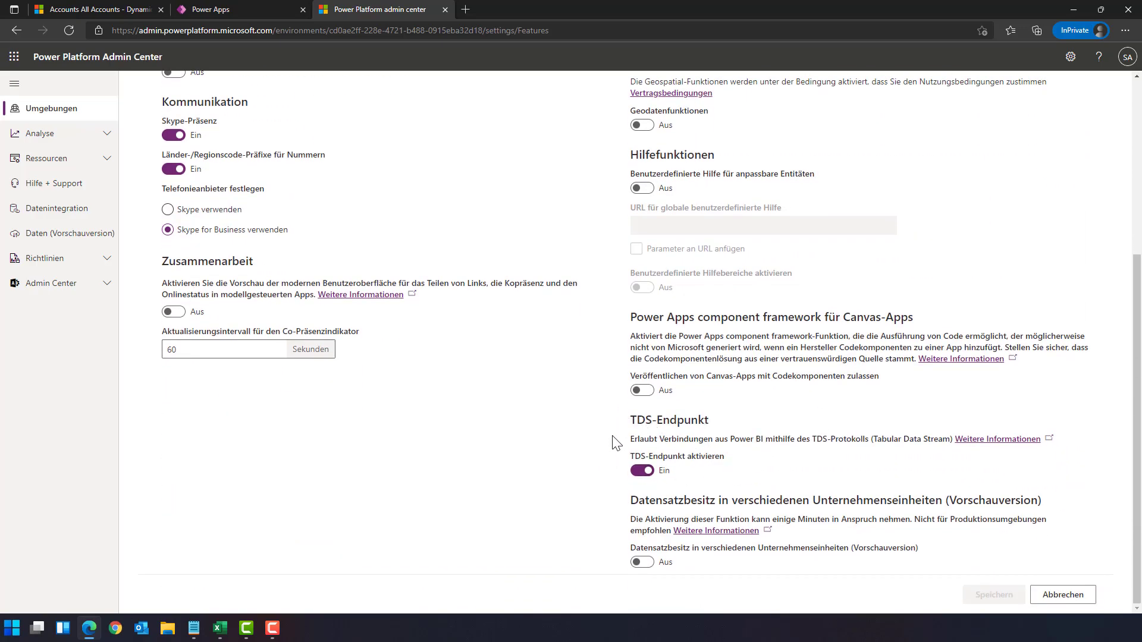
mouse_move(632, 489)
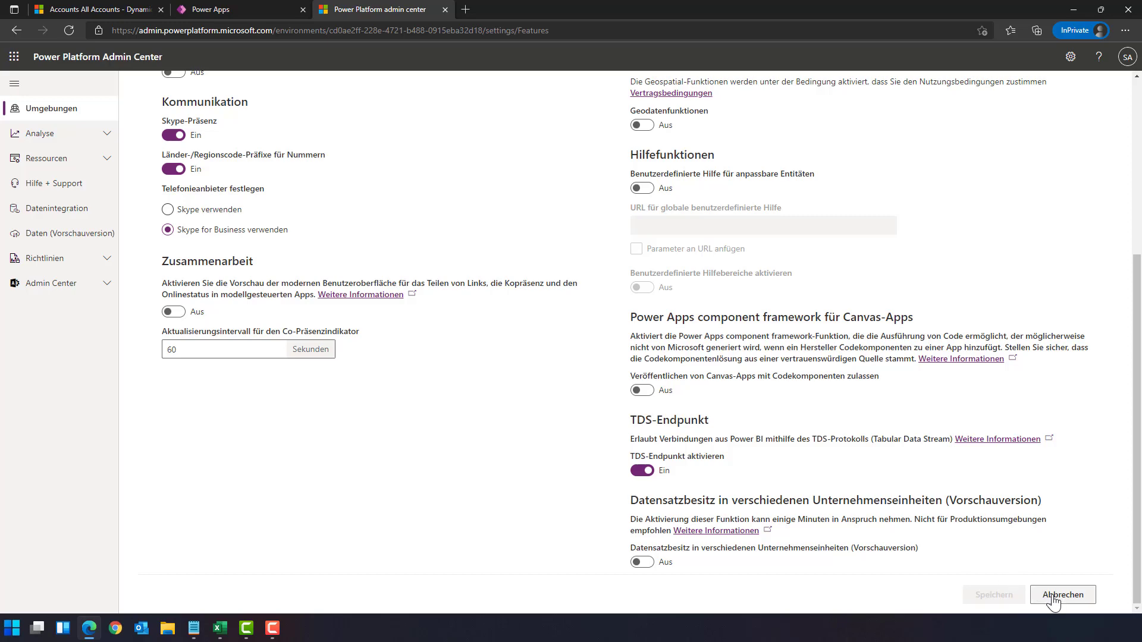
left_click(1063, 594)
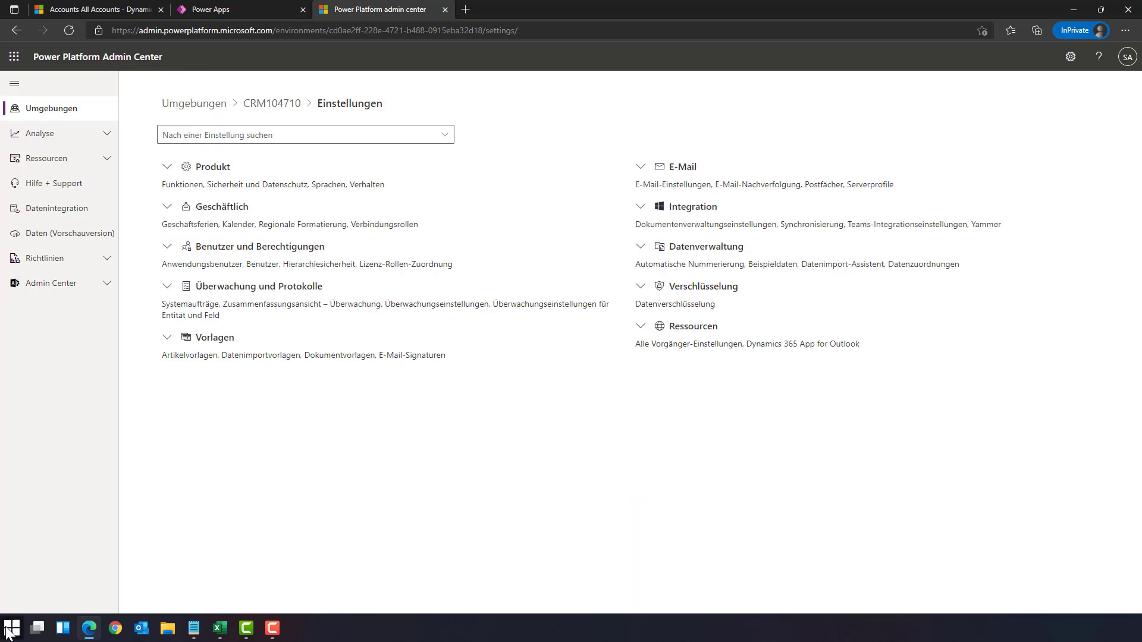
Step: Launch Microsoft SQL Server Management Studio from the Start menu
left_click(8, 628)
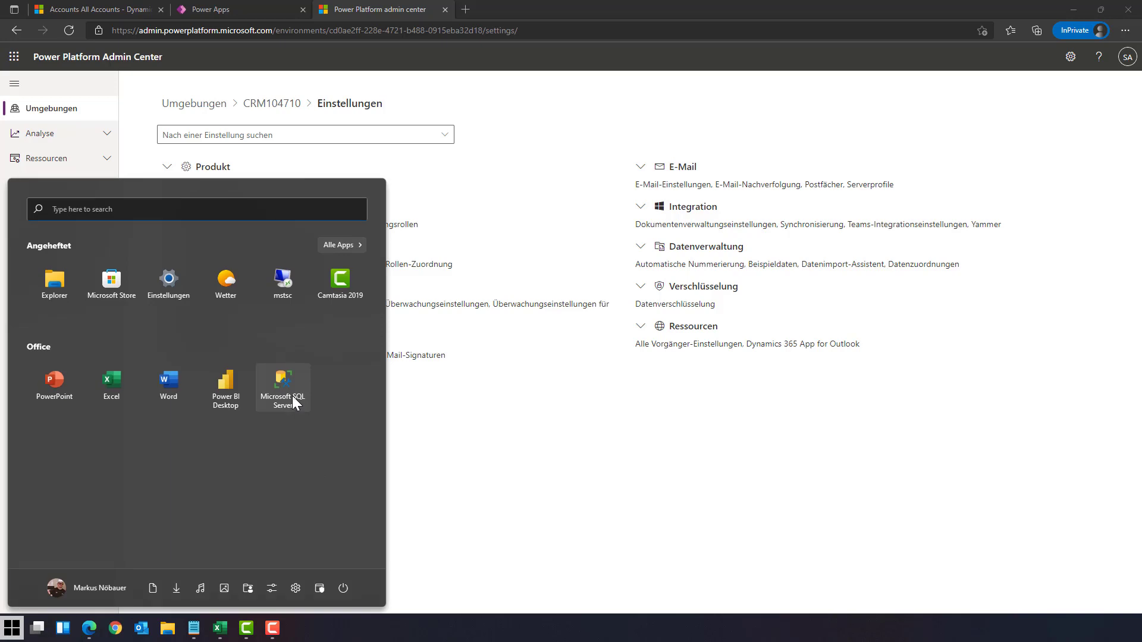
left_click(296, 402)
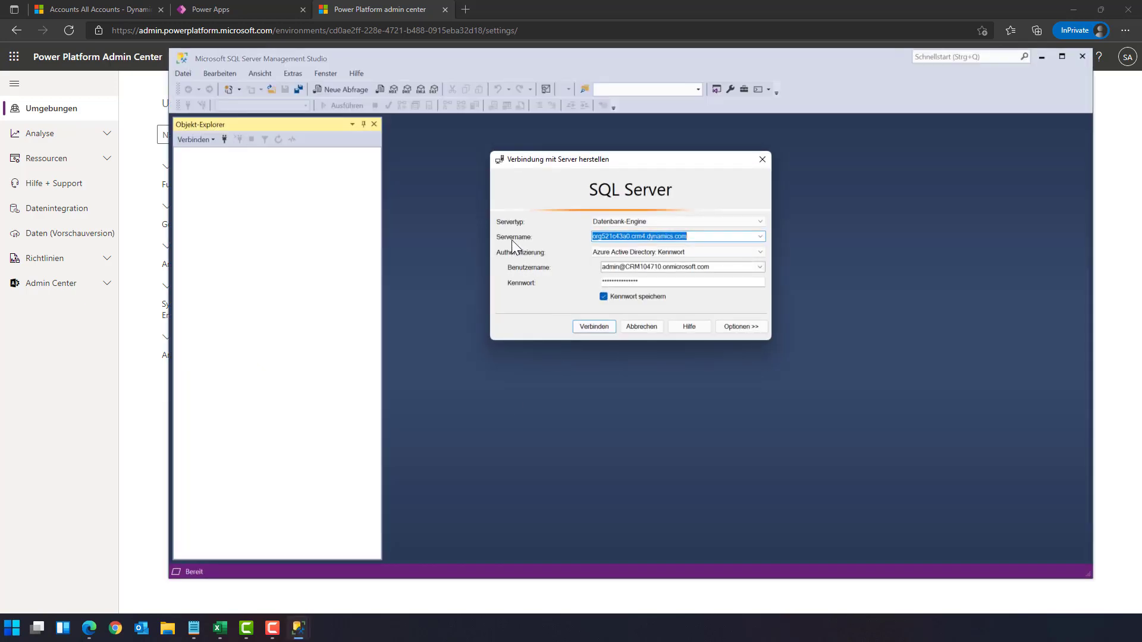
Step: Connect to org521c43a0.crm4.dynamics.com using Azure Active Directory – Password authentication
left_click(607, 236)
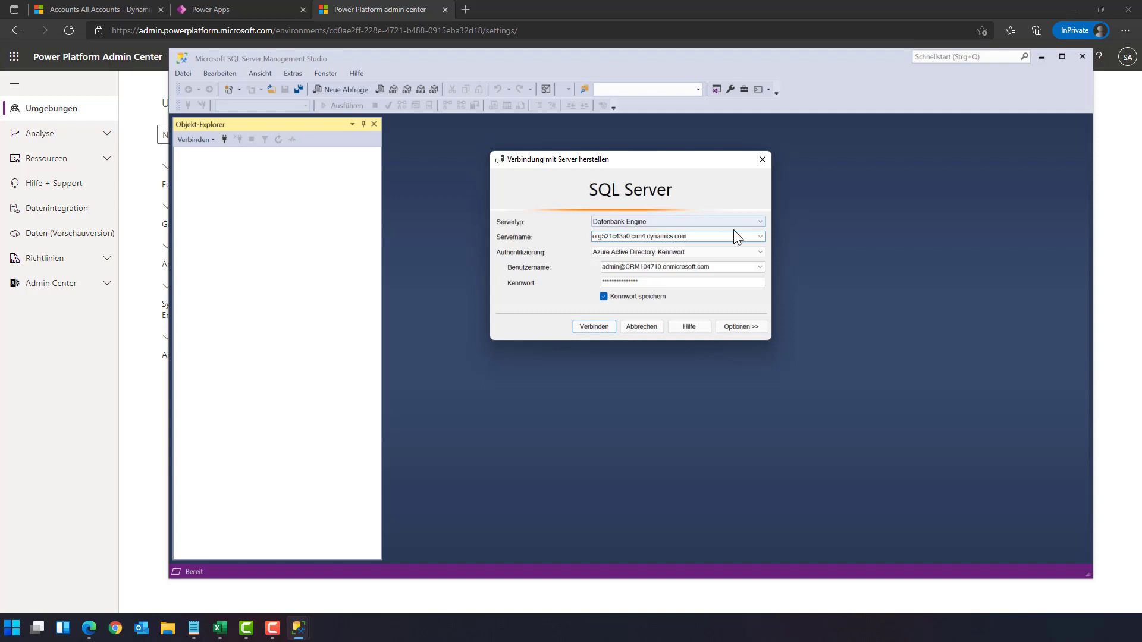
mouse_move(141, 20)
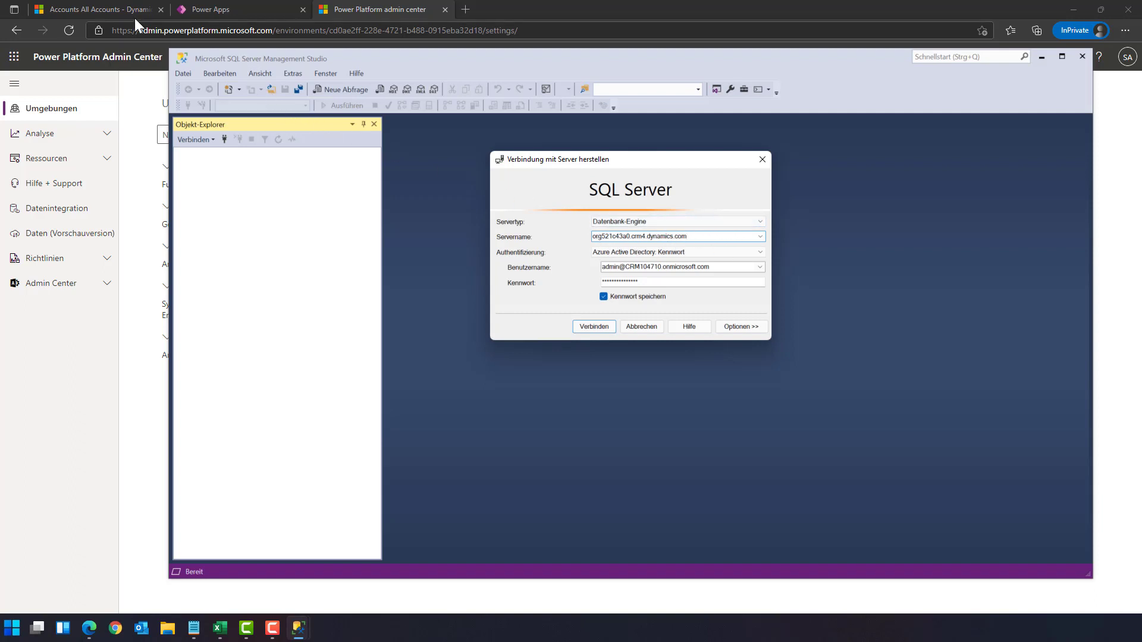
left_click(92, 9)
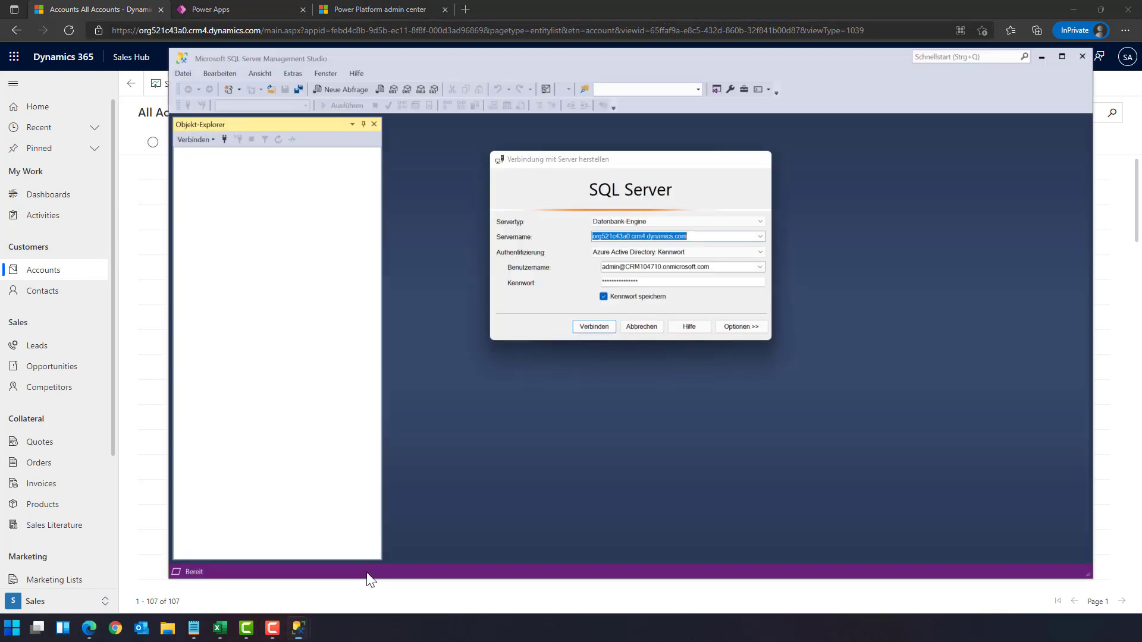
left_click(595, 236)
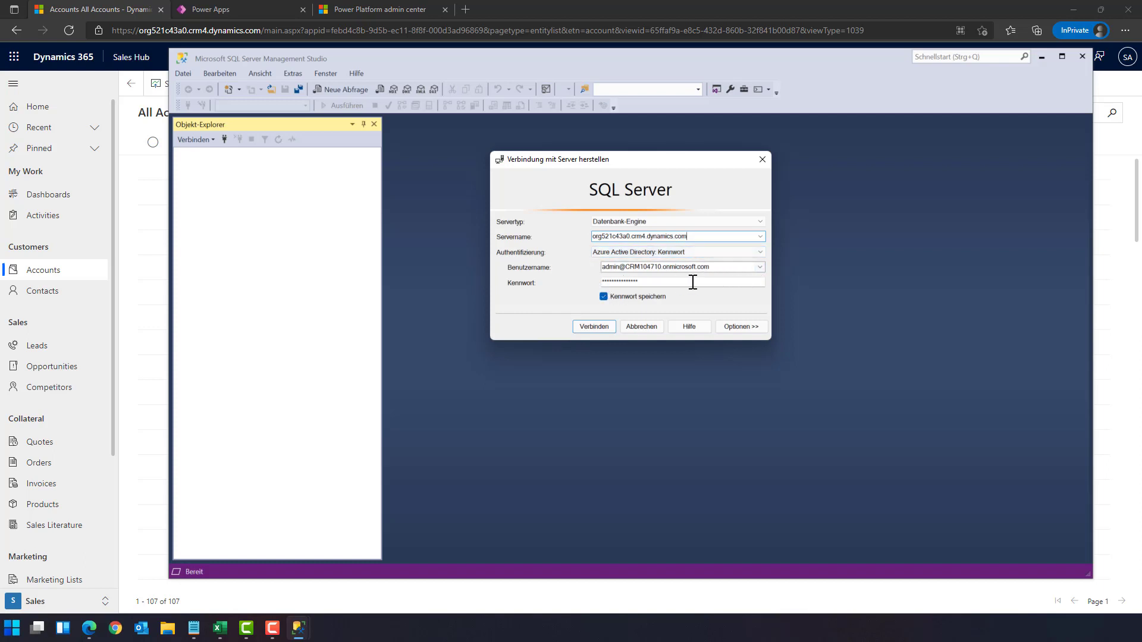
left_click(594, 326)
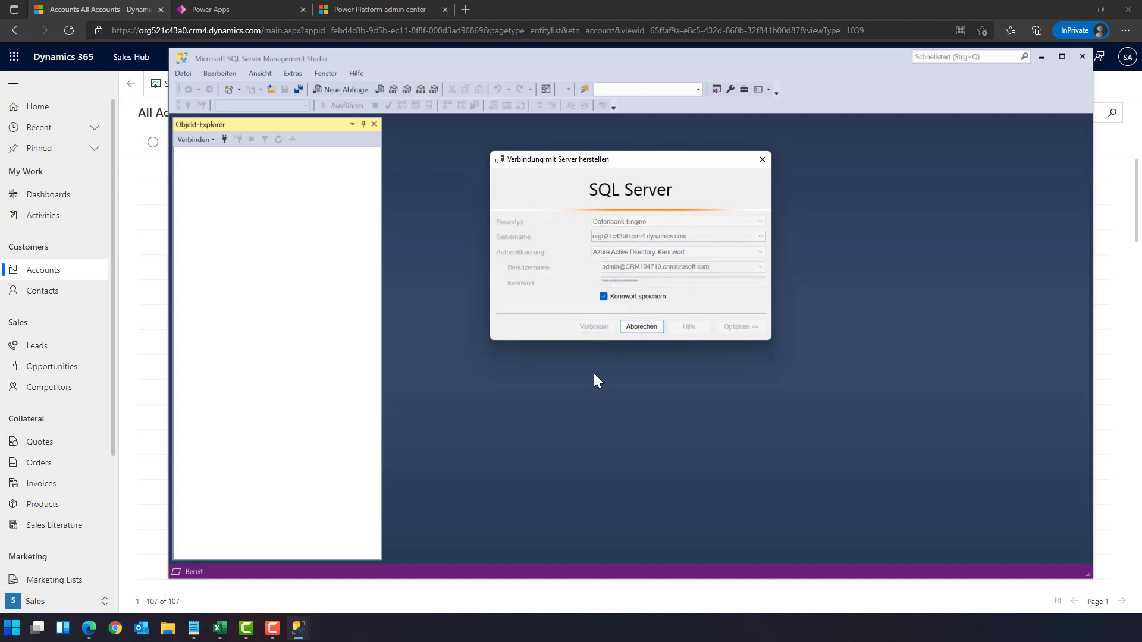
left_click(641, 326)
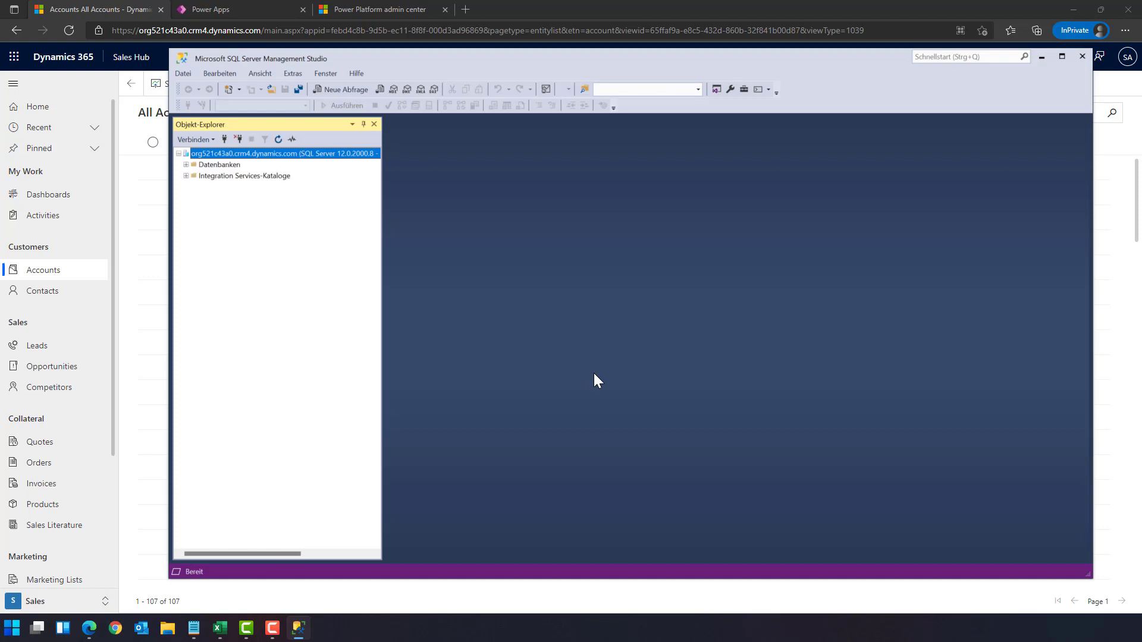
Step: Expand Datenbanken, org521c43a0 and its Tabellen folder in Object Explorer
left_click(185, 164)
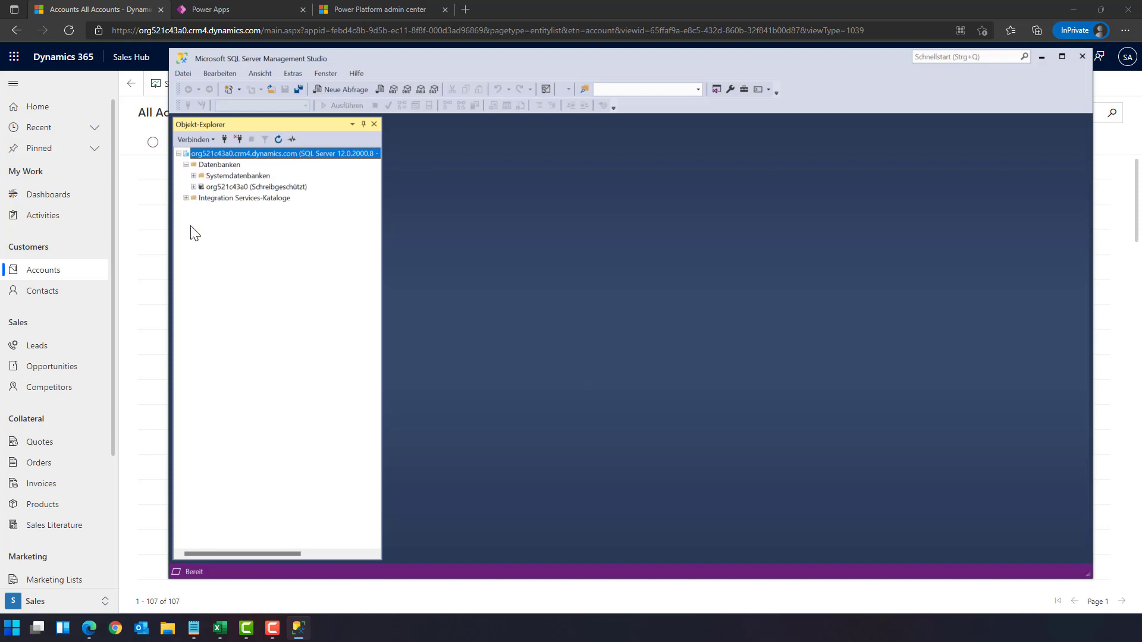
left_click(252, 186)
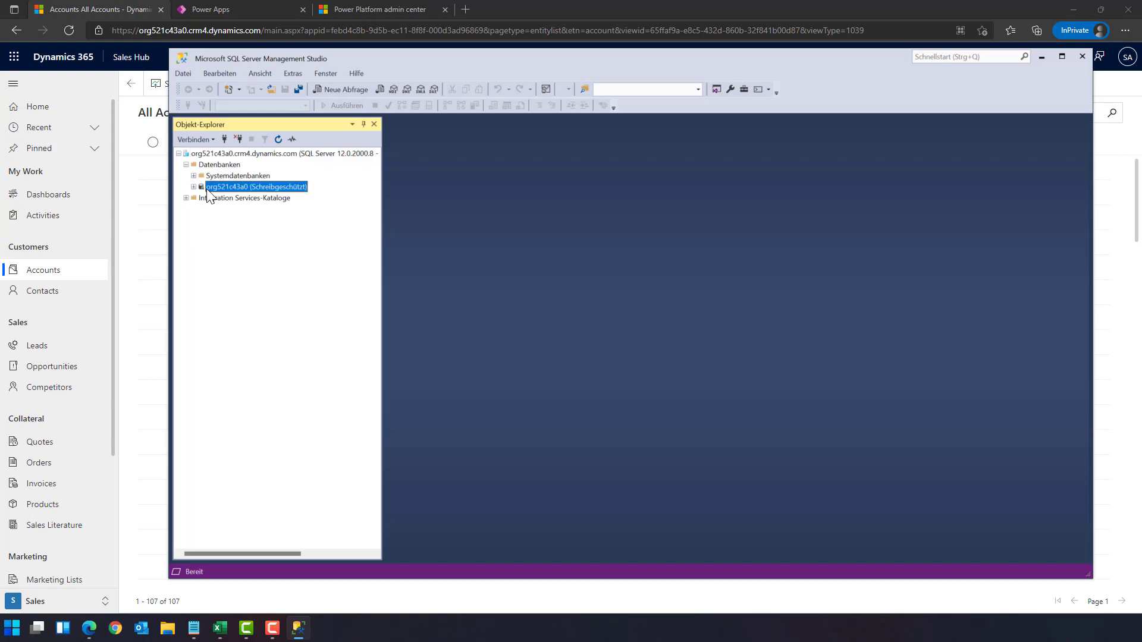
left_click(194, 187)
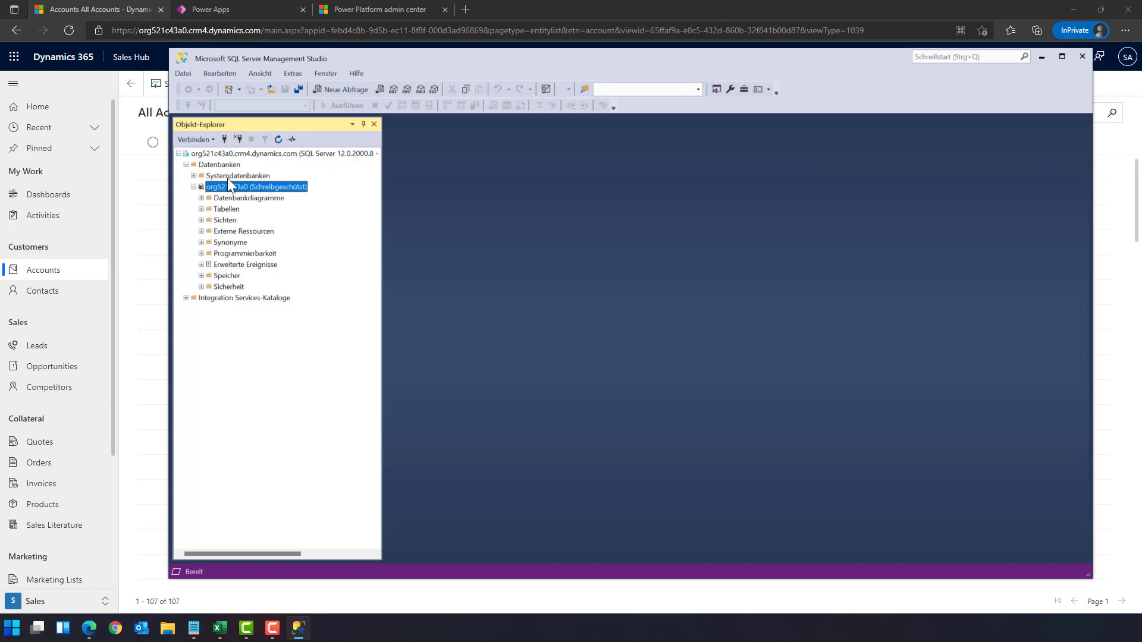
mouse_move(328, 196)
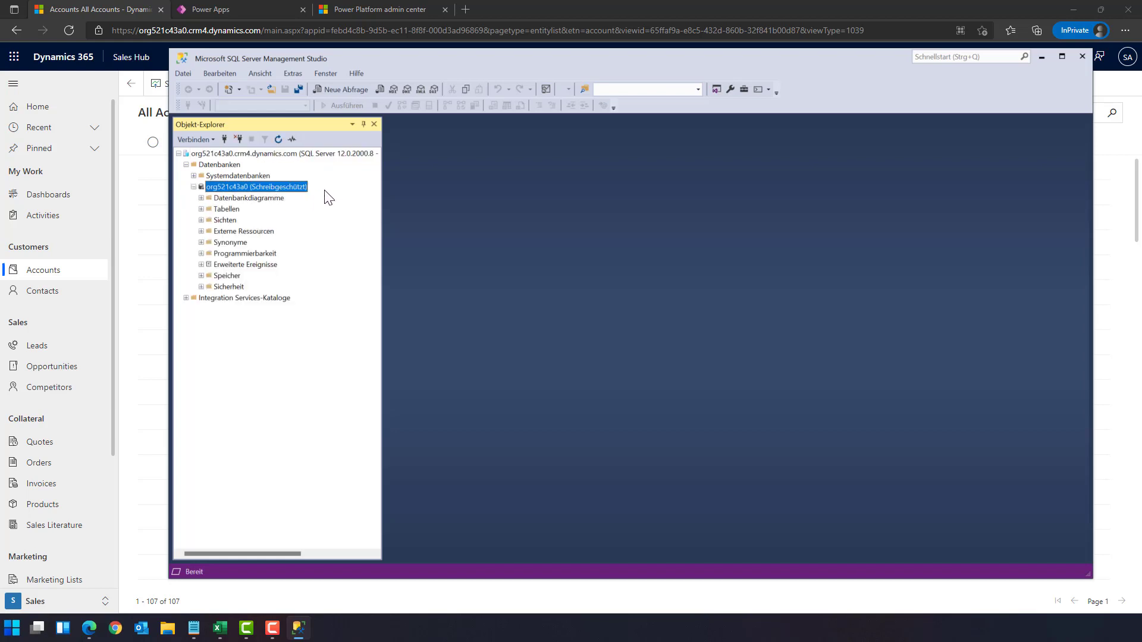
mouse_move(258, 213)
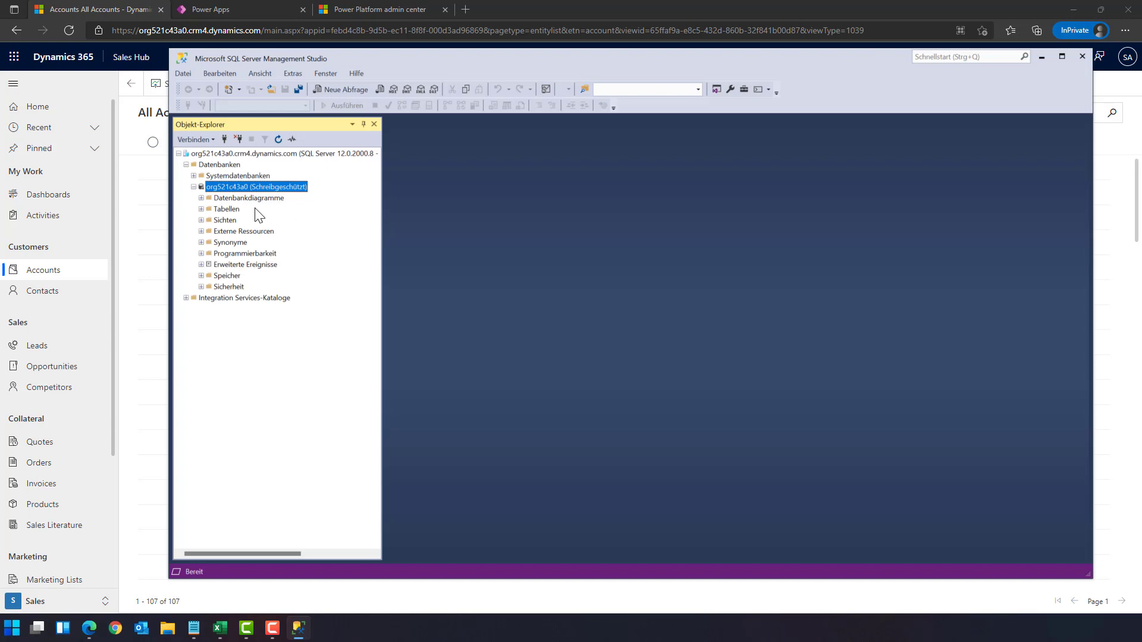
left_click(225, 208)
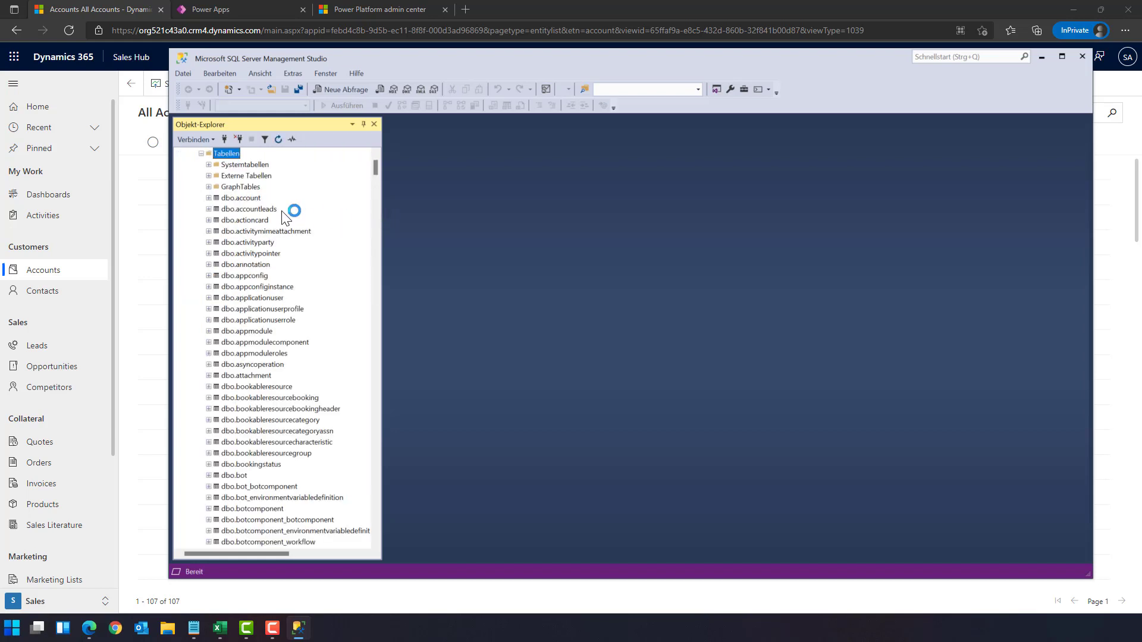
mouse_move(450, 167)
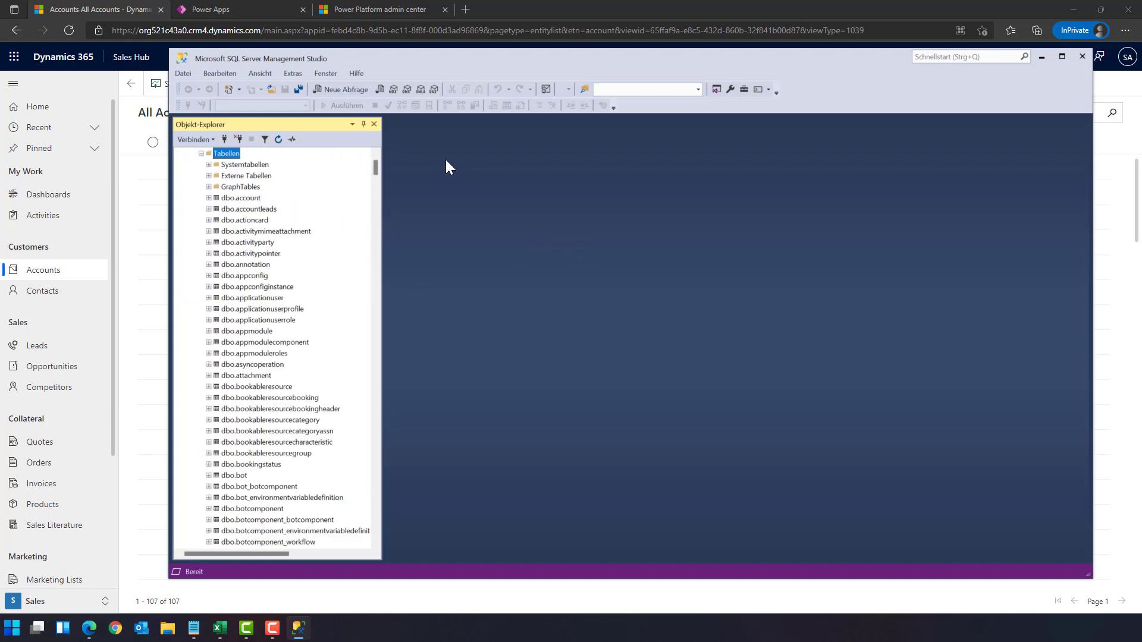
mouse_move(347, 90)
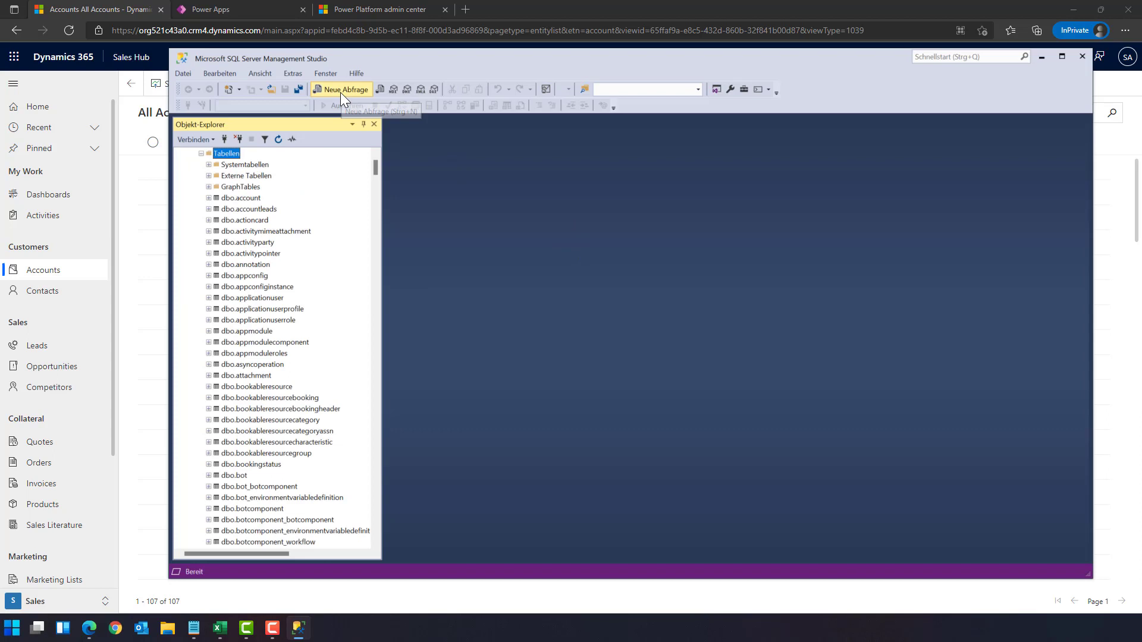
Step: Run 'select * from account' in a new query, returning 107 rows
left_click(343, 88)
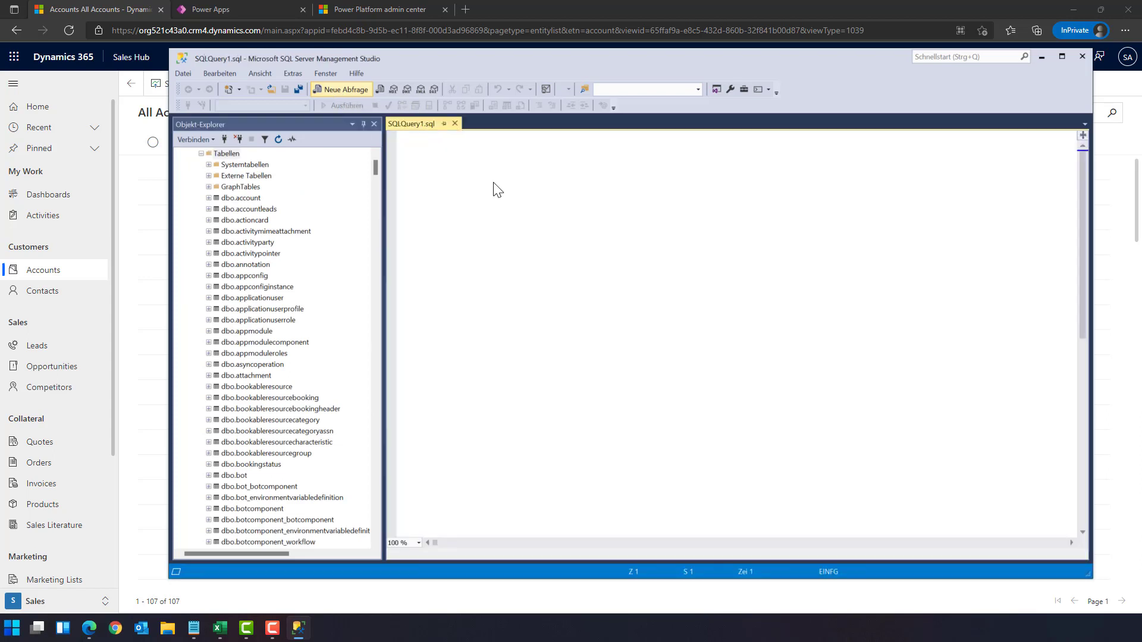
type("selc")
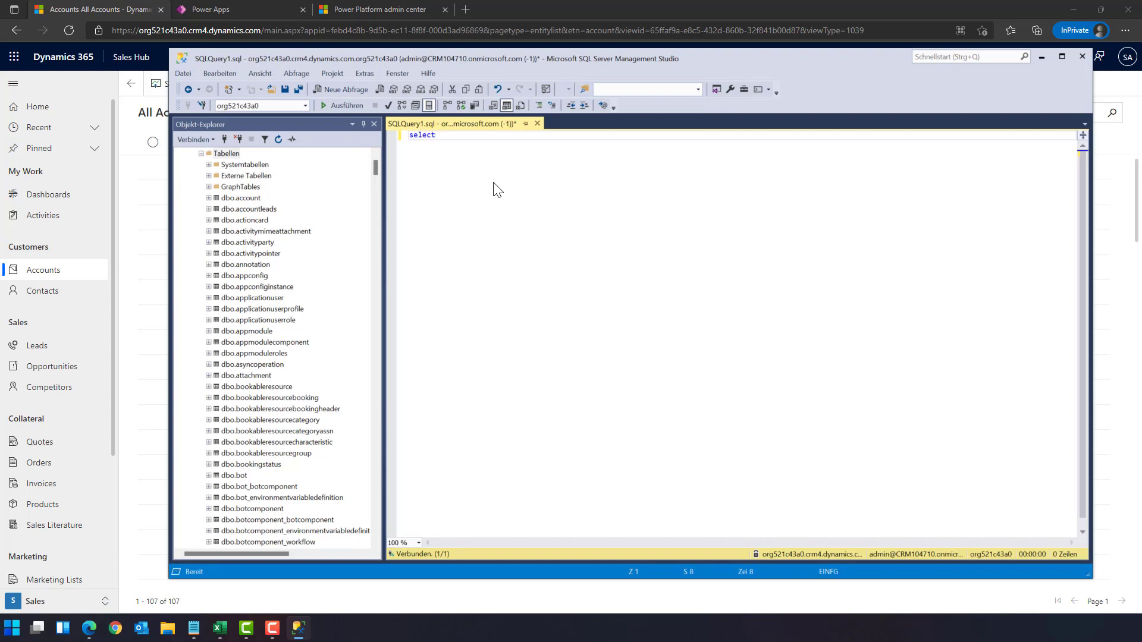
type("* f")
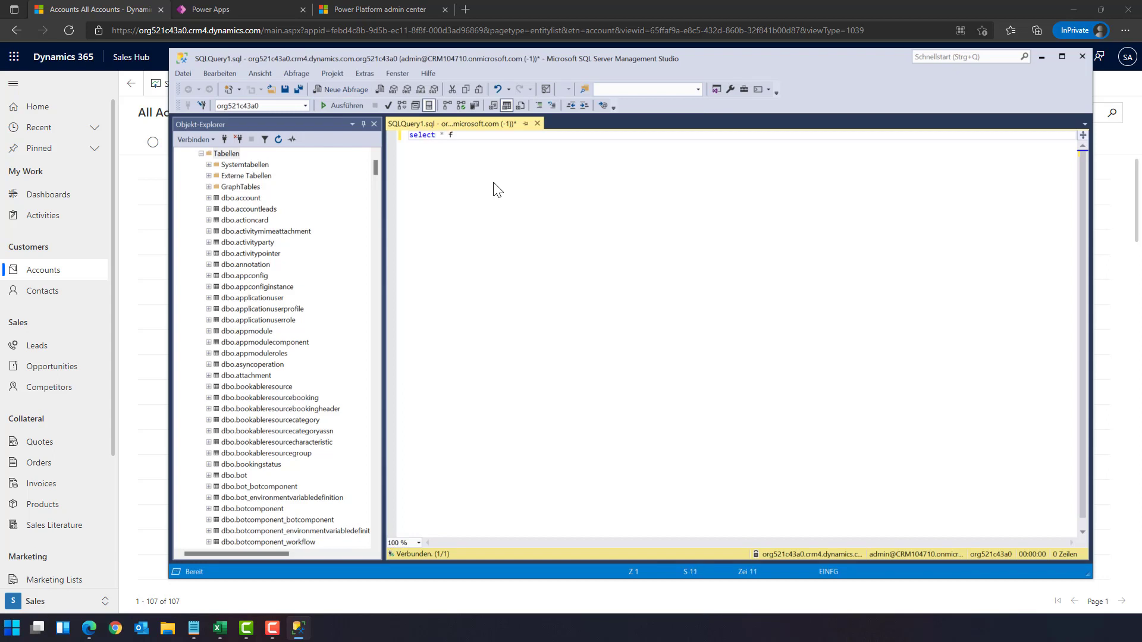
type("rom account")
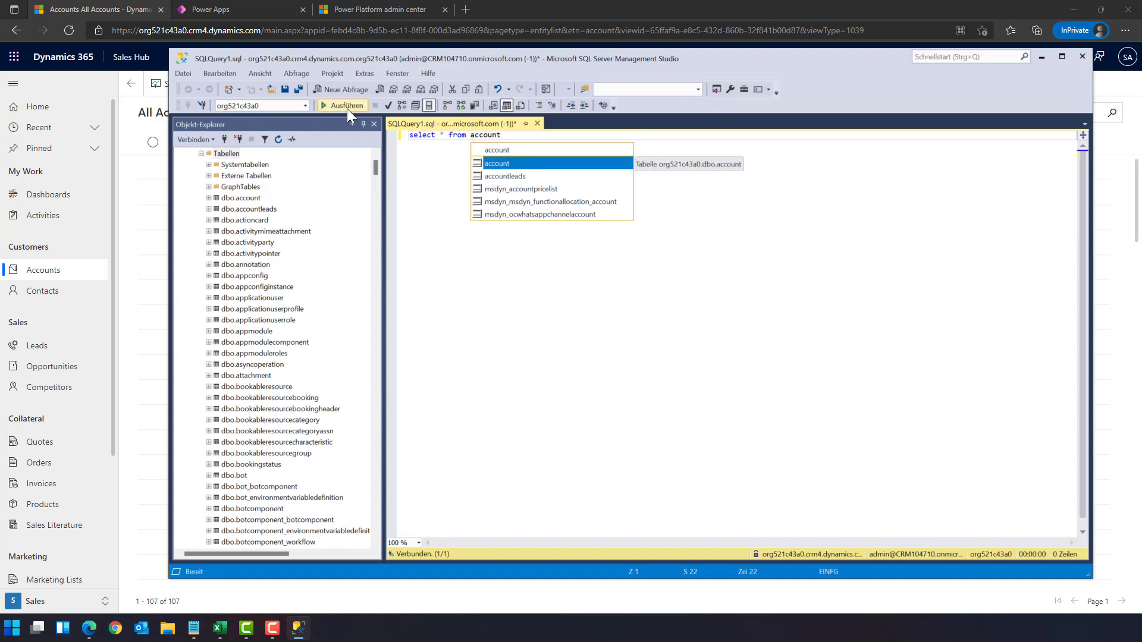
left_click(346, 104)
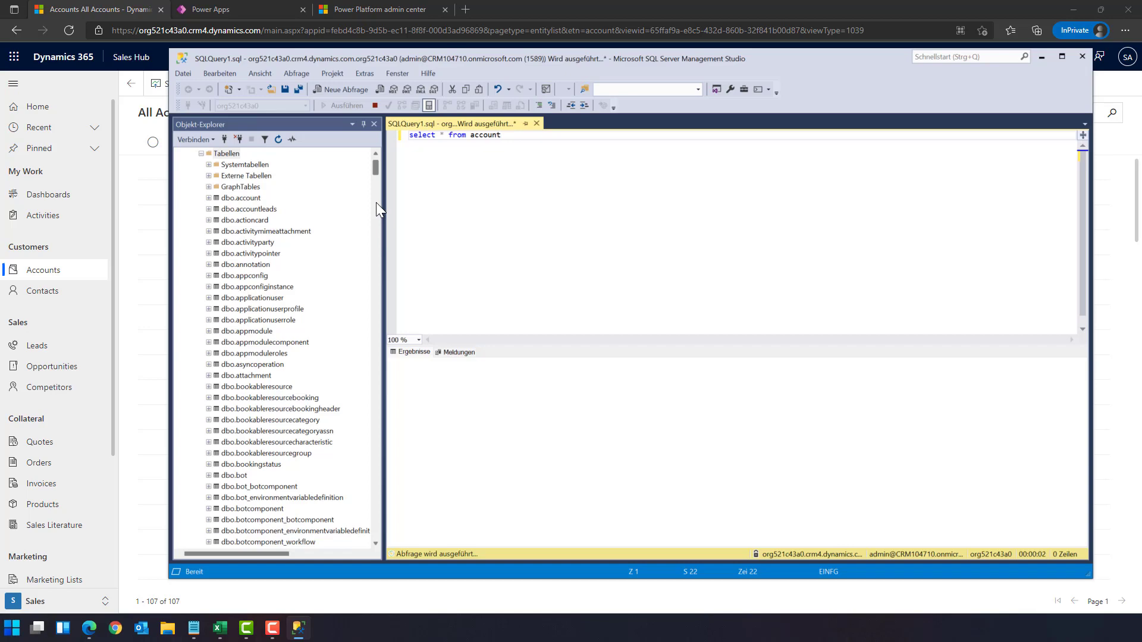
left_click(328, 105)
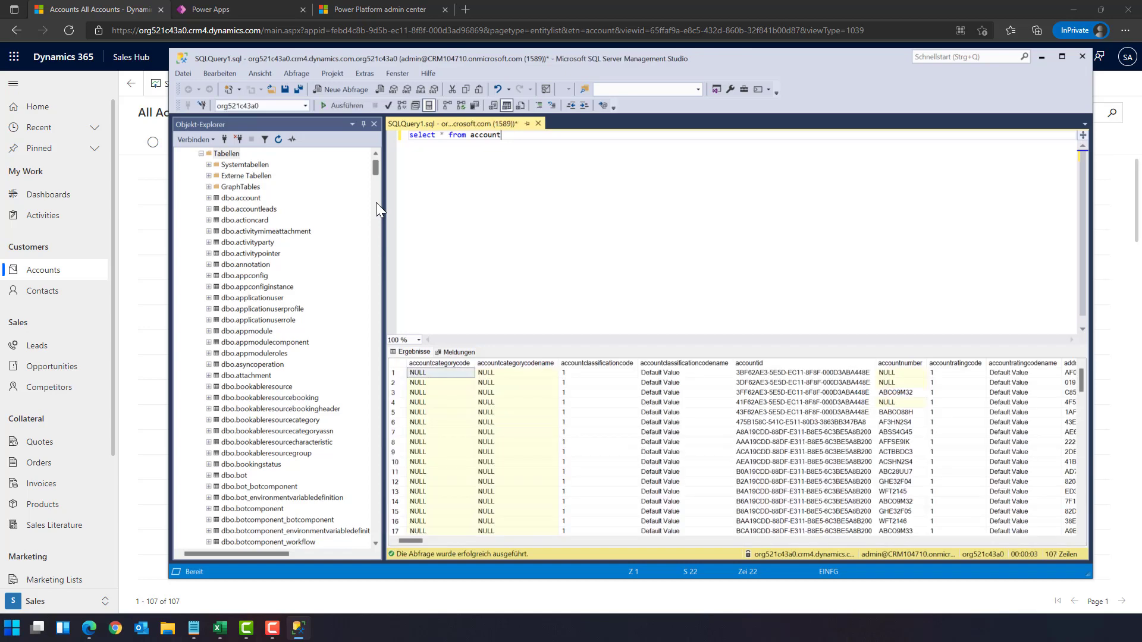
mouse_move(628, 215)
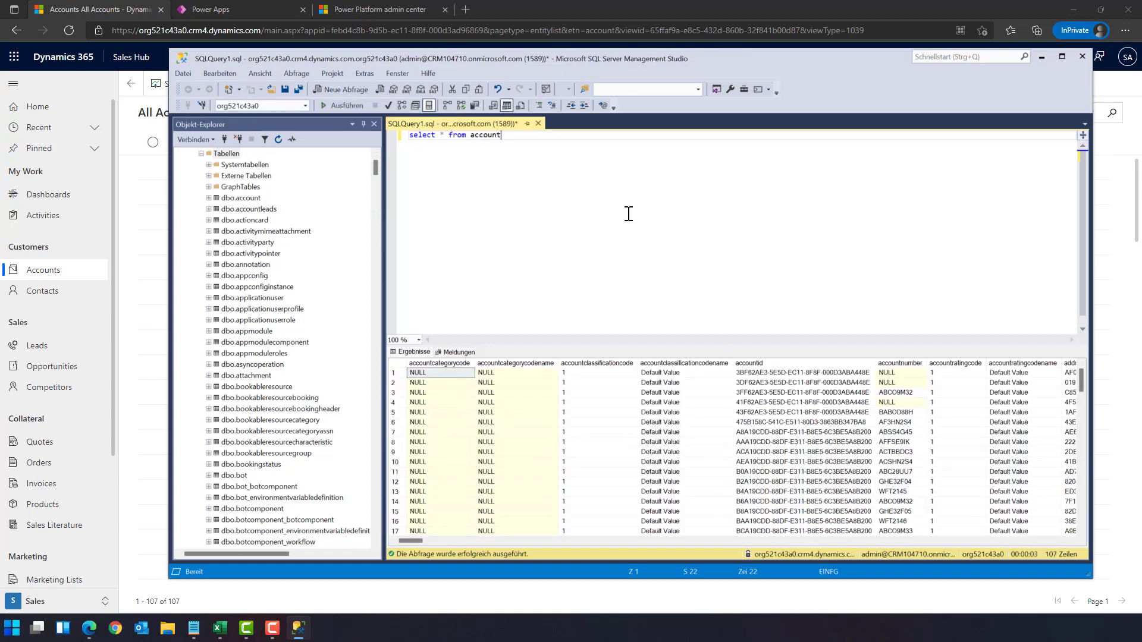
Step: Add 'select * from invoice' on a new line and run both queries
key("Enter")
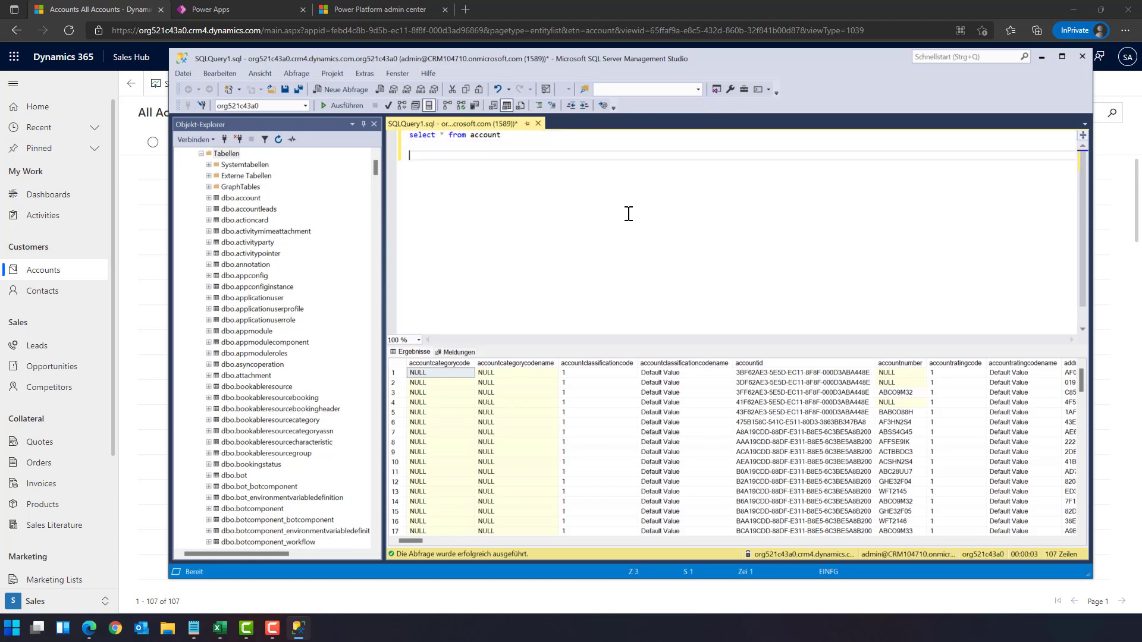
type("select * from")
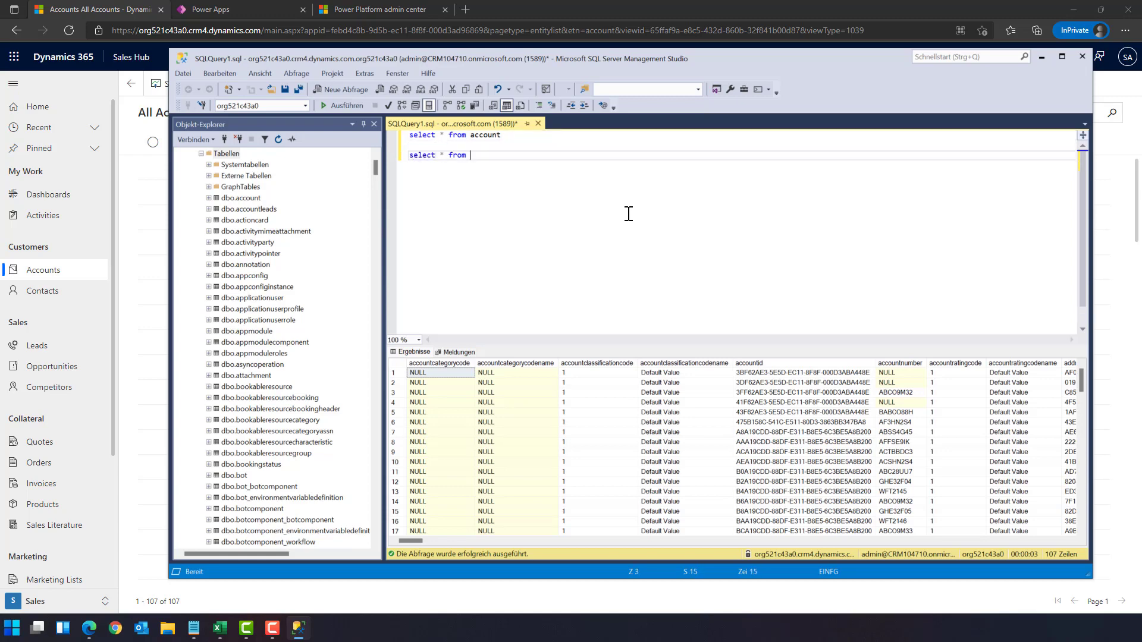
type("invoice")
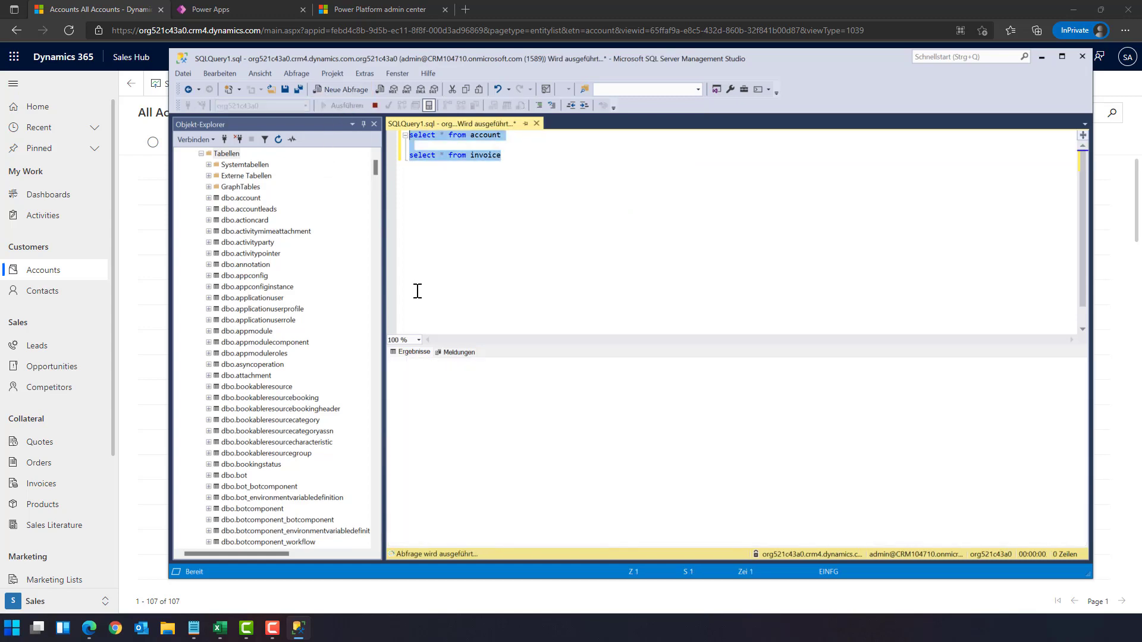
mouse_move(468, 431)
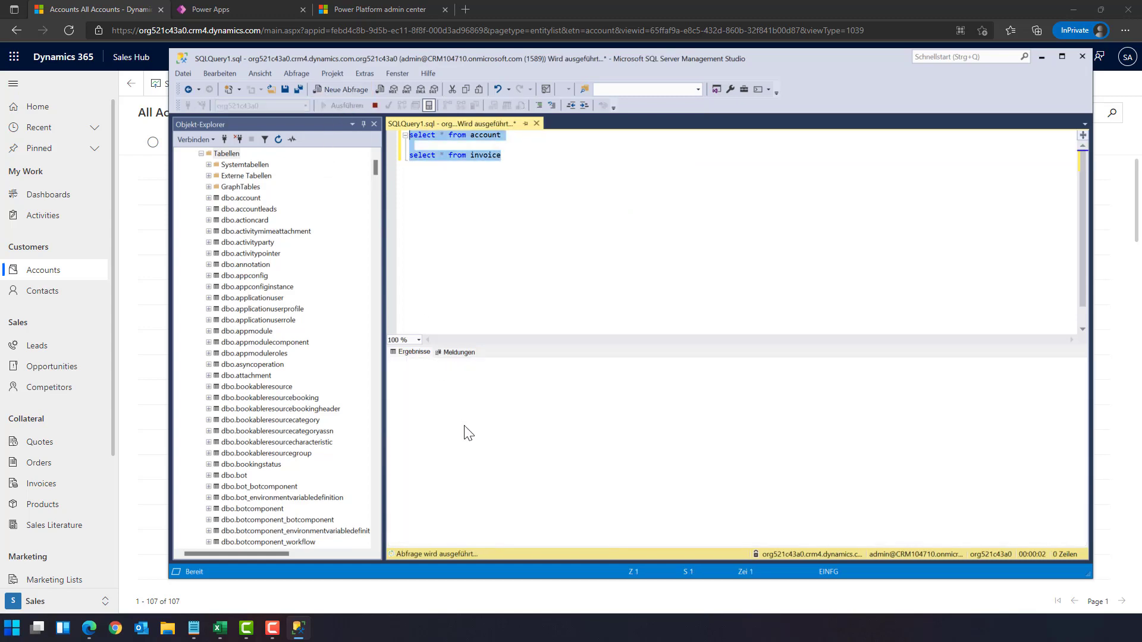
left_click(324, 105)
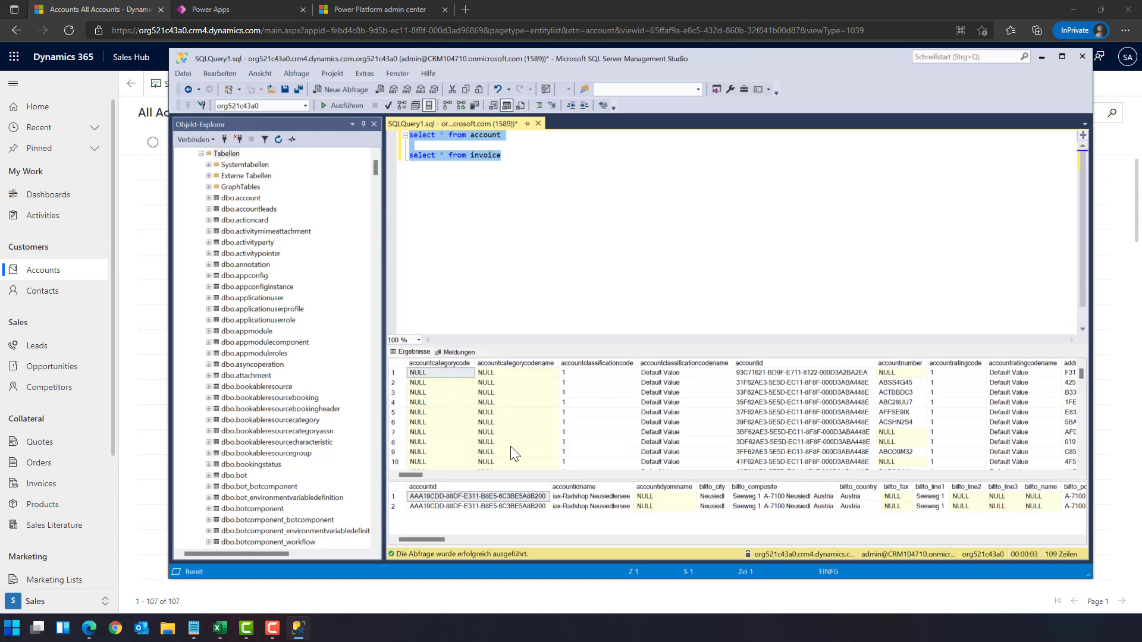
left_click(535, 301)
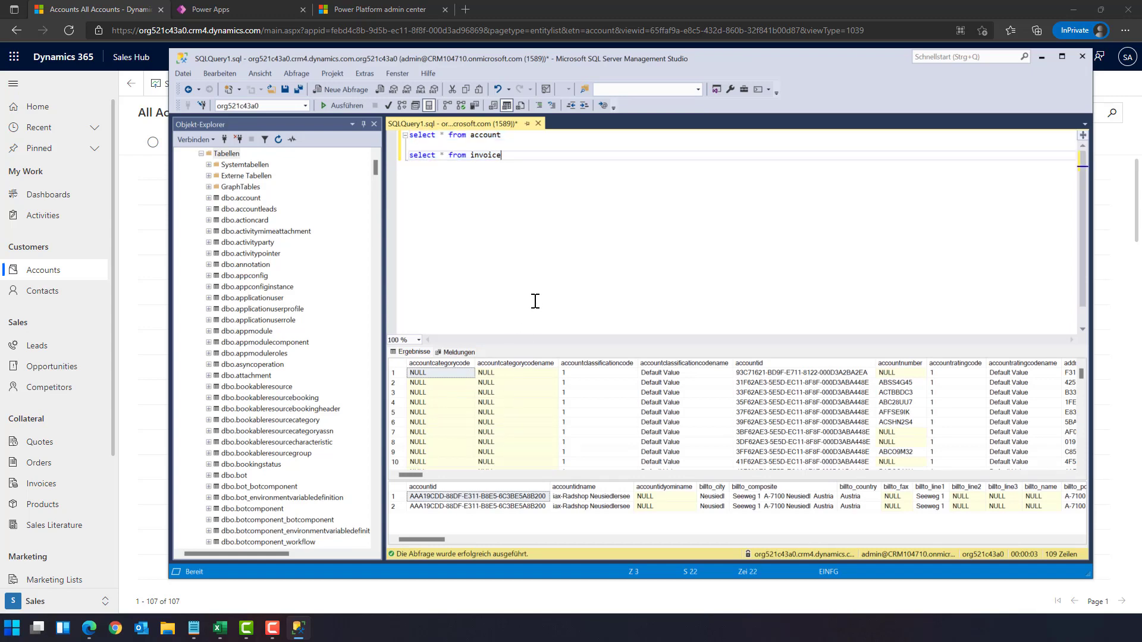
Step: Run a join of account and invoice on accountid, selecting name, invoiceid and totalamount
type("a")
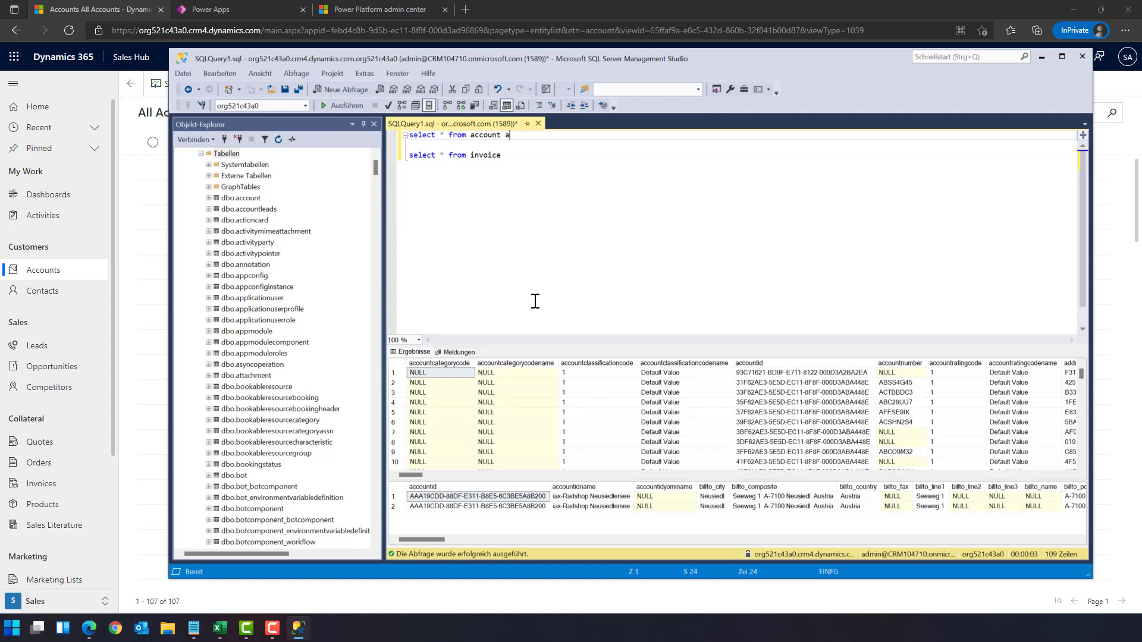
type("s")
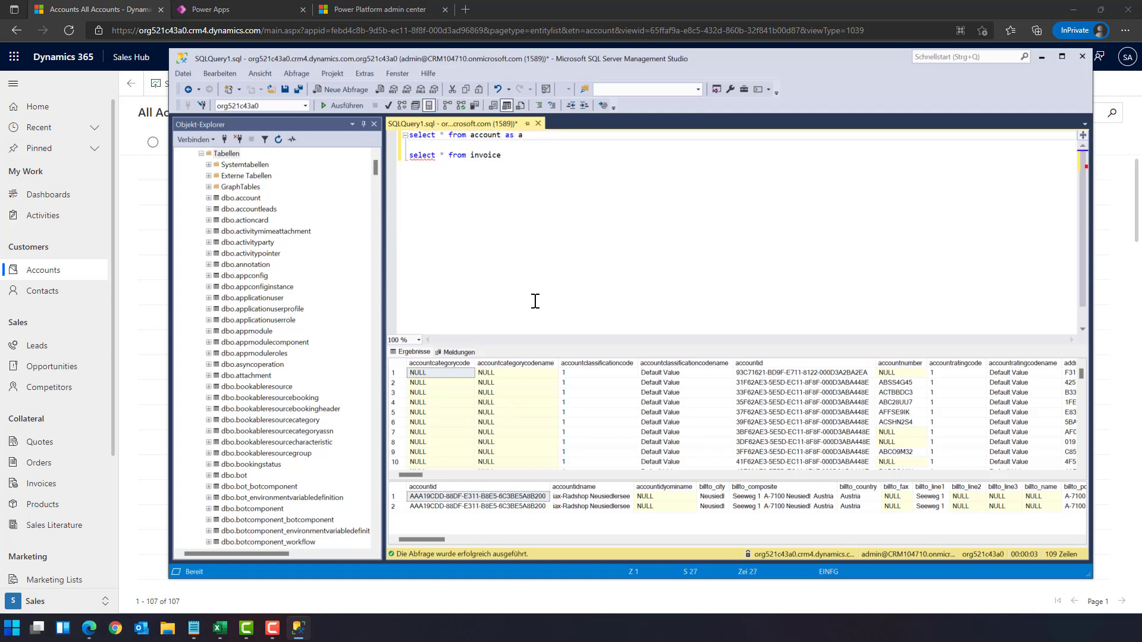
type("a.name")
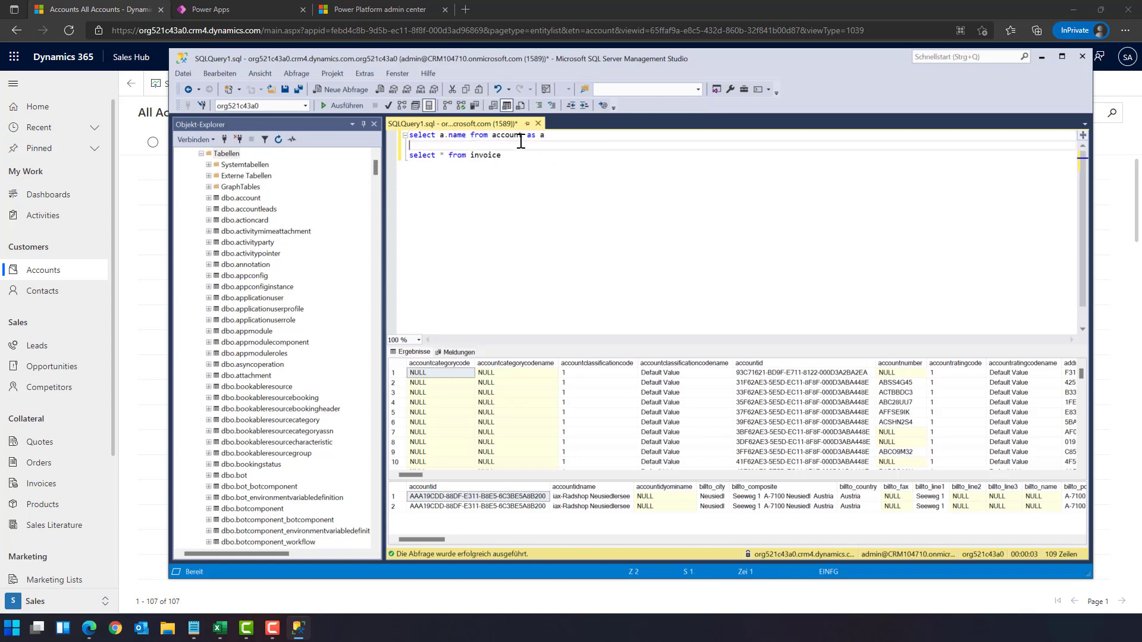
type("join")
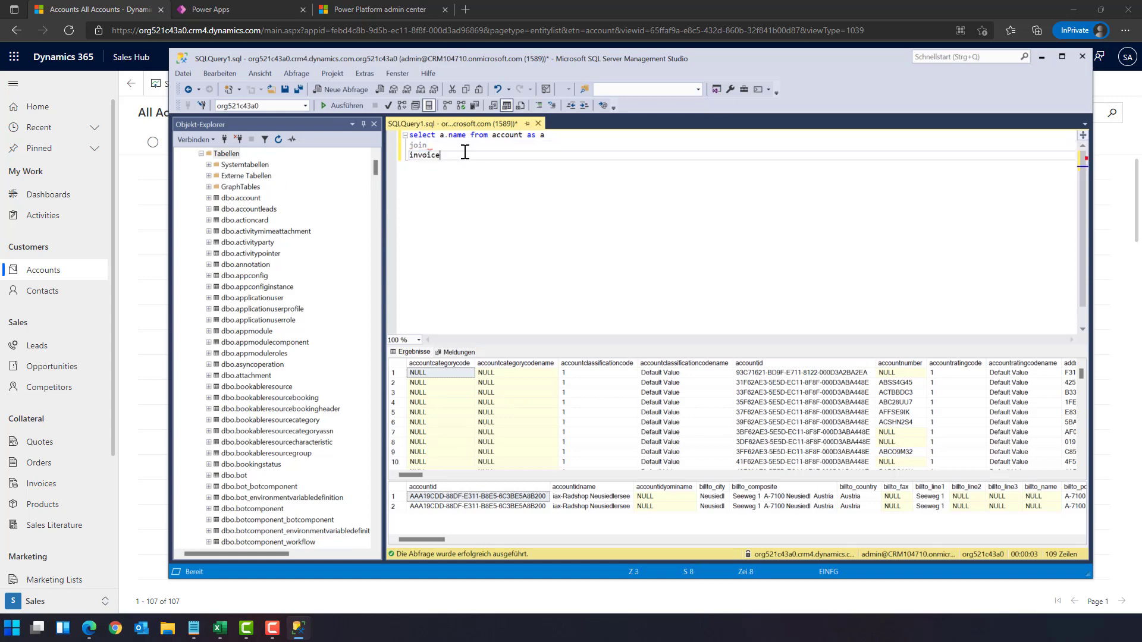
type("as i")
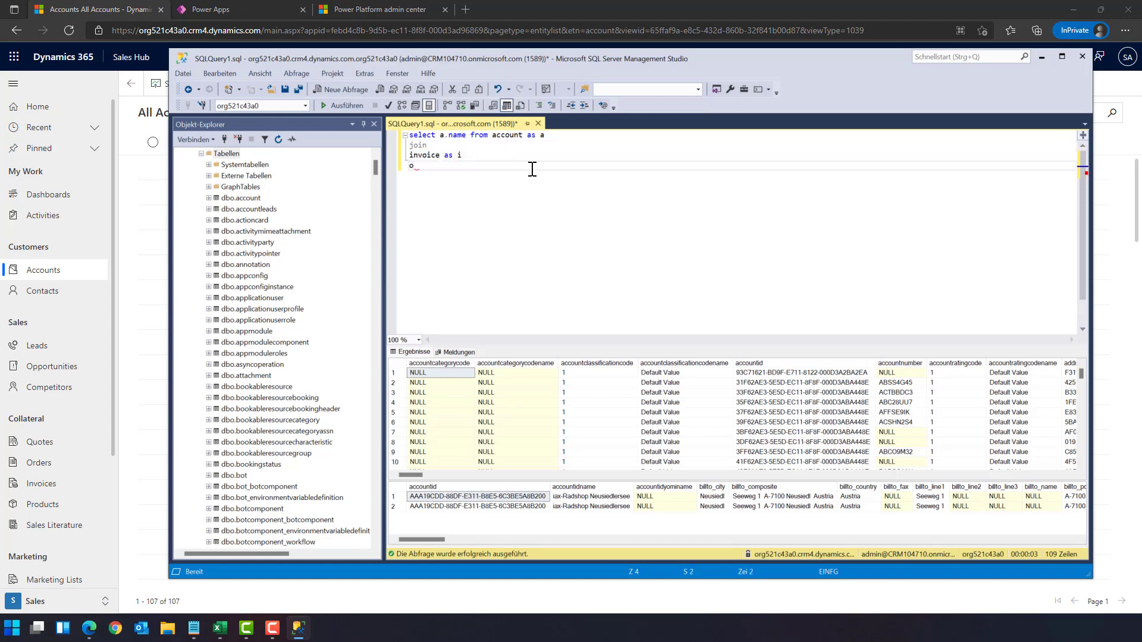
type("n a.")
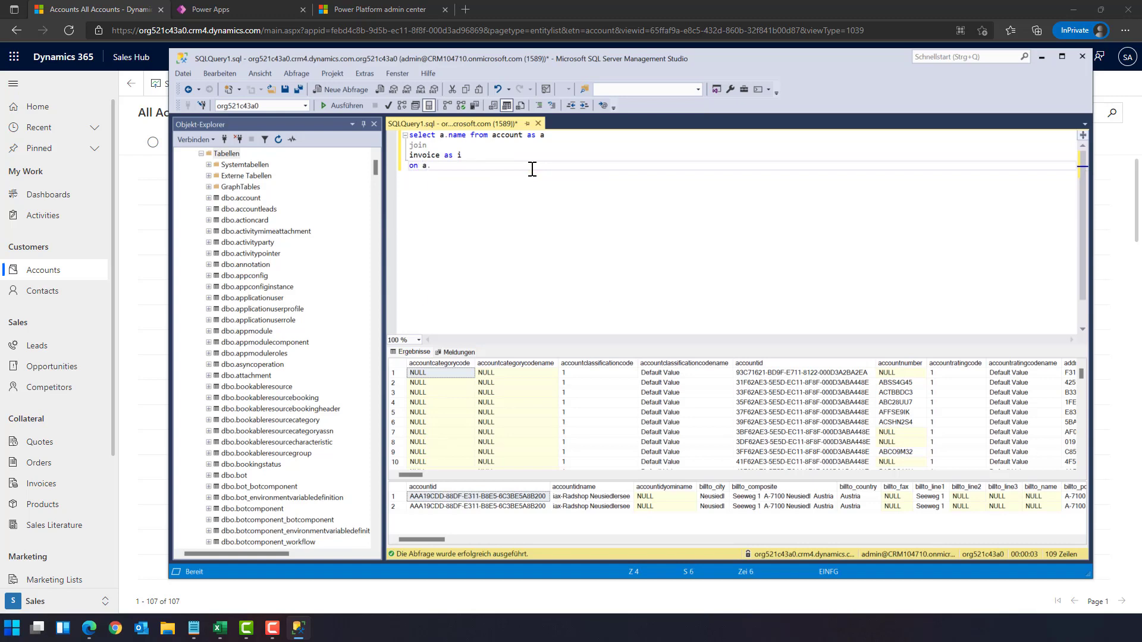
type("accountid = i")
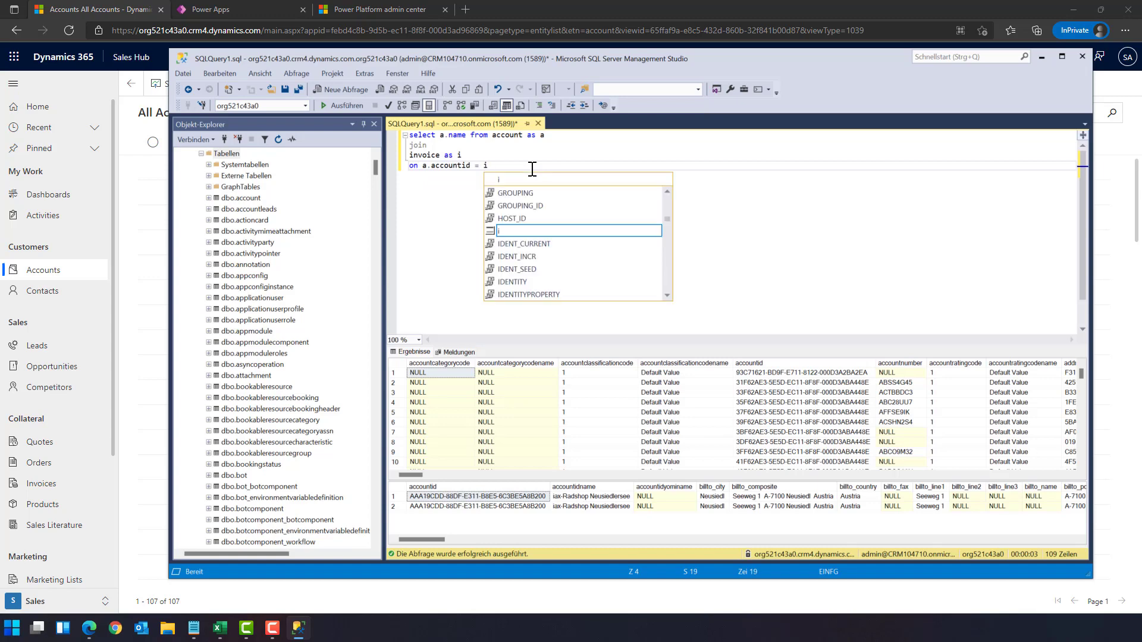
type("Accountid")
left_click(742, 135)
type(", i.invoiceid, in")
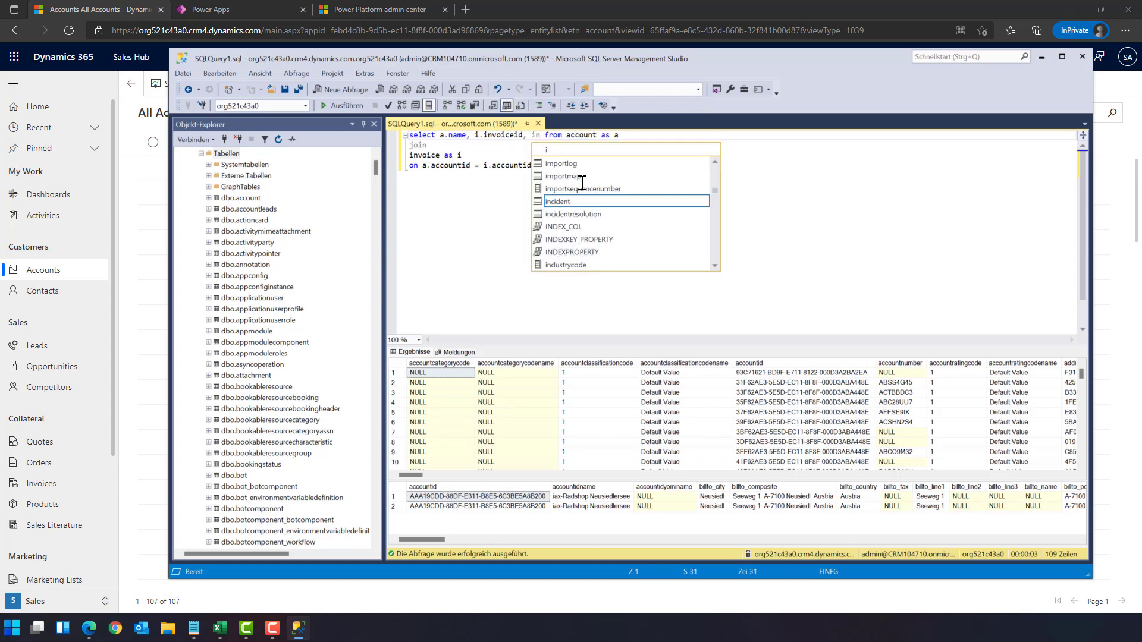
type("a")
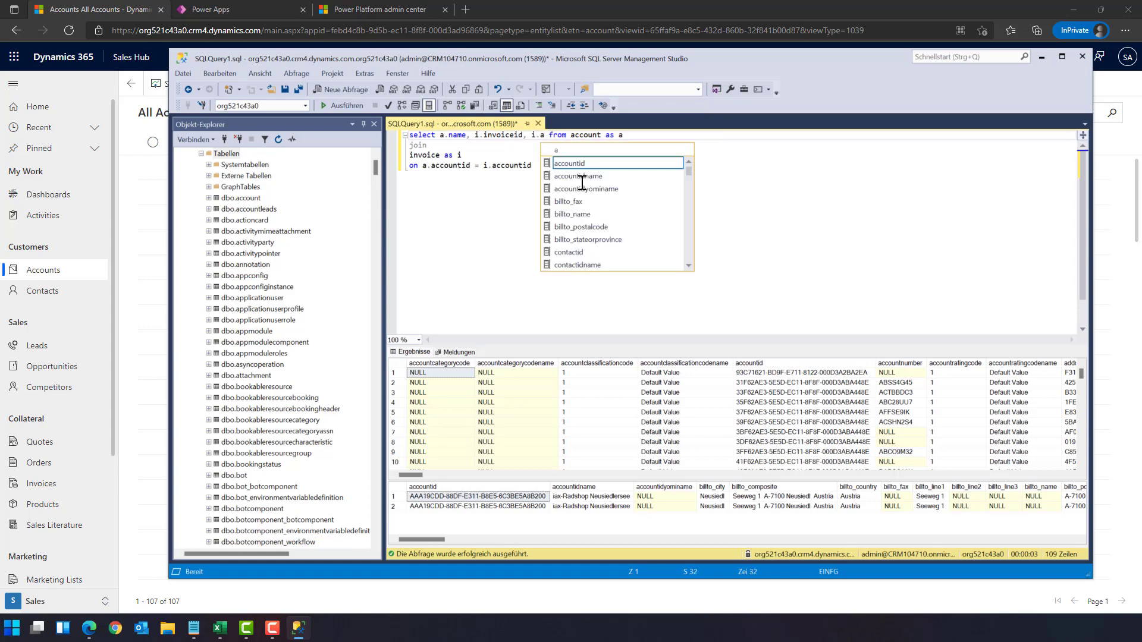
type("amount")
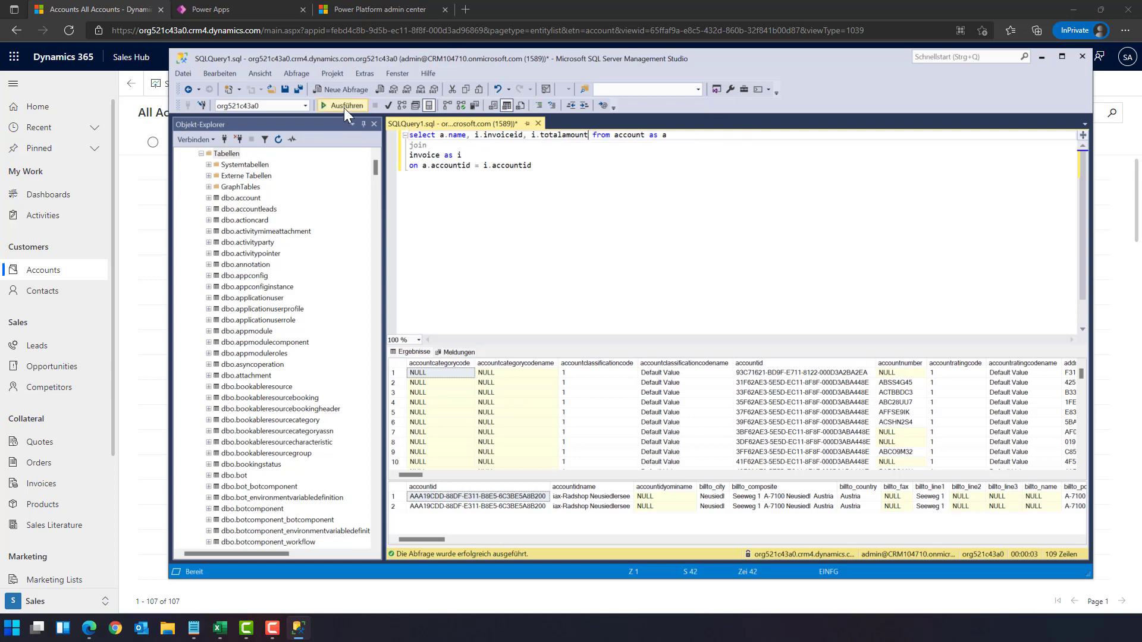
left_click(341, 105)
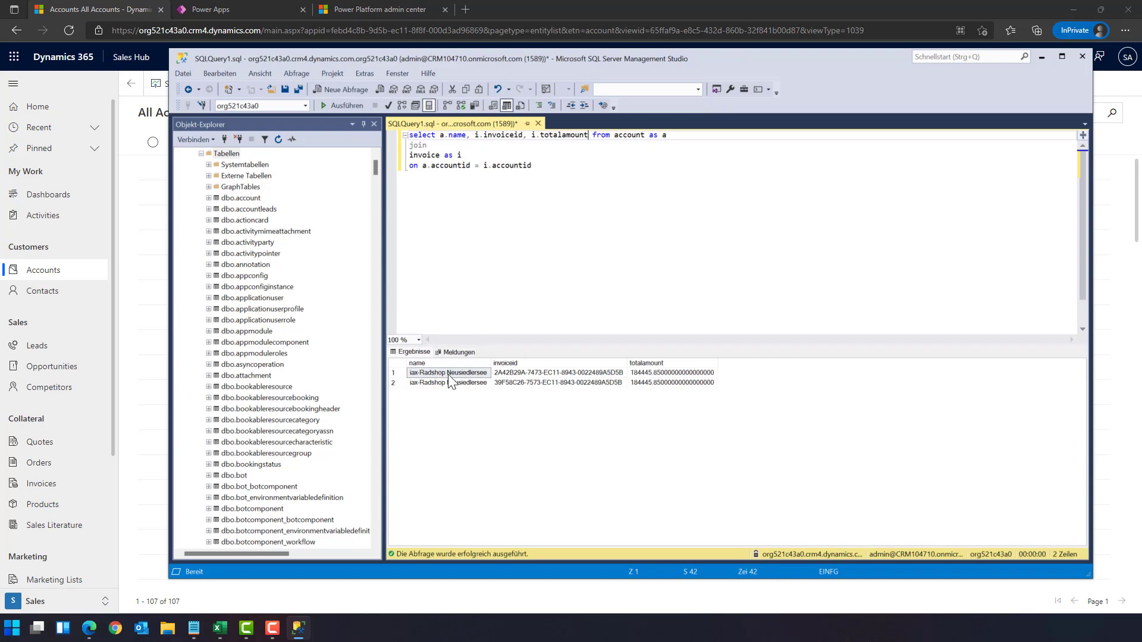
mouse_move(550, 373)
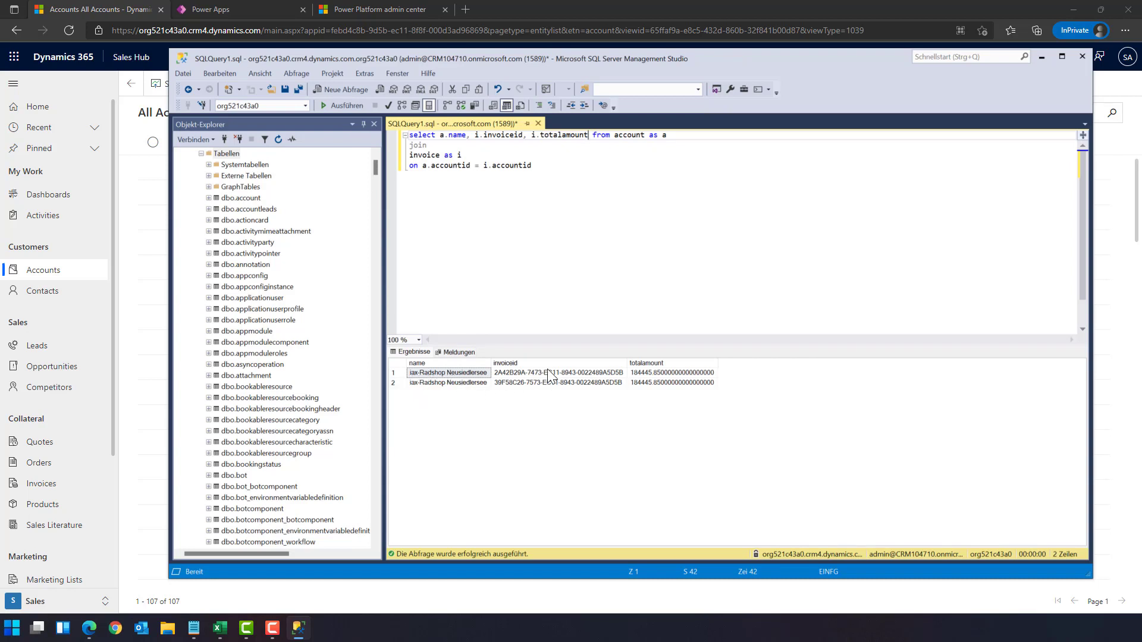
mouse_move(687, 438)
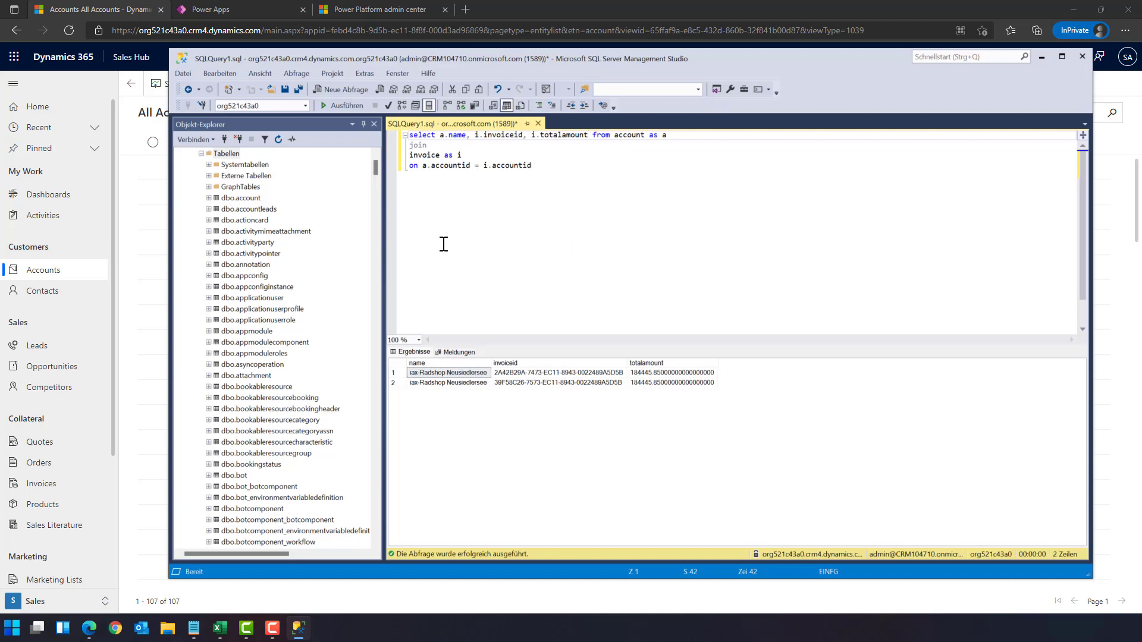
mouse_move(562, 232)
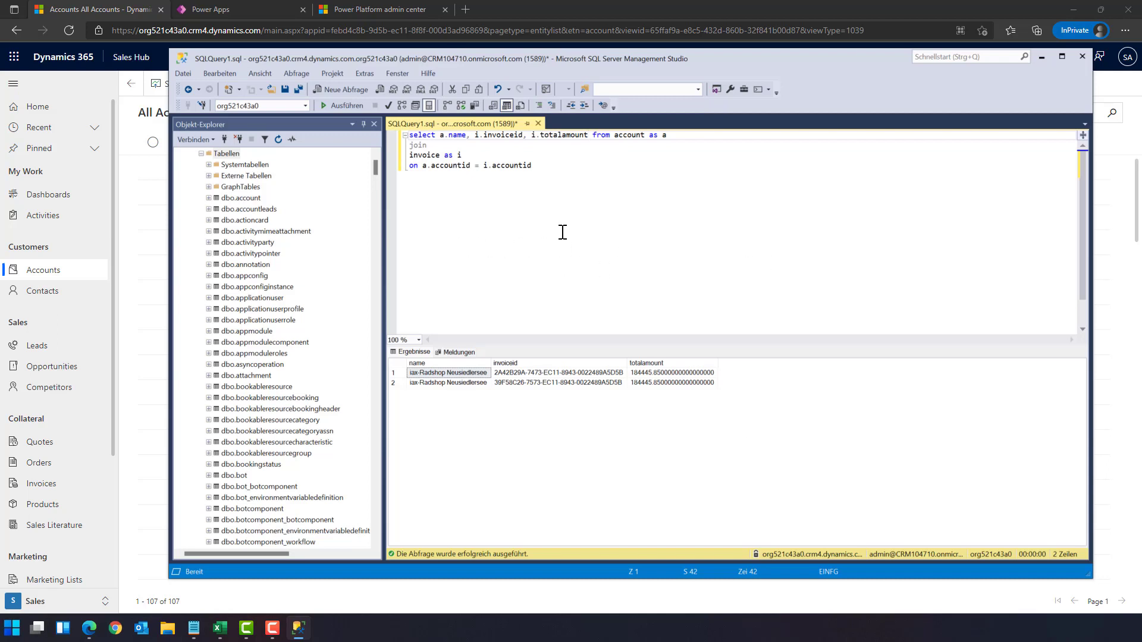
mouse_move(542, 250)
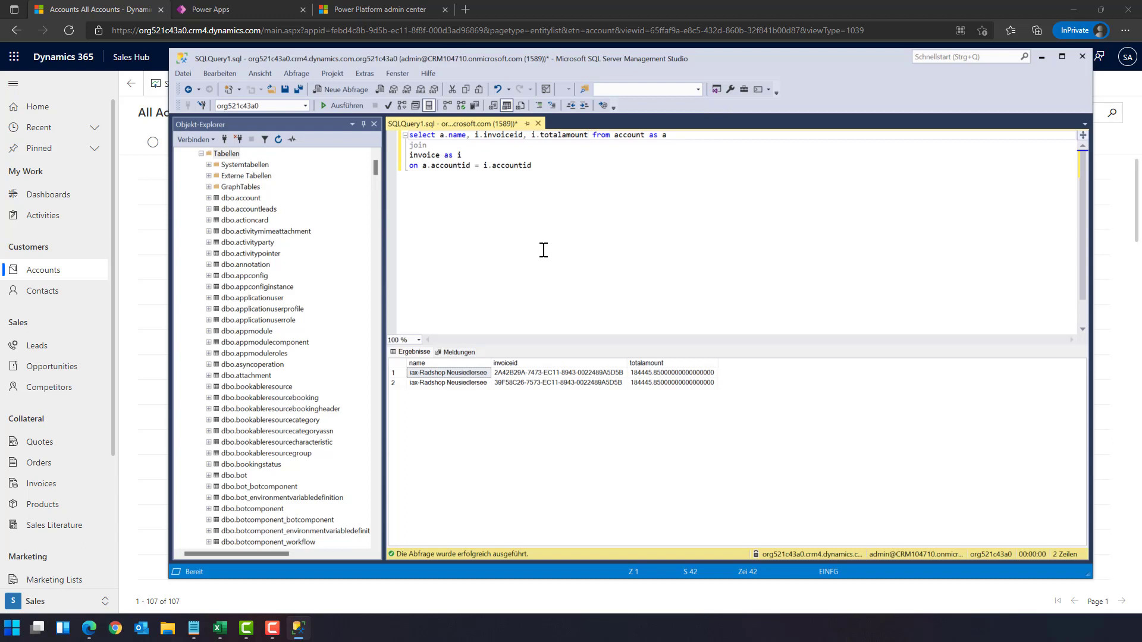
mouse_move(546, 256)
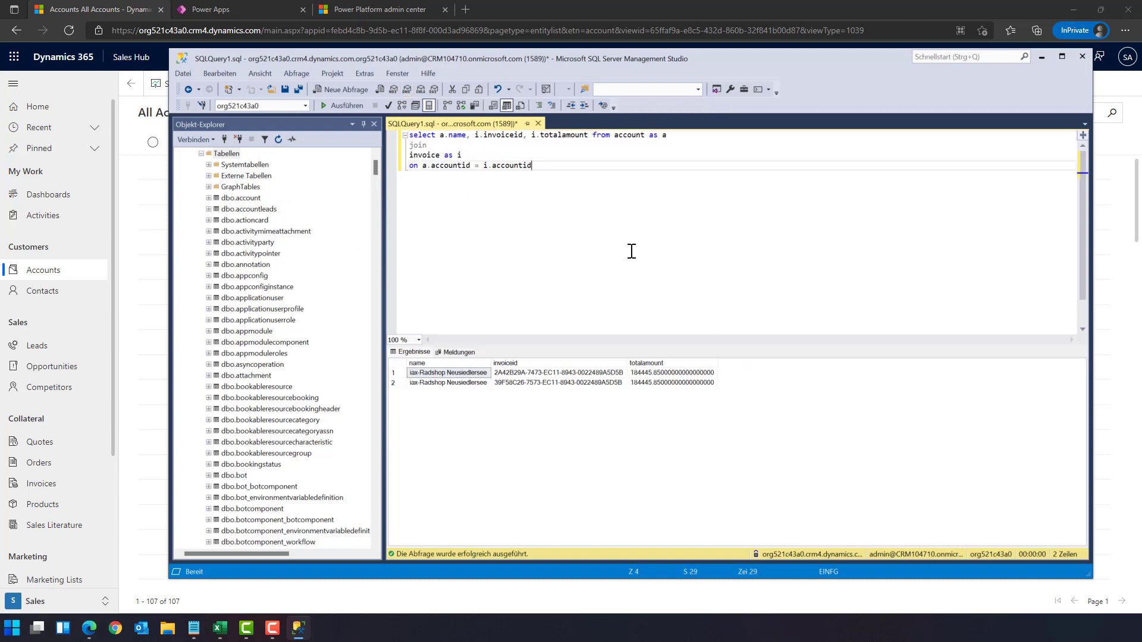
mouse_move(1082, 57)
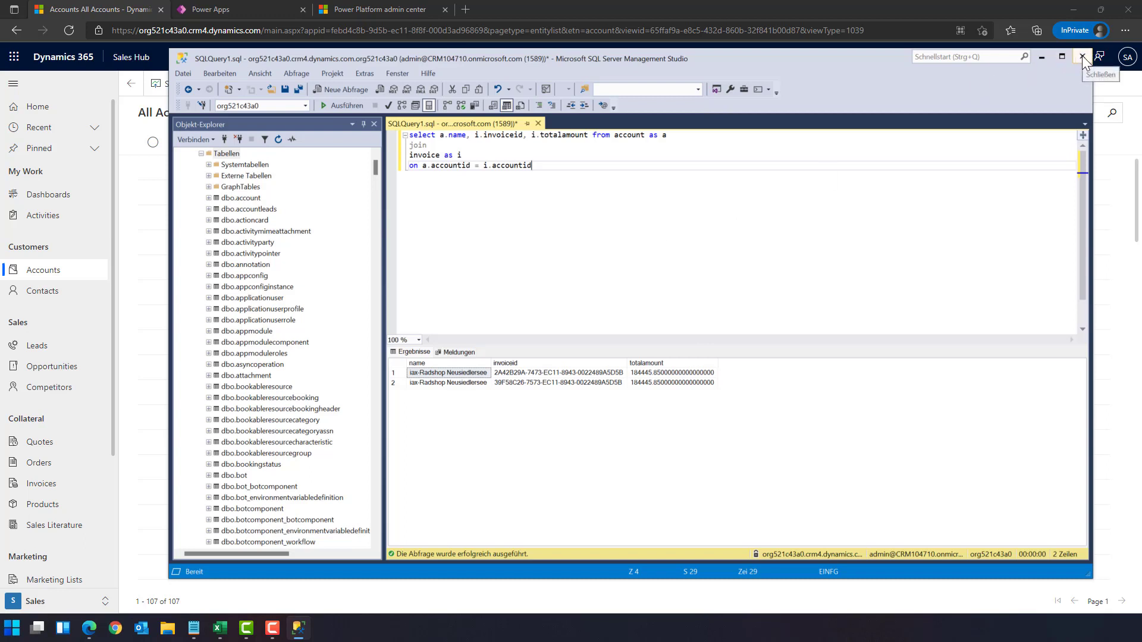
Step: Close SQL Server Management Studio and open the Daten options on Power Apps' Tables list
left_click(1081, 56)
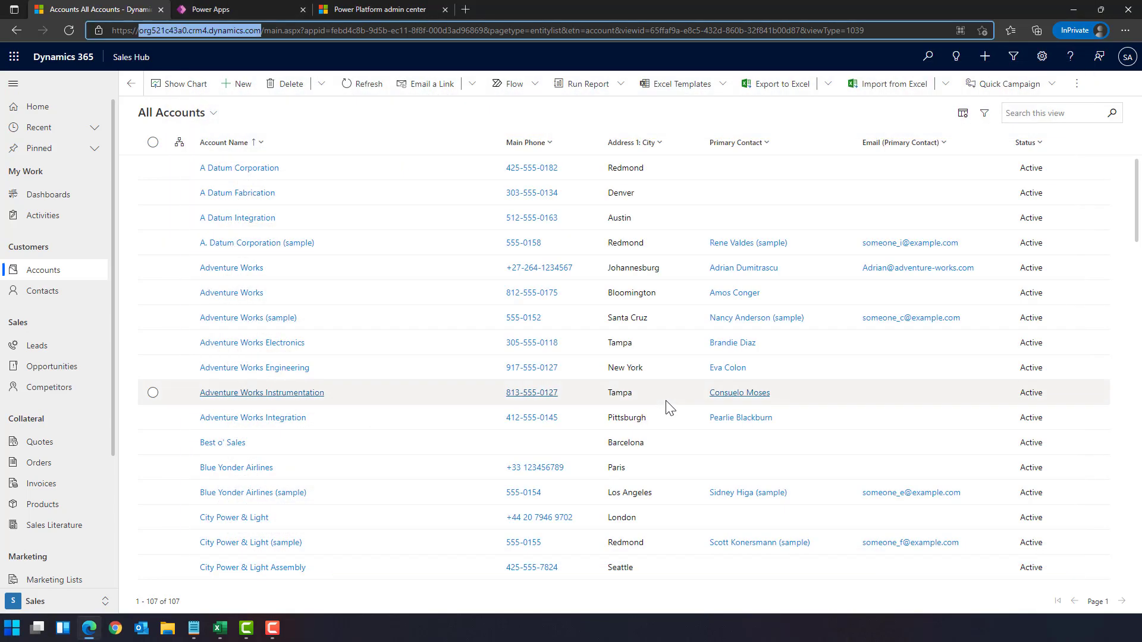
mouse_move(99, 280)
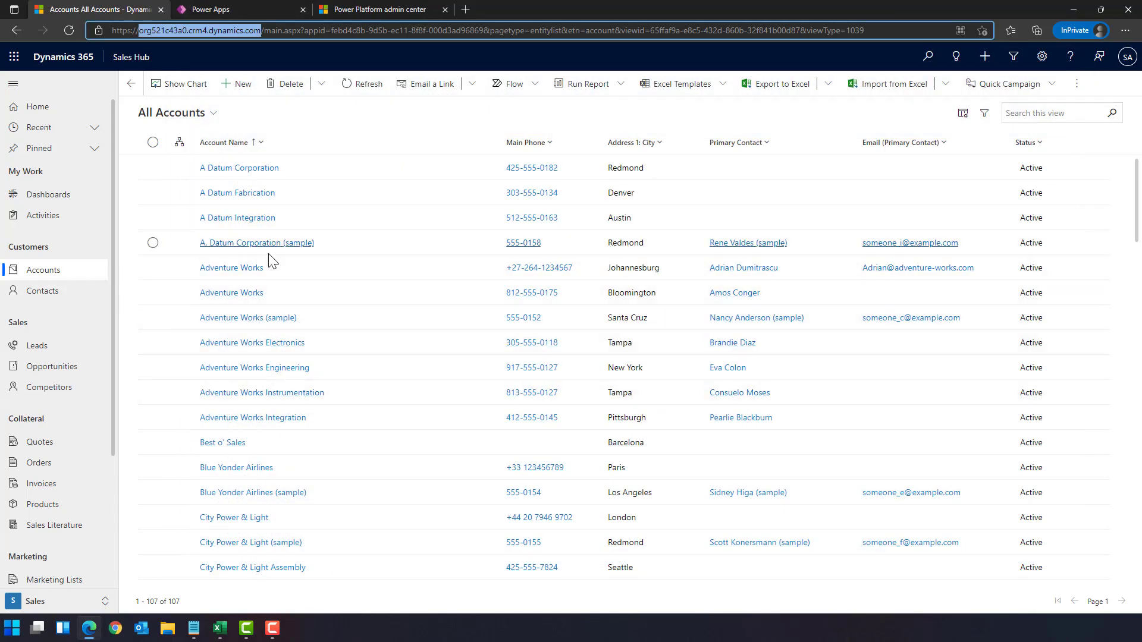
mouse_move(154, 198)
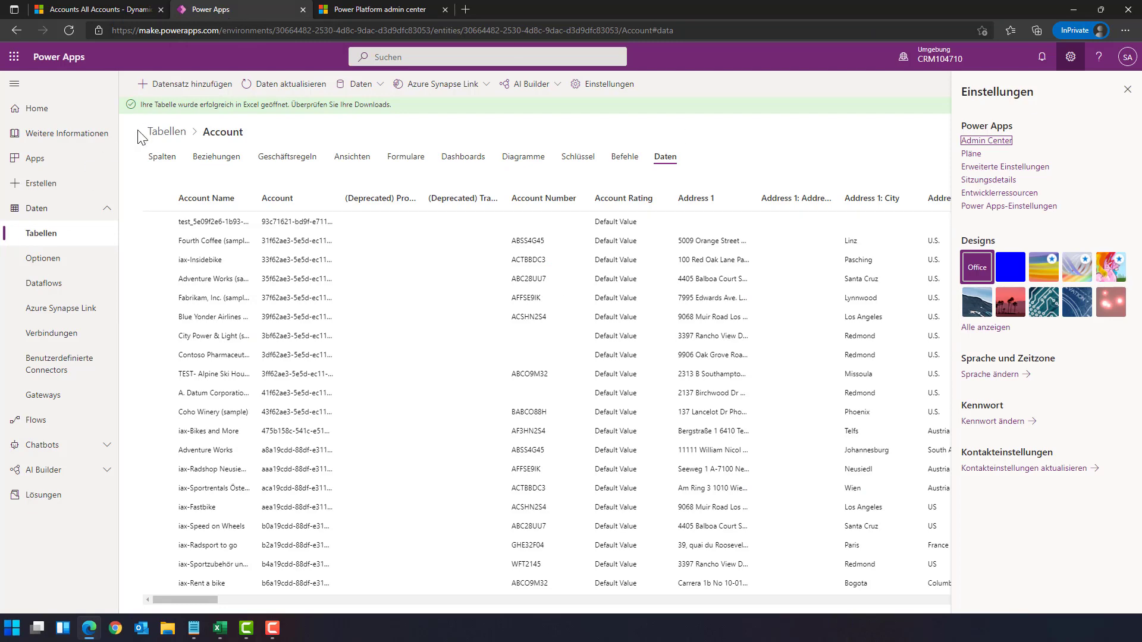
mouse_move(38, 243)
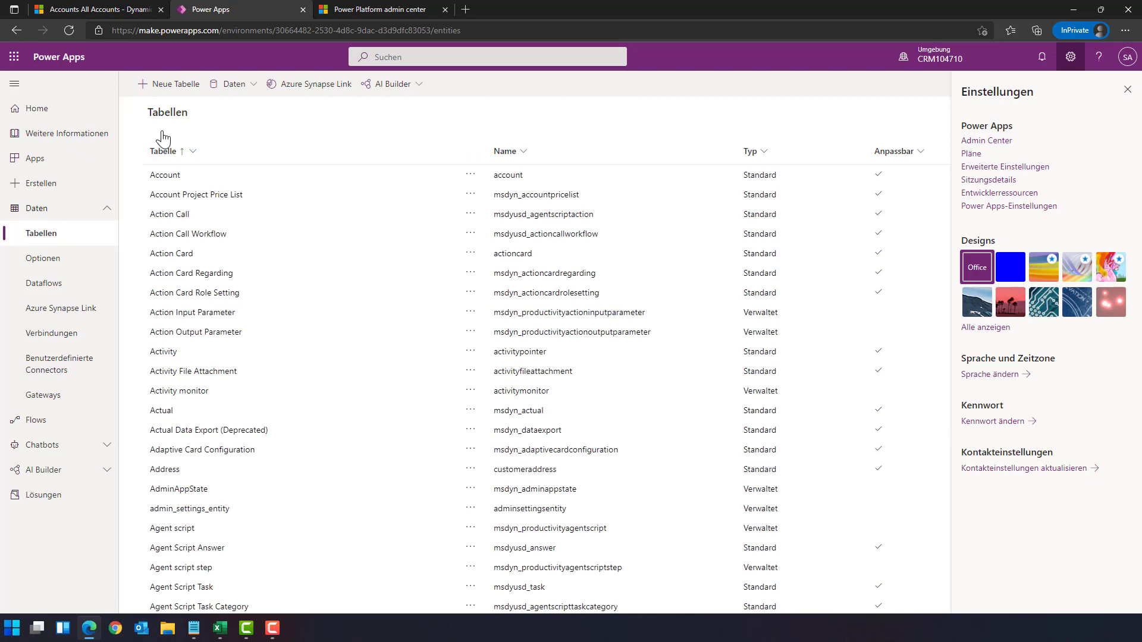
mouse_move(254, 89)
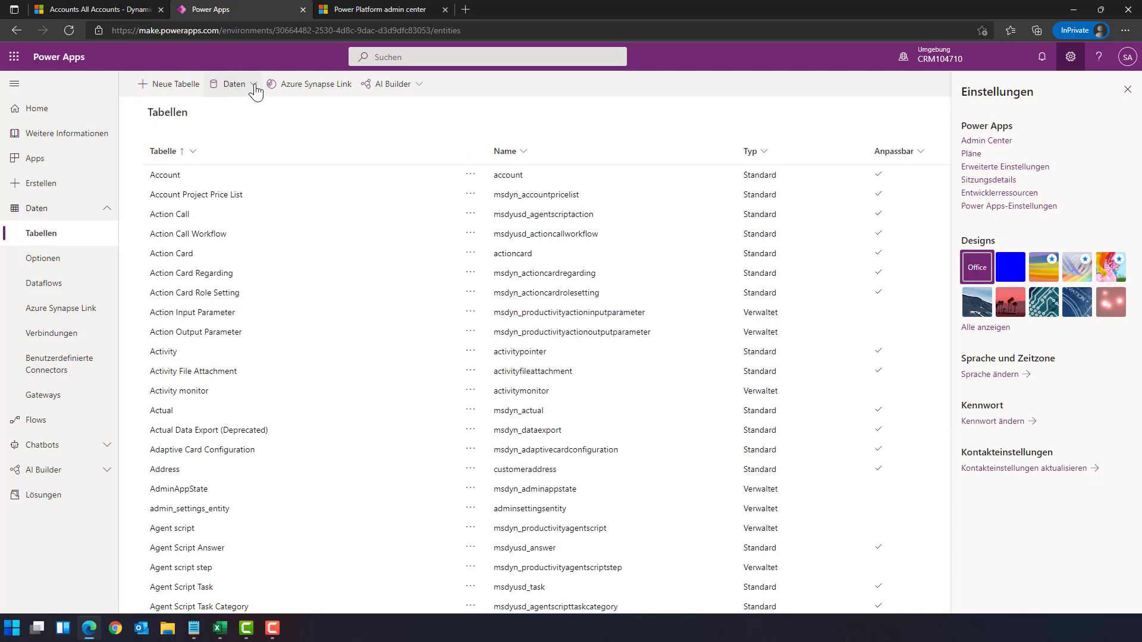
left_click(233, 84)
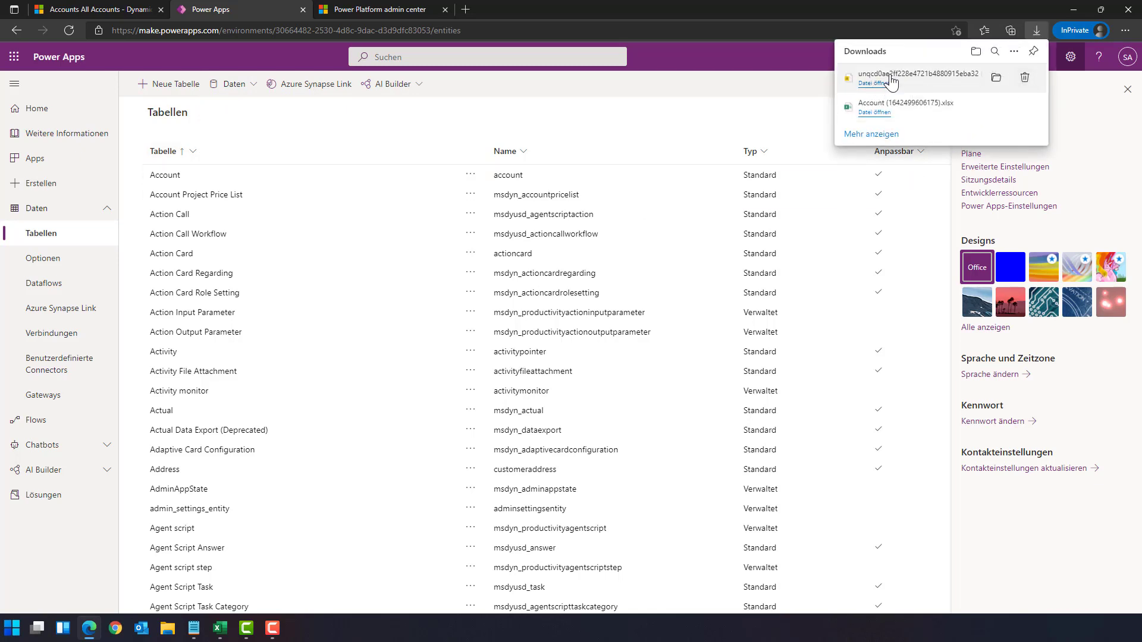
mouse_move(911, 81)
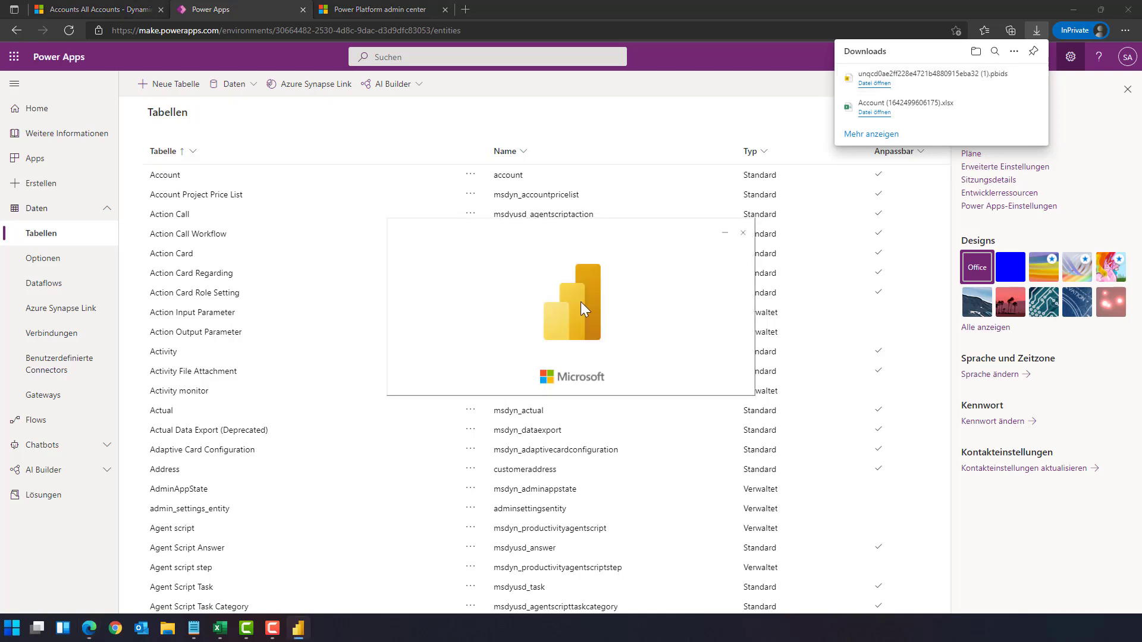
mouse_move(626, 359)
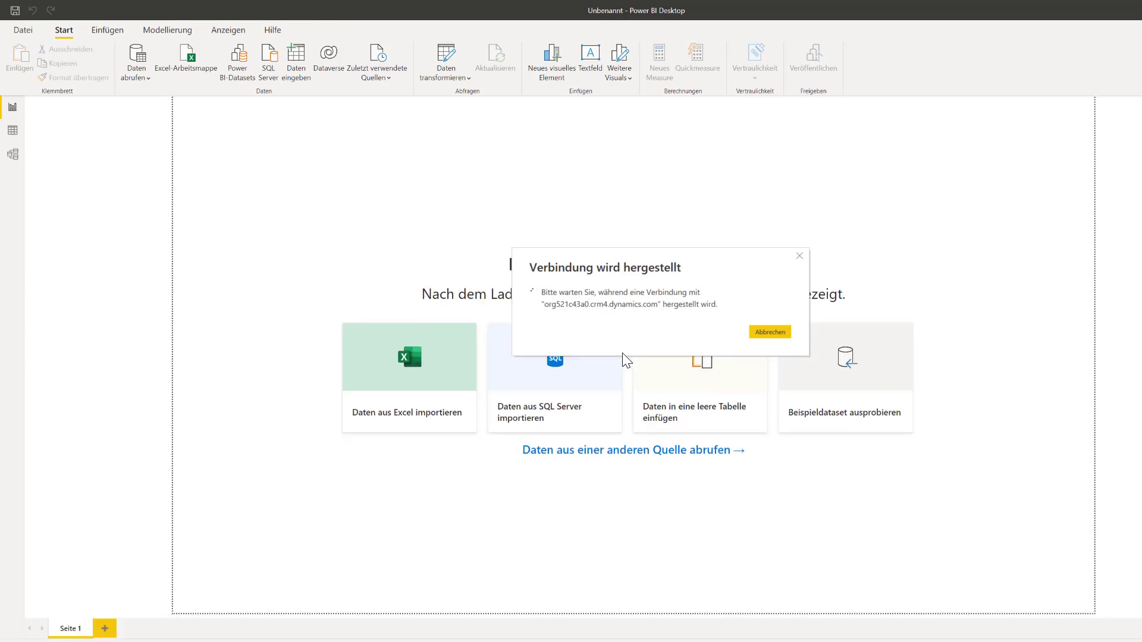
Step: Expand the Dataverse environment in the Navigator, tick the account table and load it
left_click(769, 331)
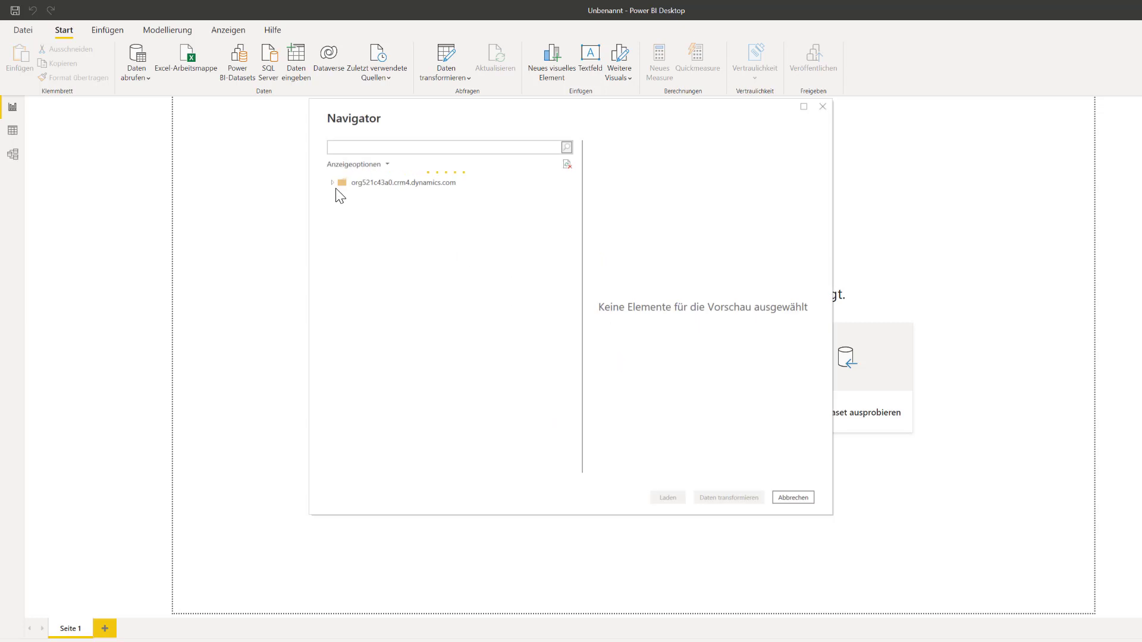
left_click(332, 183)
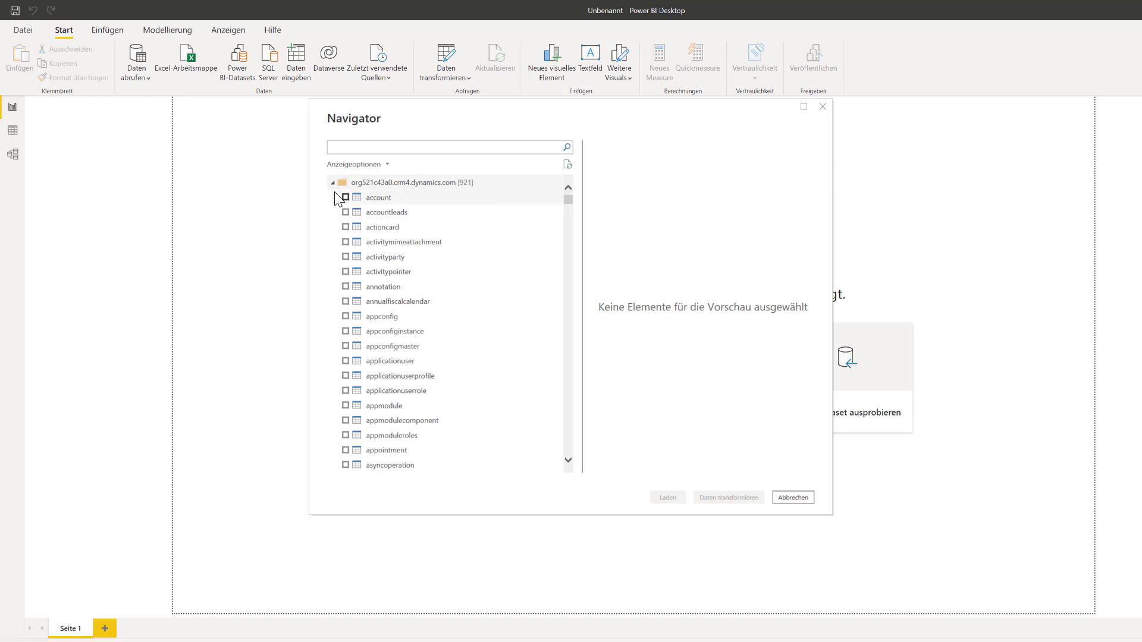
left_click(345, 197)
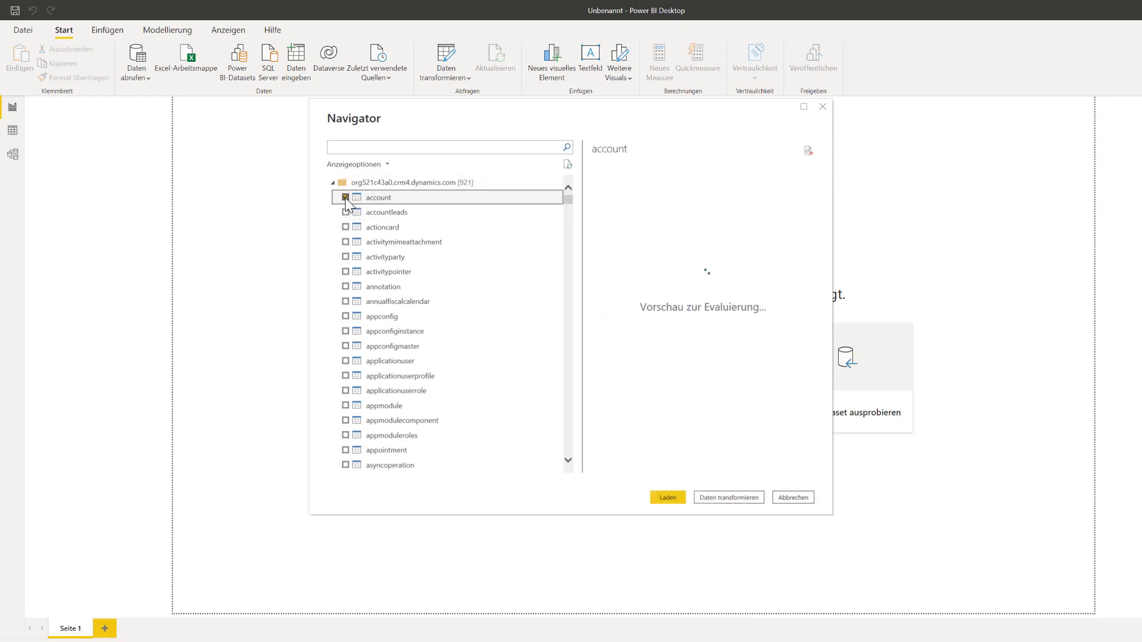
left_click(345, 197)
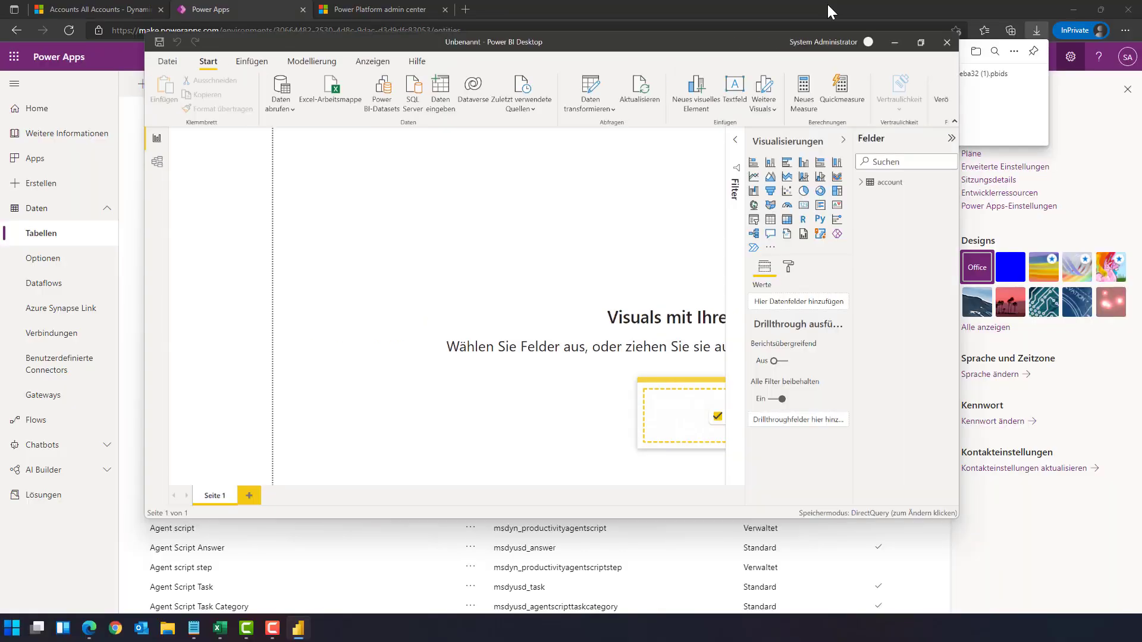
Step: Close the Power BI Desktop window holding the DirectQuery account report
left_click(920, 42)
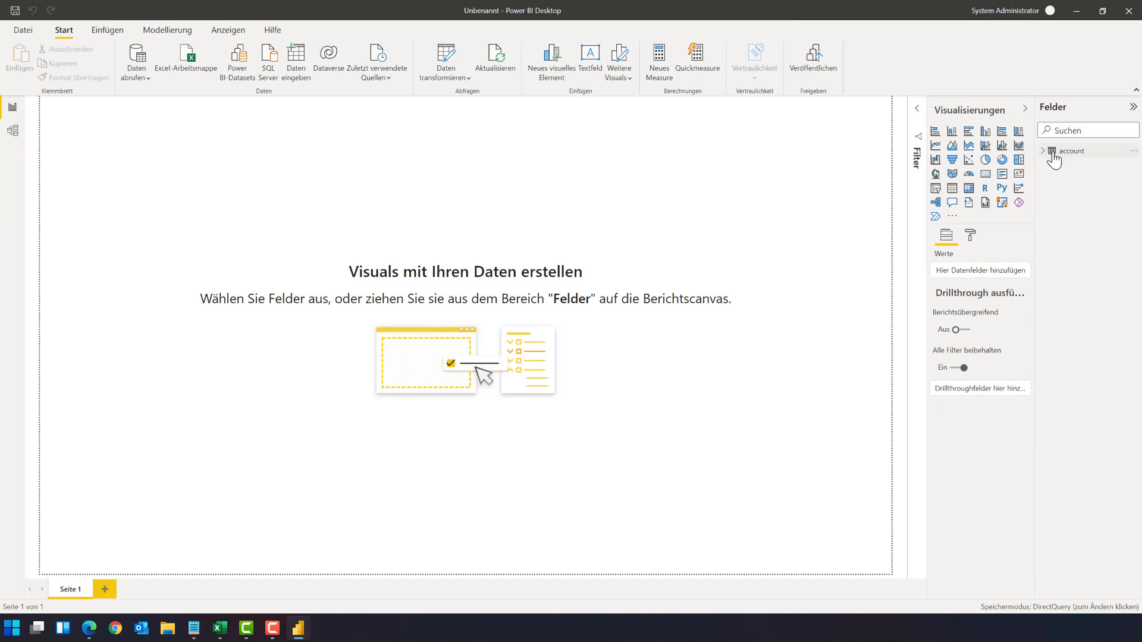
mouse_move(1091, 156)
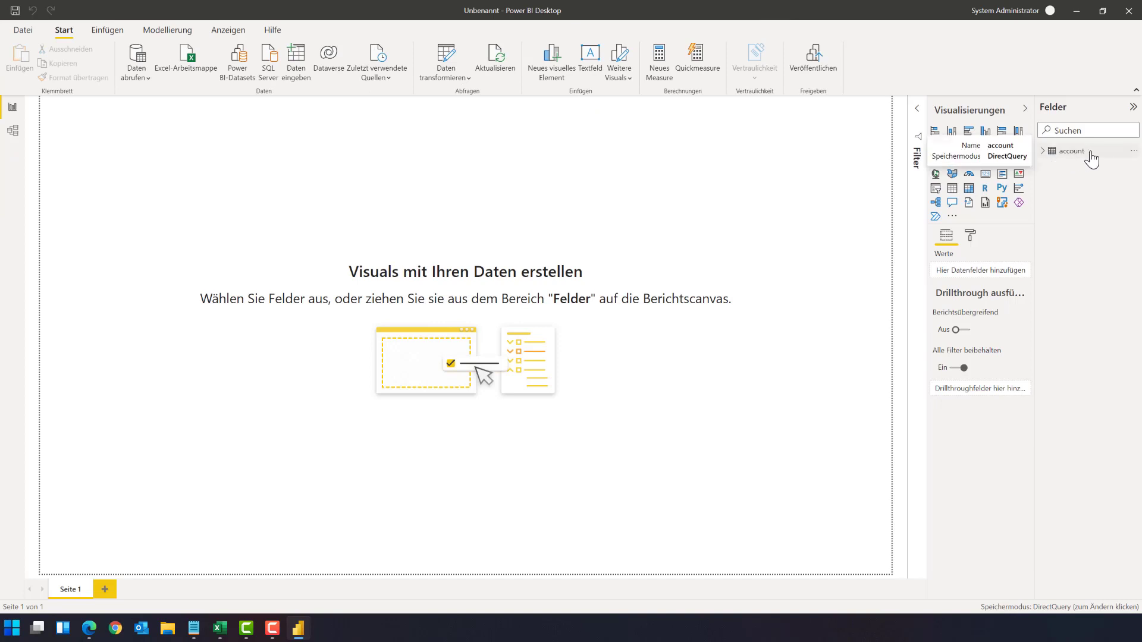
mouse_move(1098, 159)
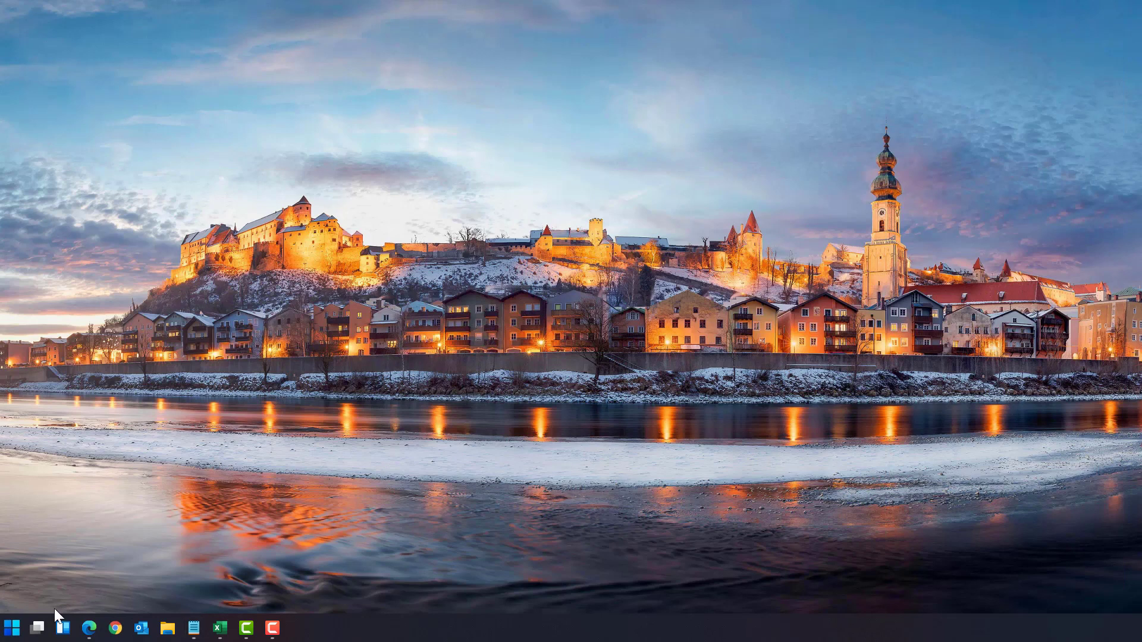
Step: Relaunch Power BI Desktop from the Start menu and maximize its window
left_click(10, 626)
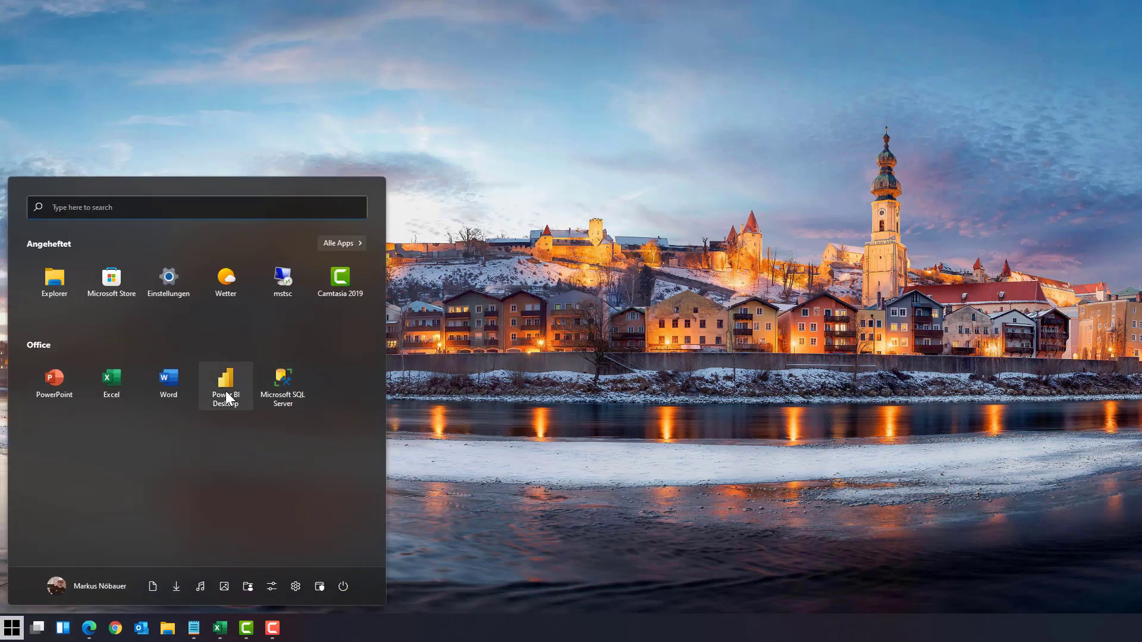
left_click(225, 385)
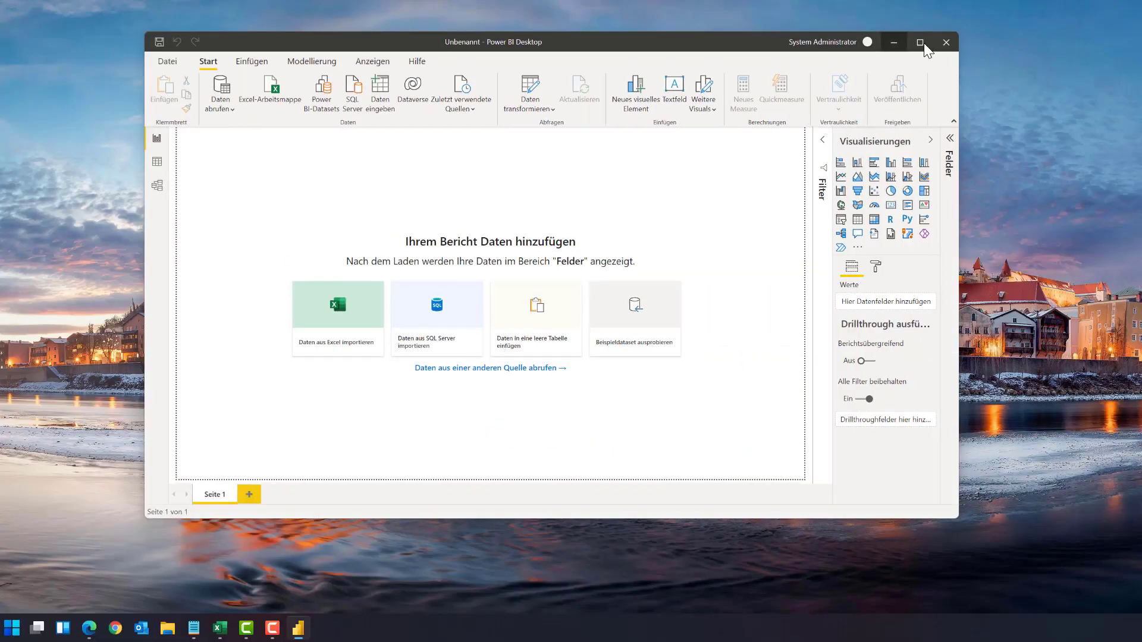
left_click(920, 41)
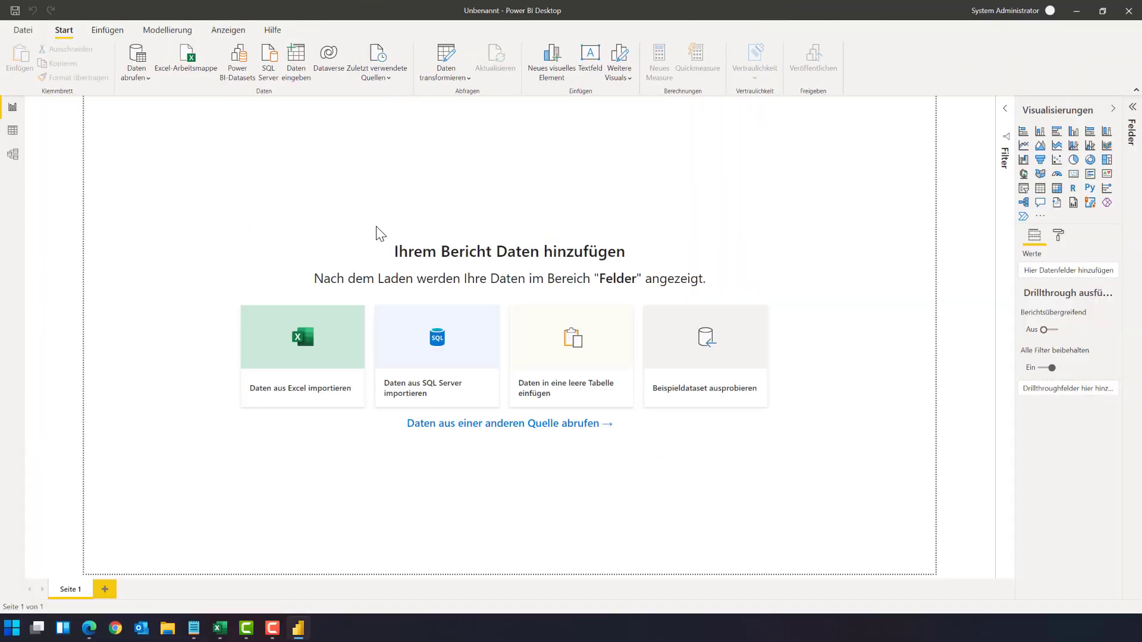
mouse_move(335, 195)
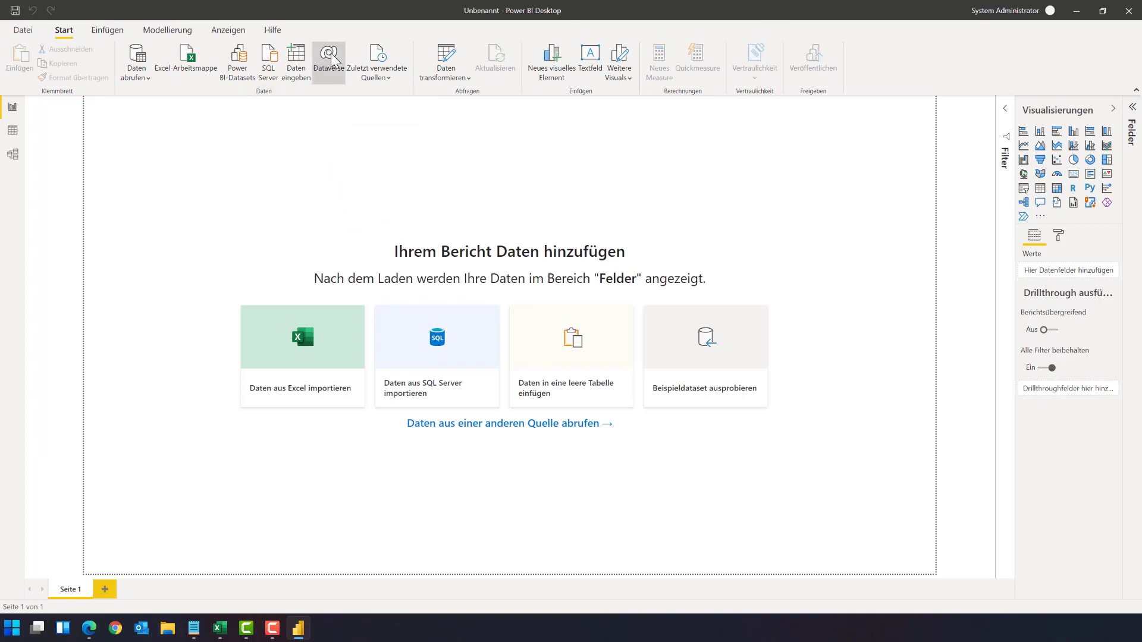
Step: Connect to Dataverse, expand the CRM104710 environment, tick account and click Laden
left_click(328, 53)
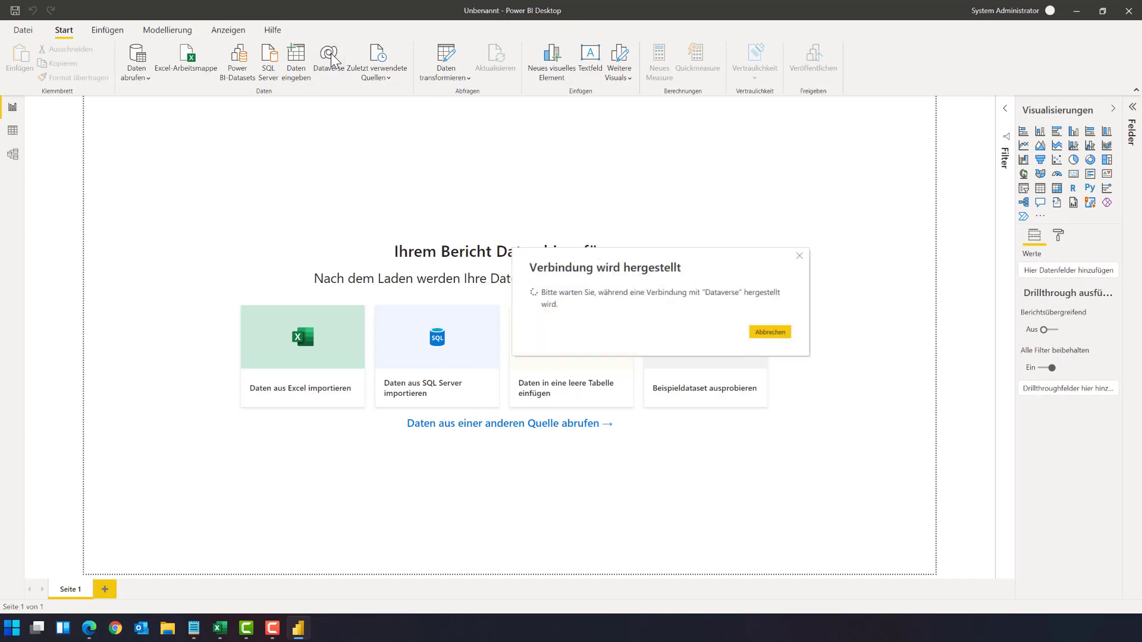
left_click(769, 332)
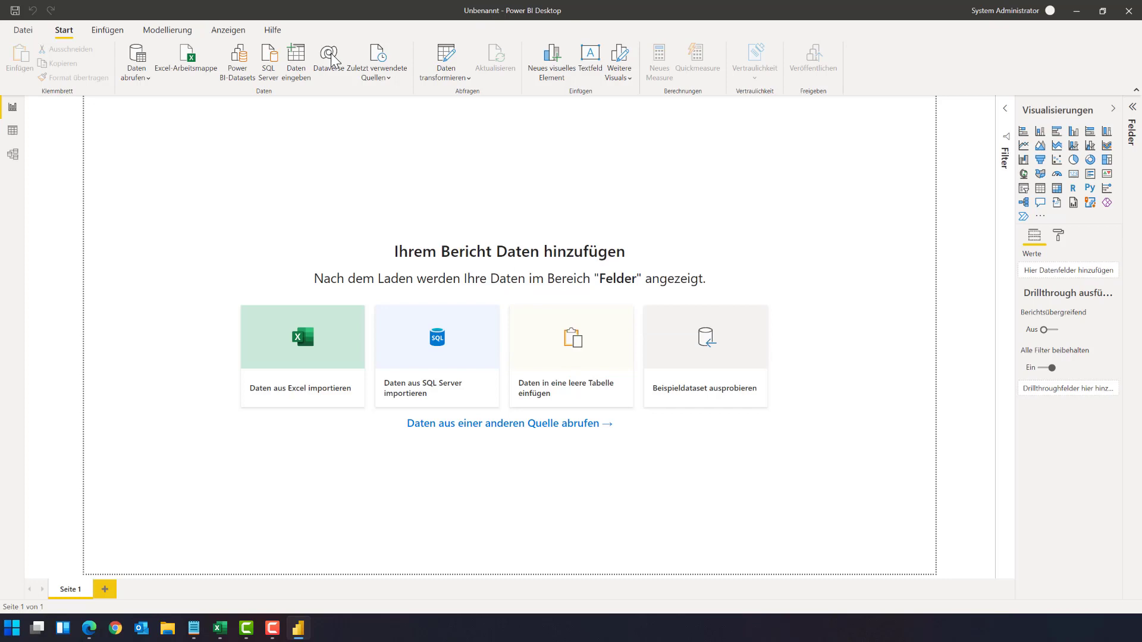
left_click(328, 53)
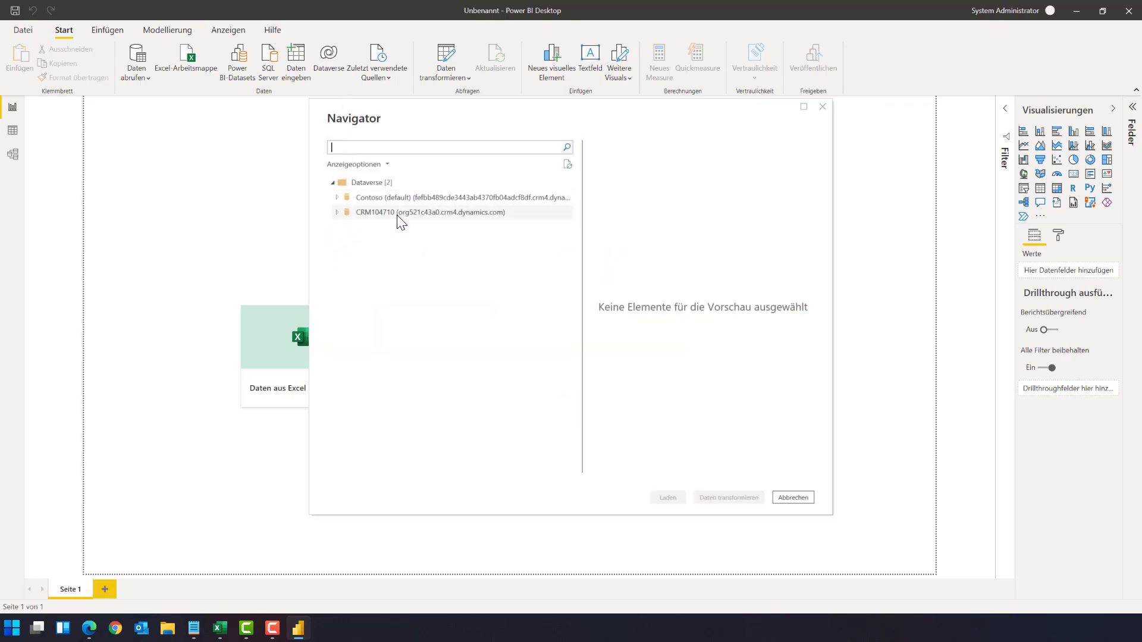
left_click(451, 212)
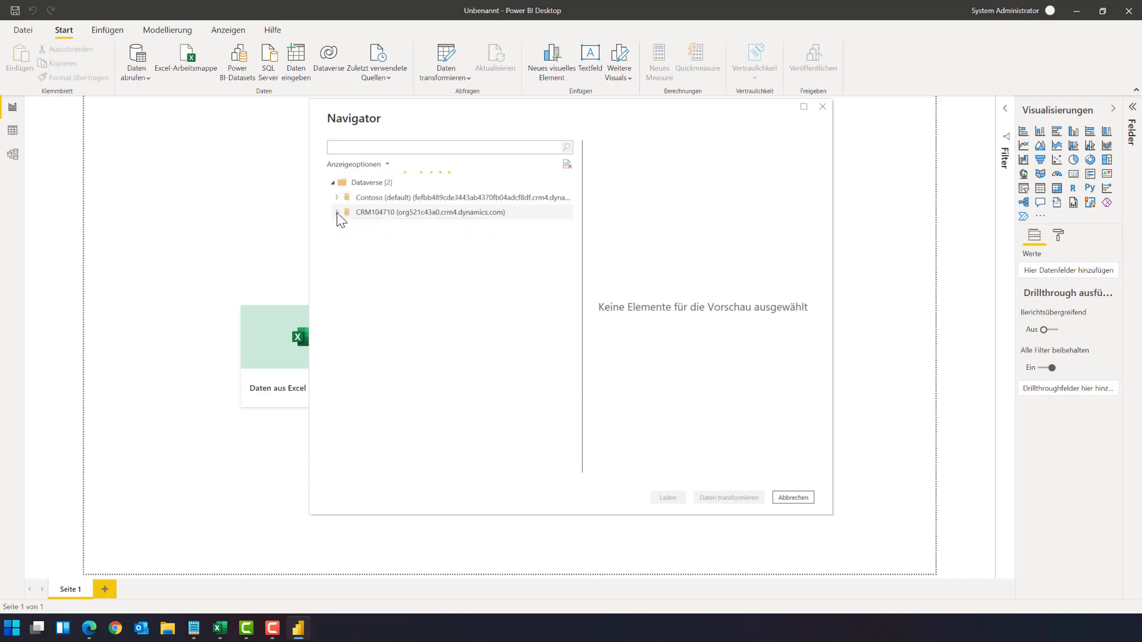
left_click(336, 212)
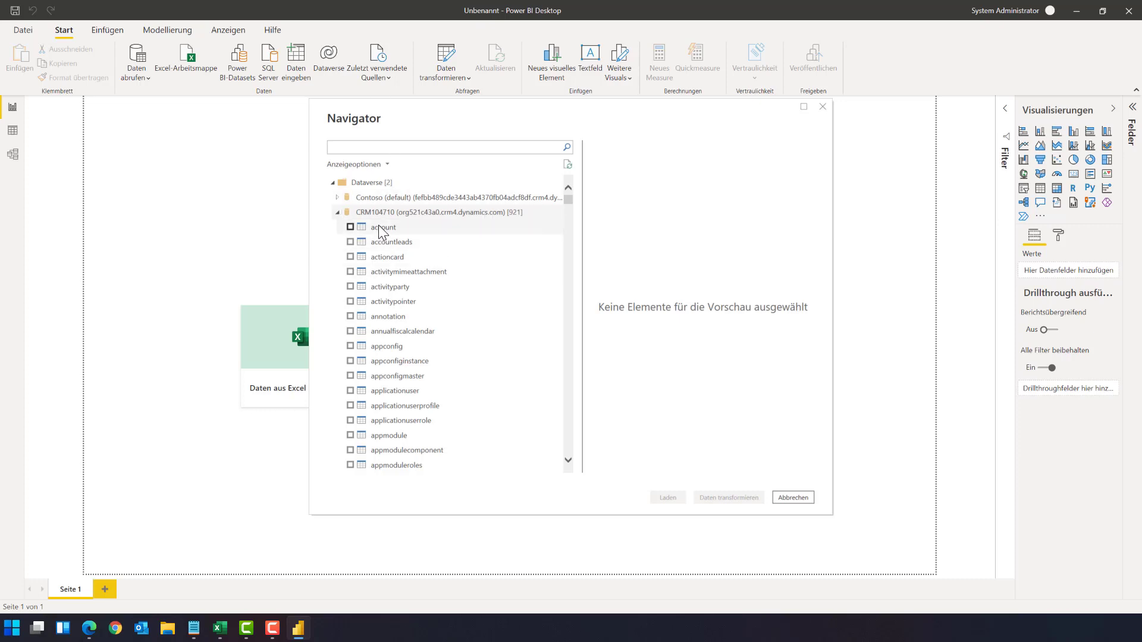
mouse_move(507, 221)
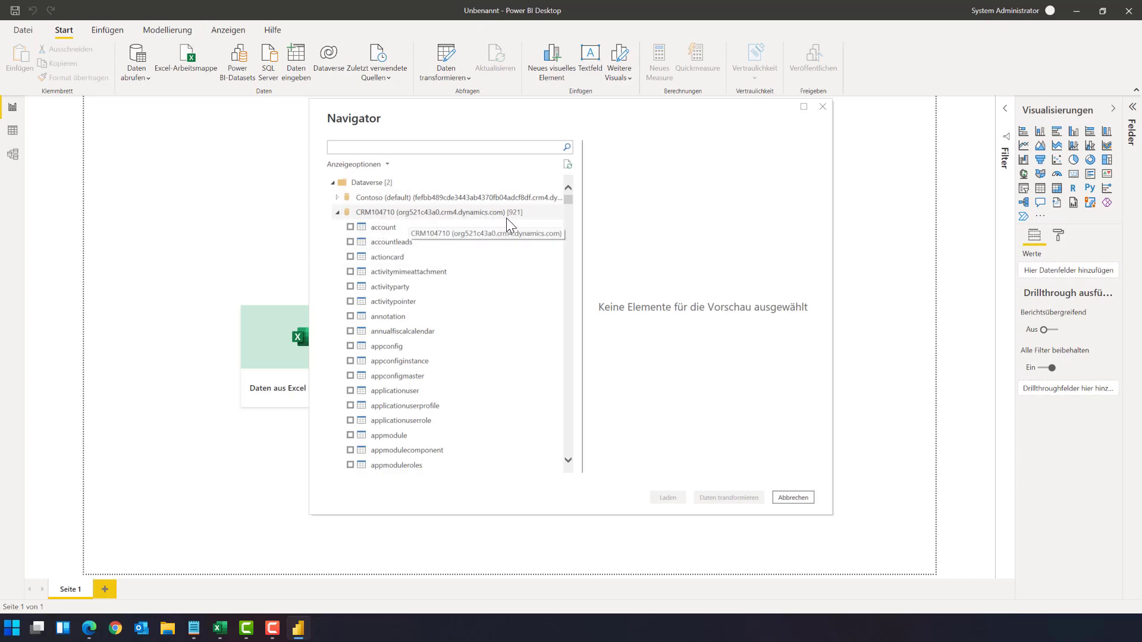
mouse_move(409, 223)
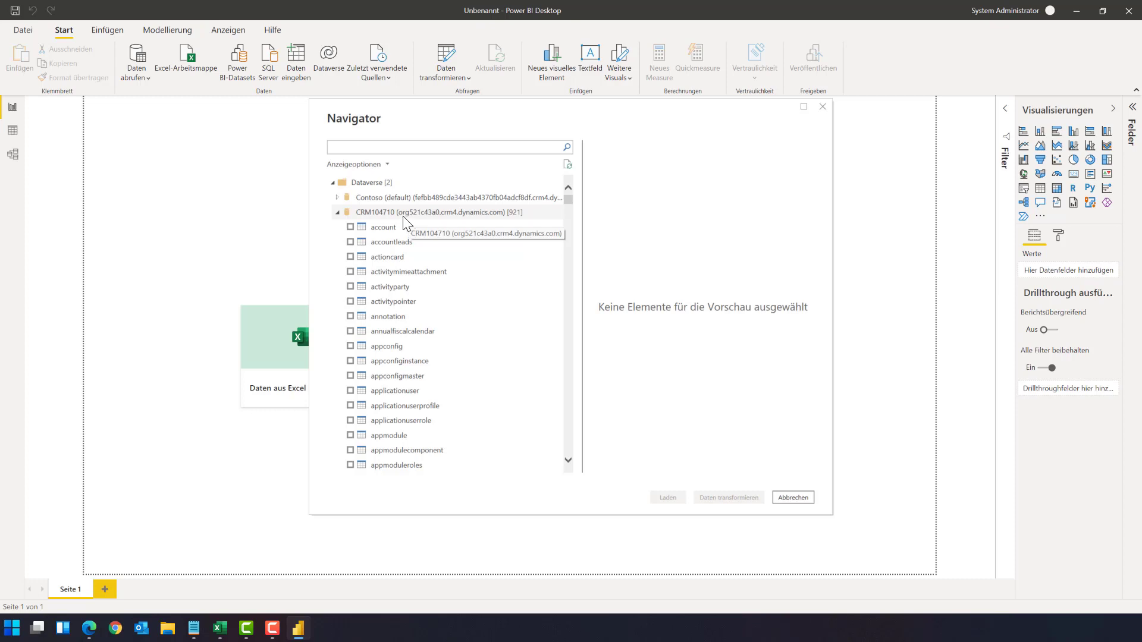
mouse_move(537, 223)
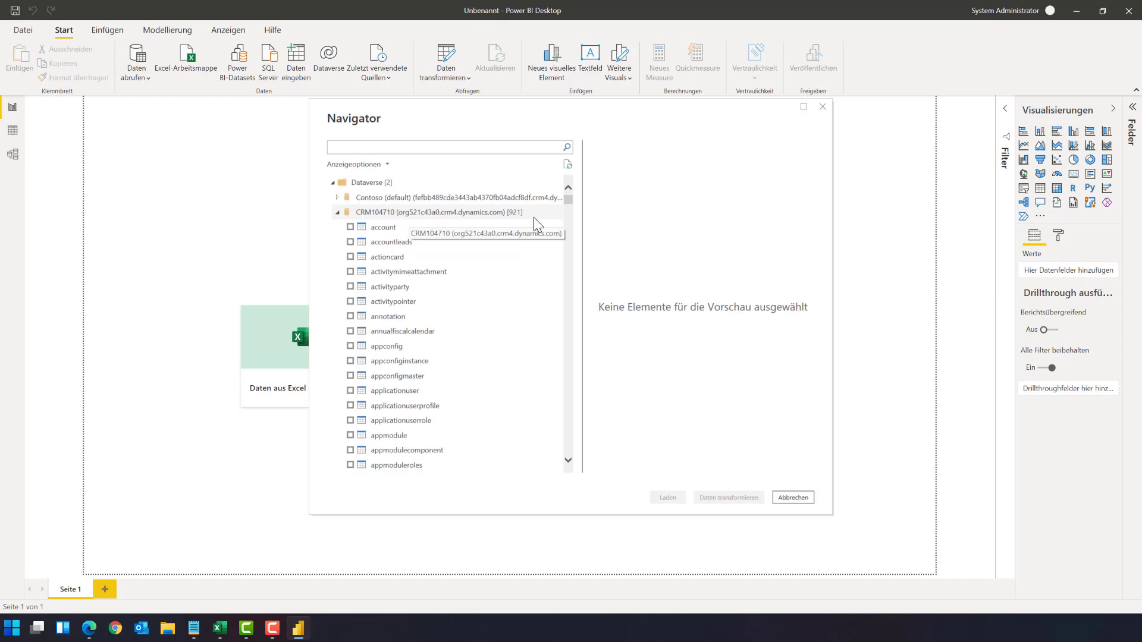
mouse_move(490, 219)
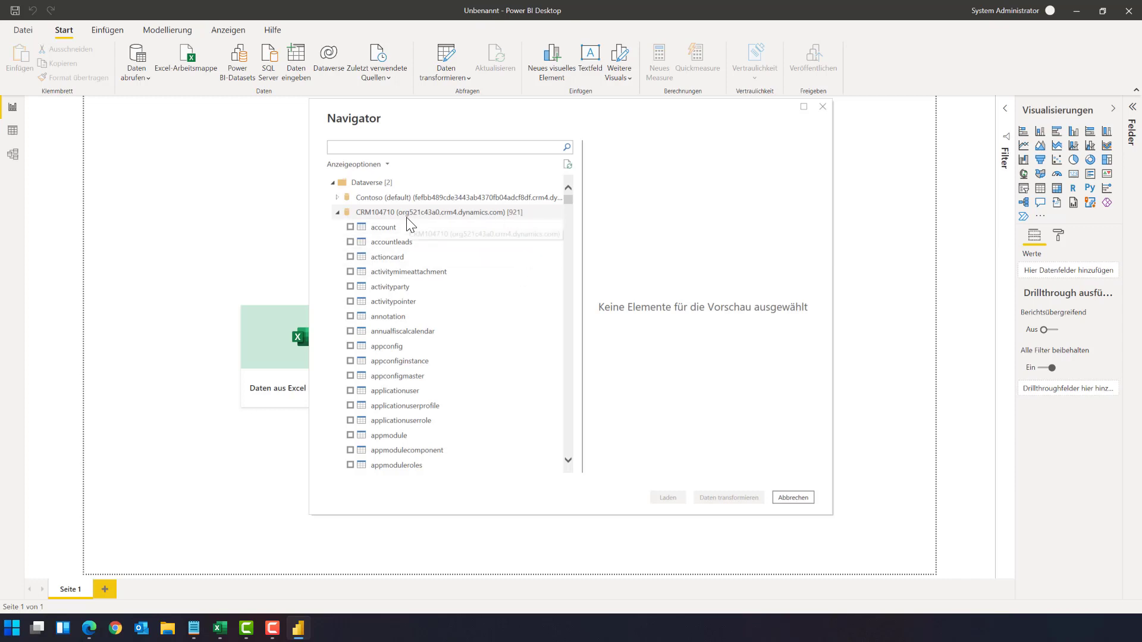
mouse_move(483, 223)
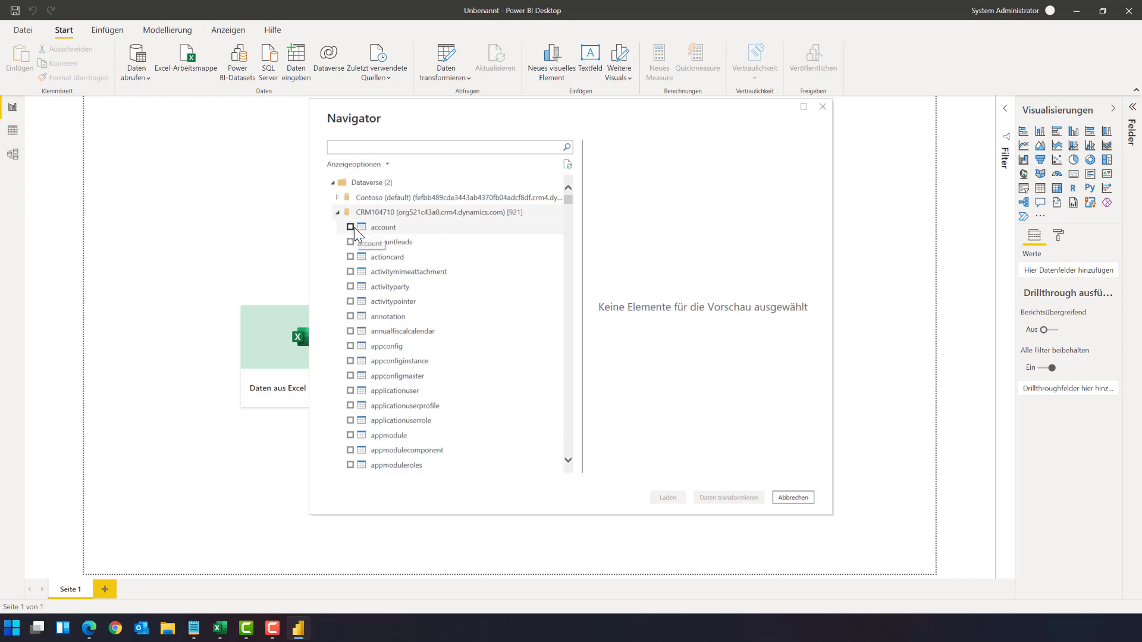
left_click(349, 227)
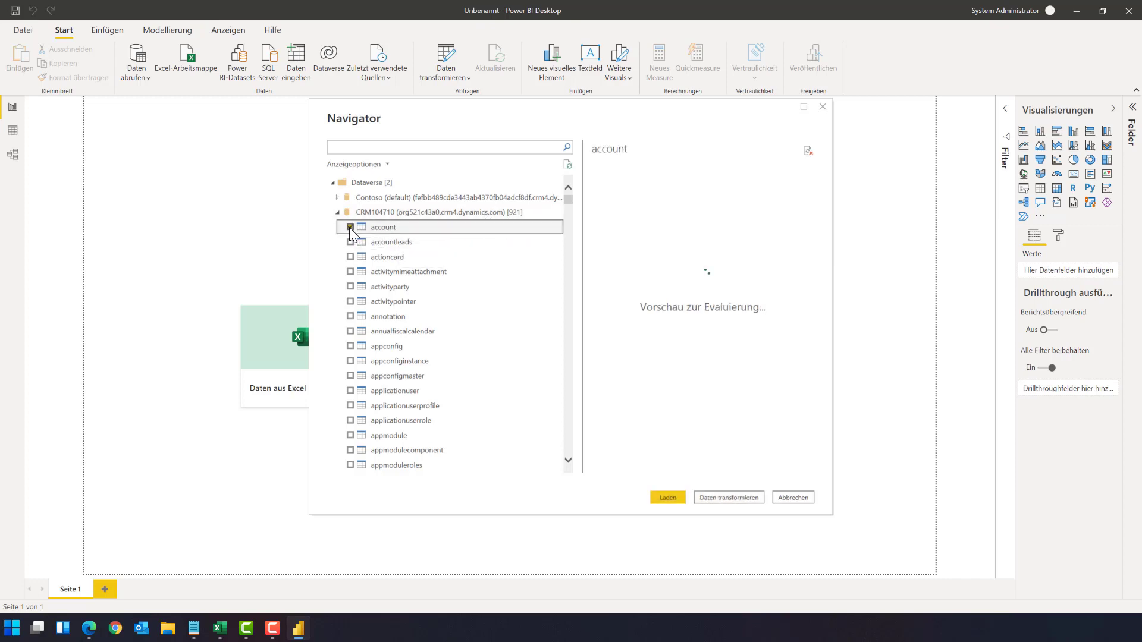
left_click(350, 227)
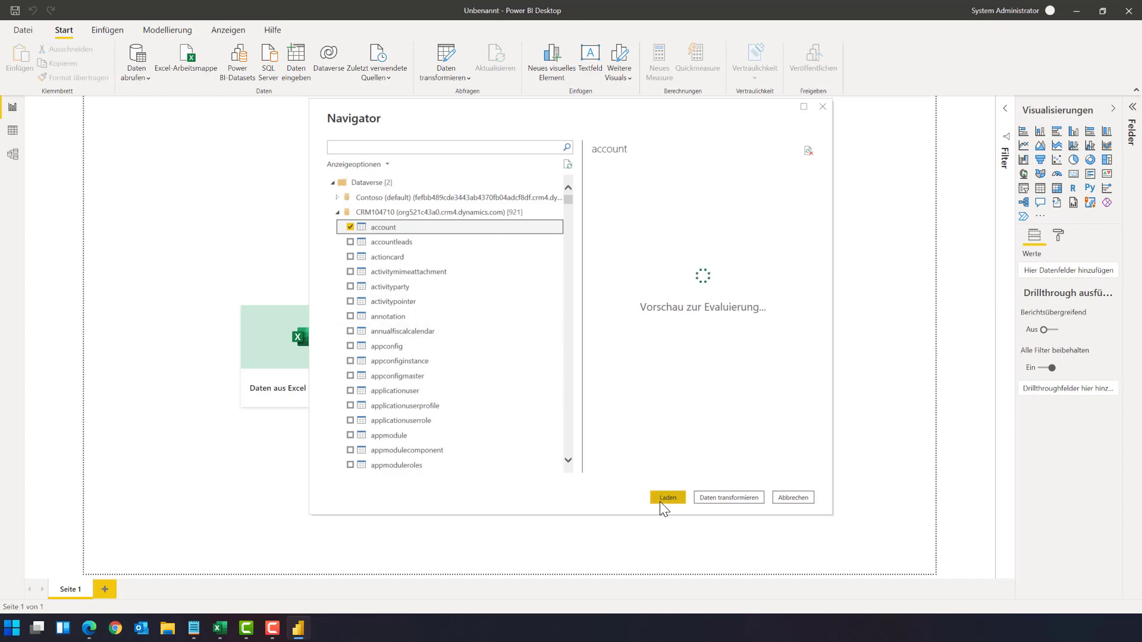
left_click(668, 497)
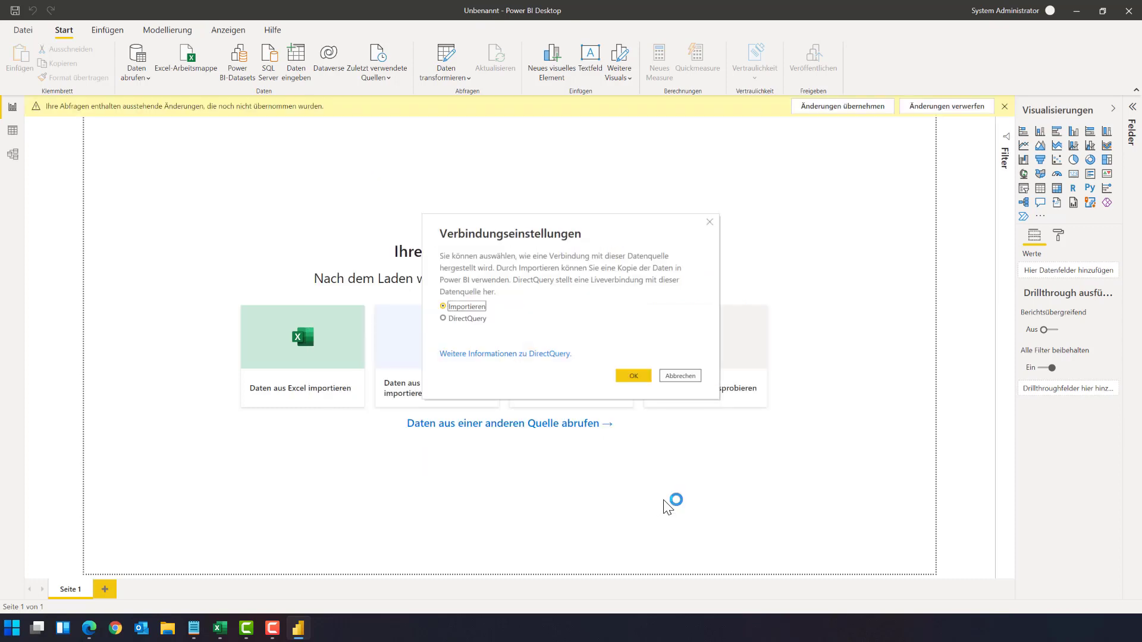
mouse_move(639, 502)
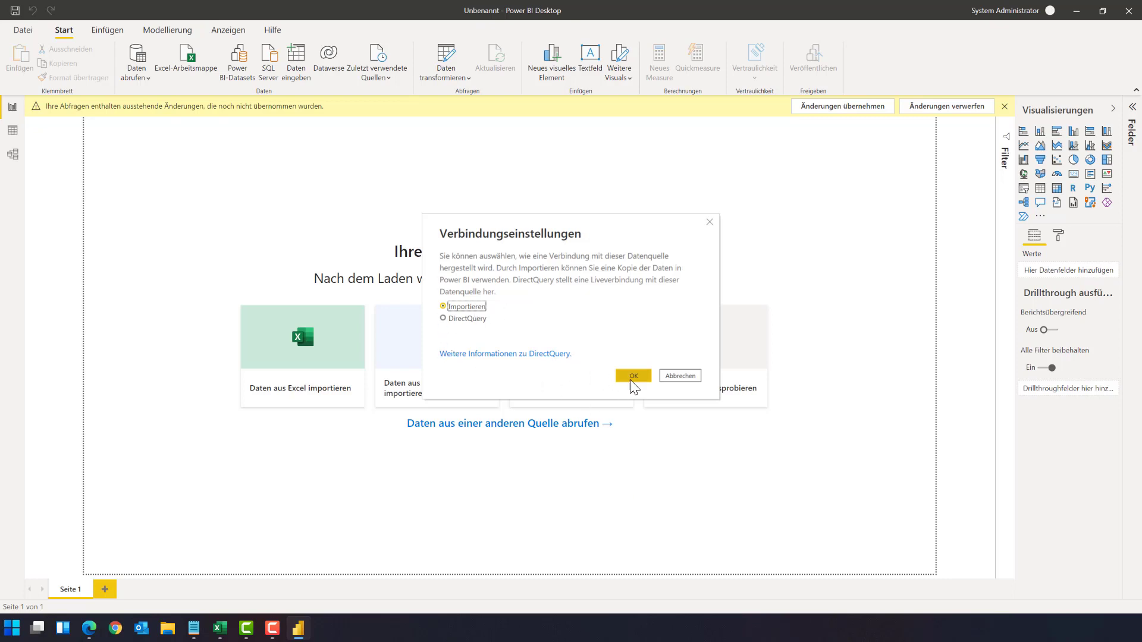
Step: Keep Importieren selected in Verbindungseinstellungen and confirm with OK
left_click(633, 375)
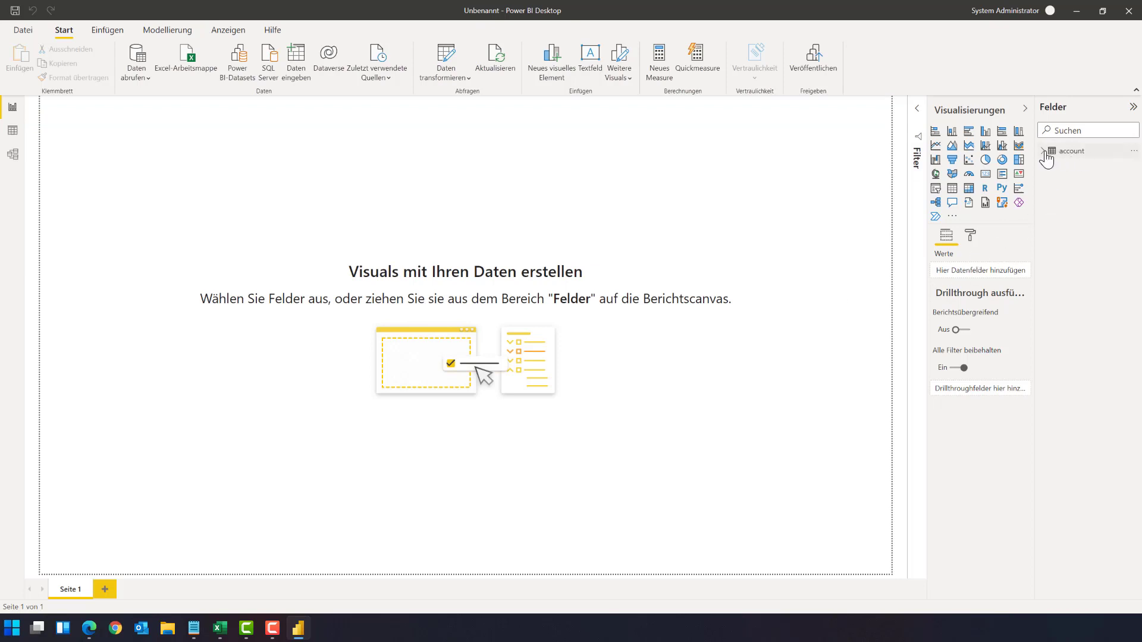
Step: Switch to the Daten view to display the account table's 107 rows
left_click(1046, 150)
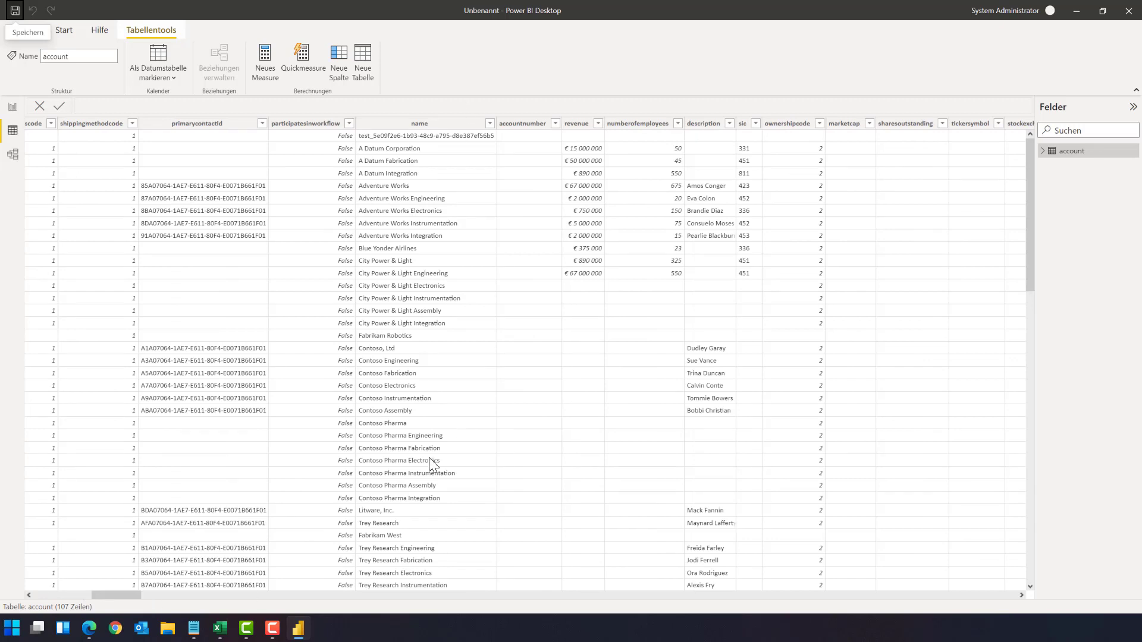
mouse_move(404, 542)
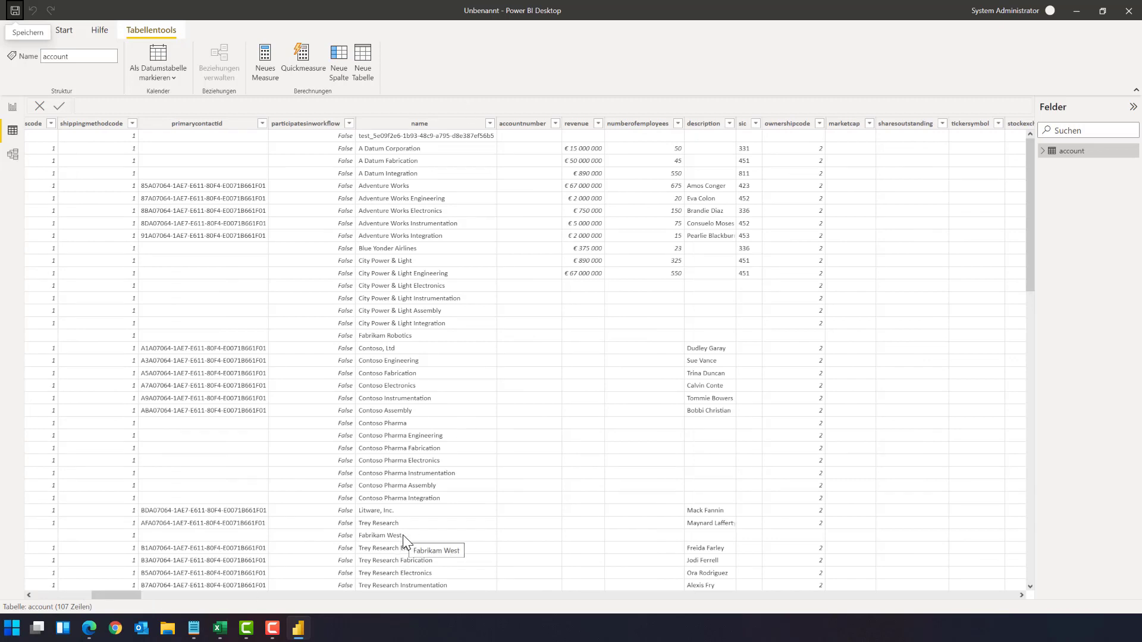